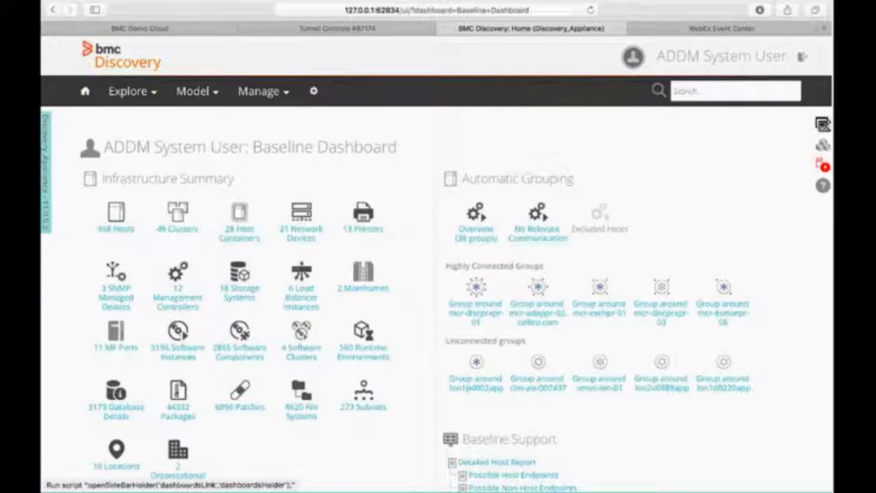
- Review the available dashboards and keep the Baseline Dashboard as the current view
left_click(821, 123)
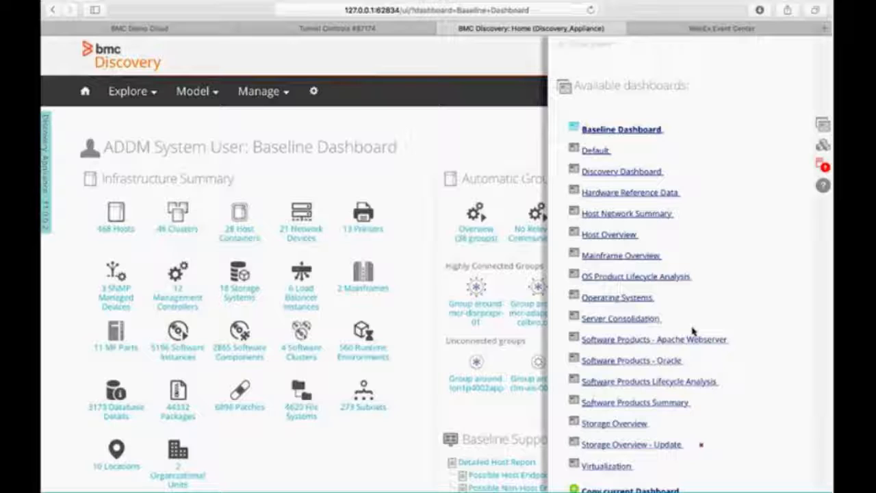
mouse_move(606, 466)
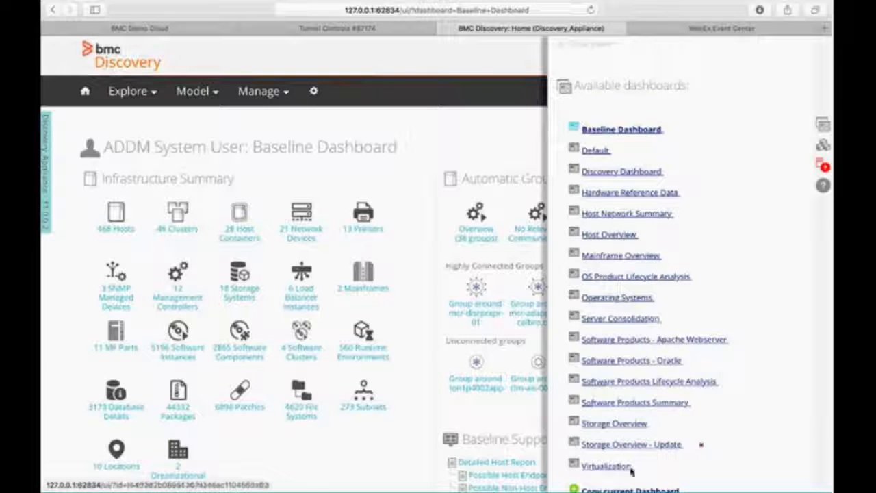
mouse_move(643, 230)
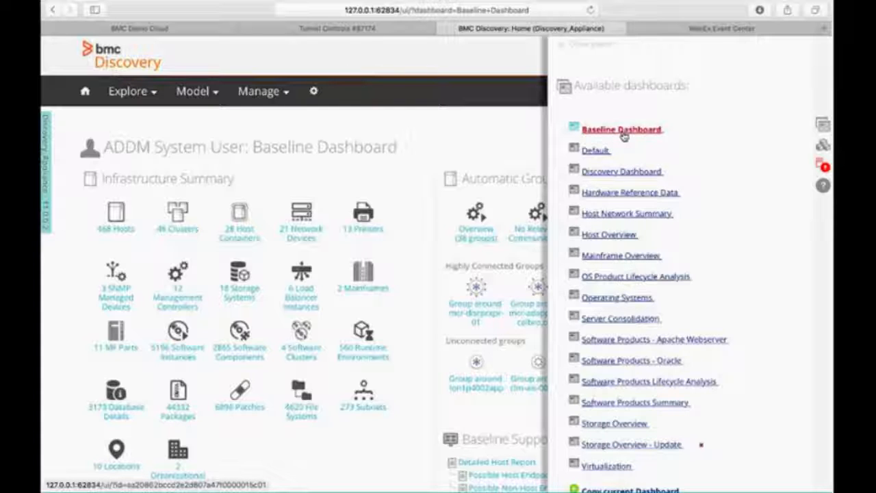
left_click(621, 129)
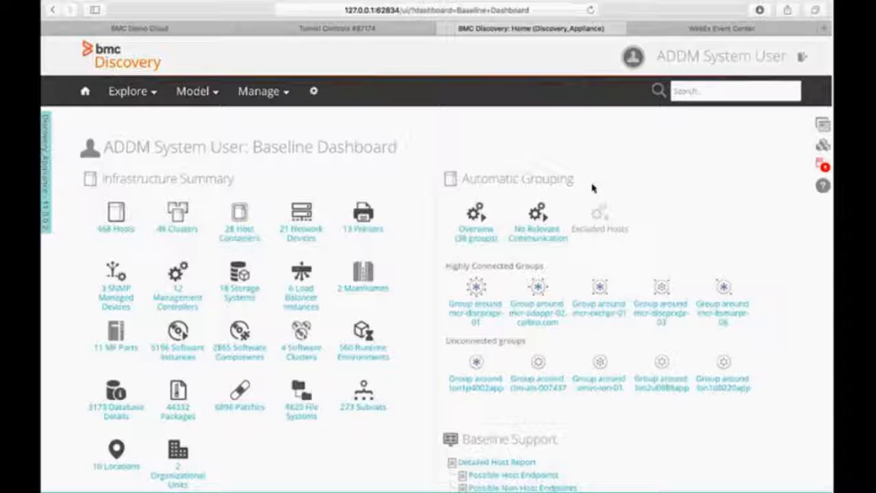
mouse_move(426, 220)
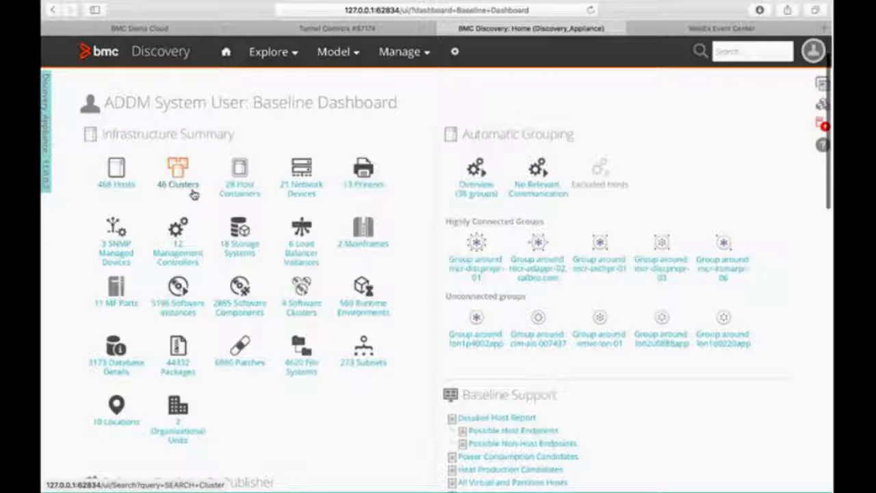
mouse_move(395, 198)
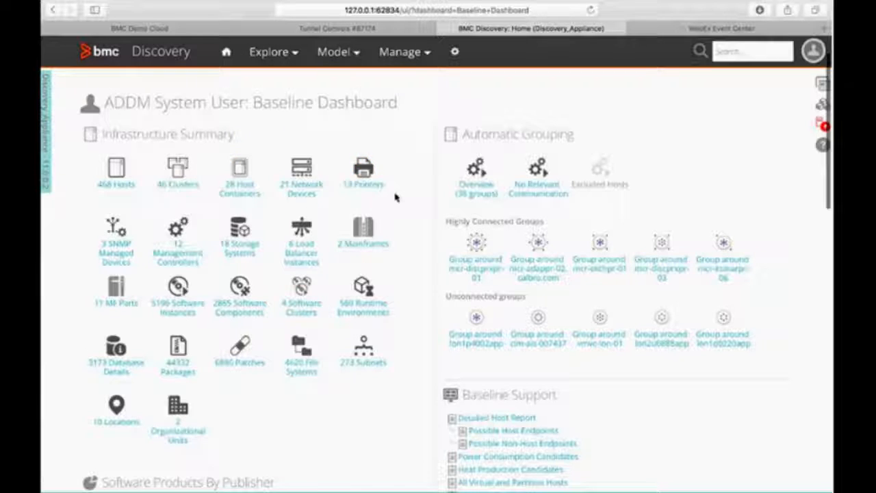
mouse_move(355, 297)
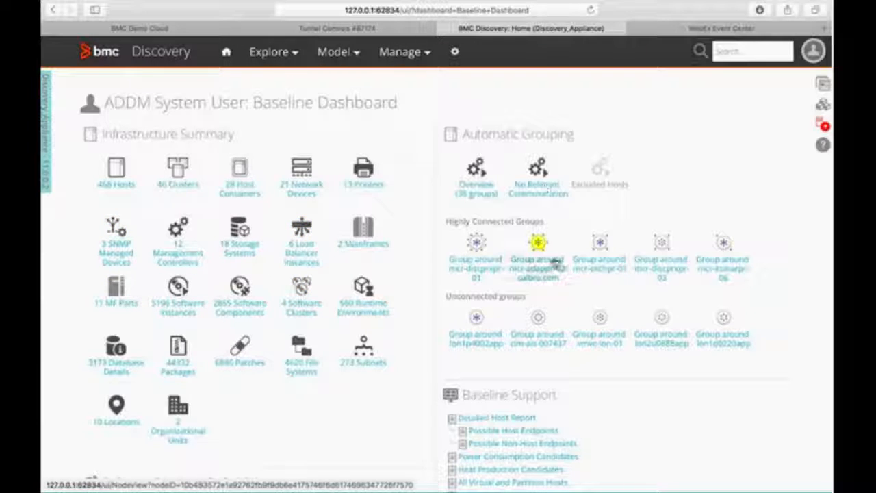
- Scroll the Baseline Dashboard past the software publisher and OS charts to the network connections chart
scroll("down", 3)
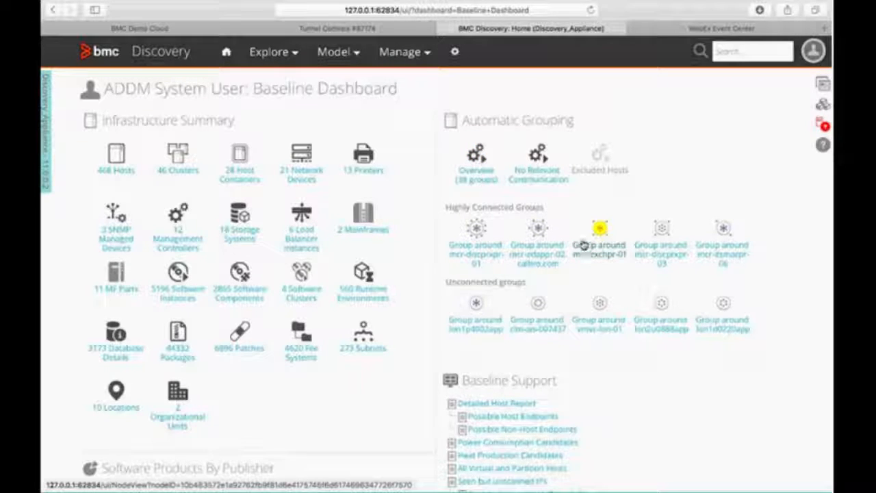
scroll("down", 3)
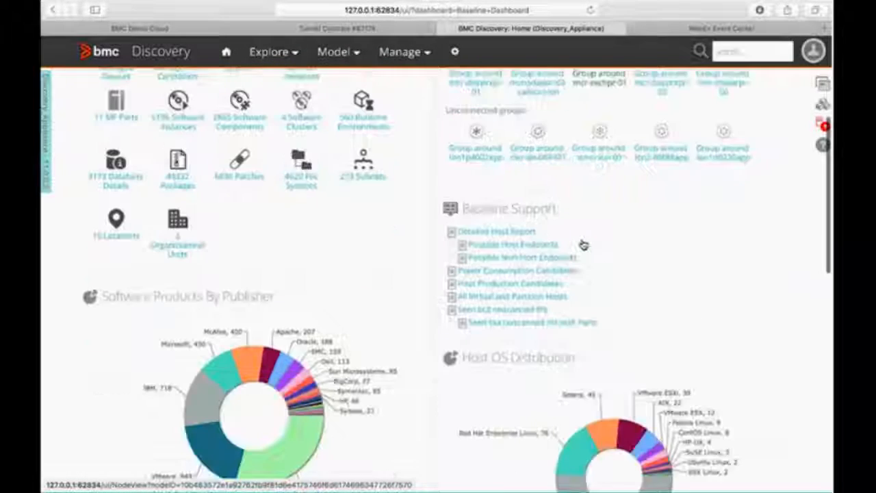
scroll("down", 3)
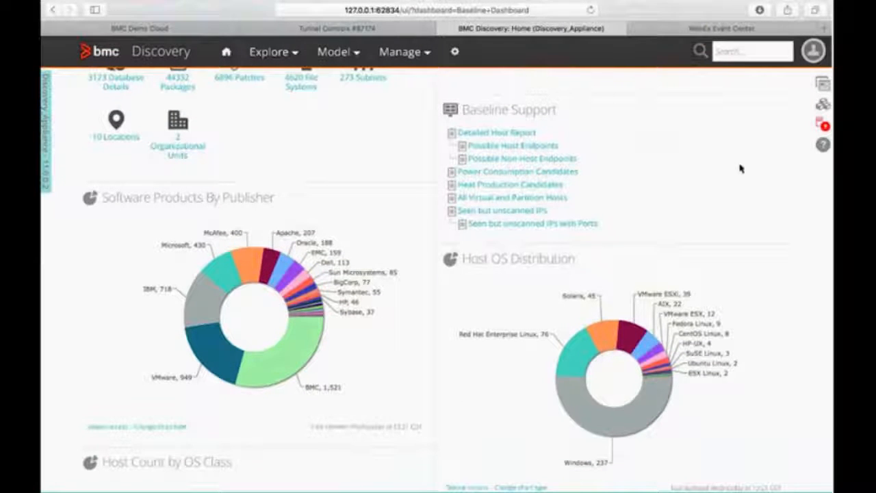
mouse_move(453, 332)
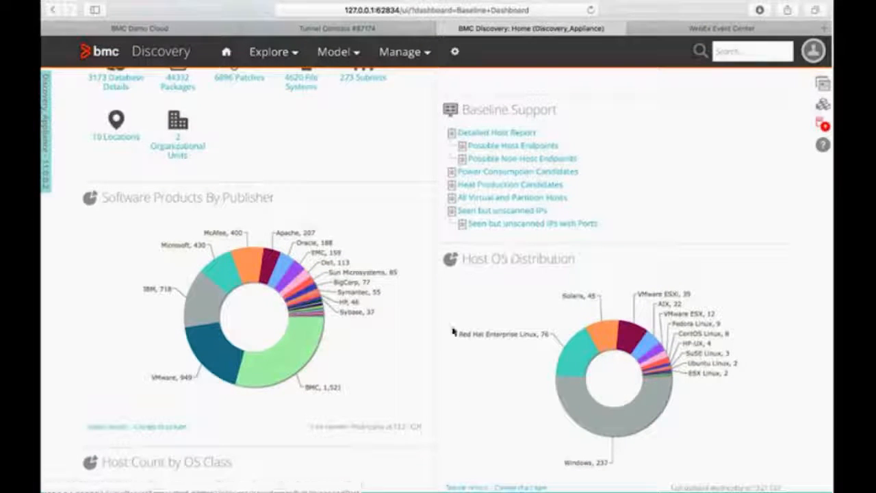
mouse_move(400, 348)
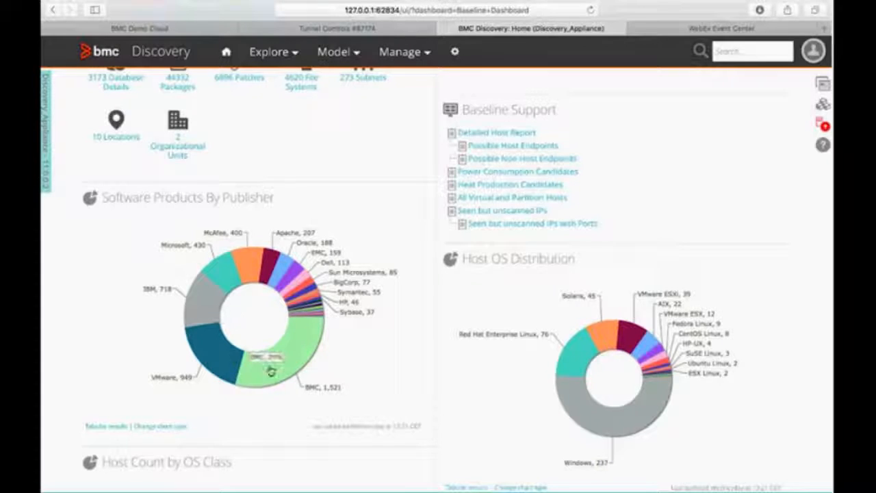
mouse_move(301, 286)
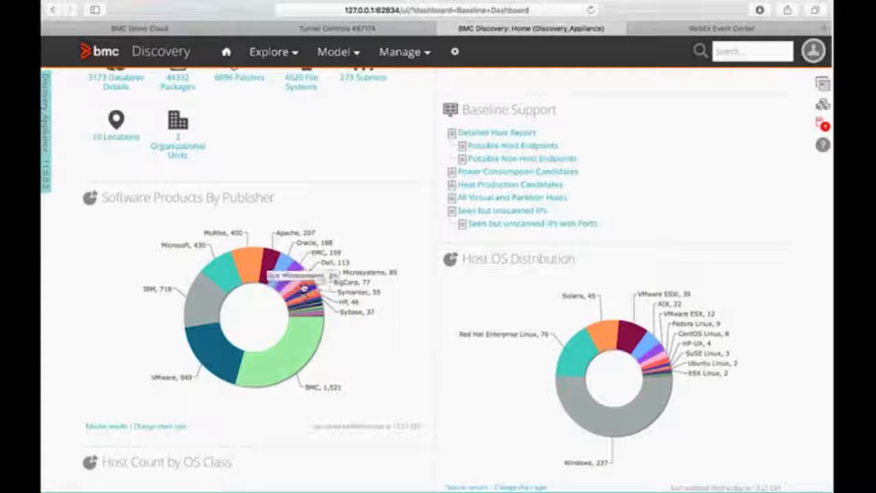
mouse_move(253, 259)
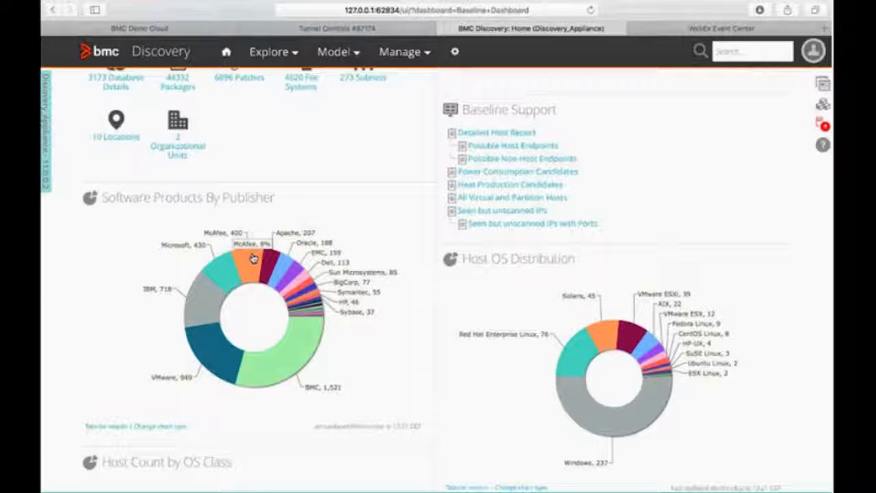
mouse_move(179, 308)
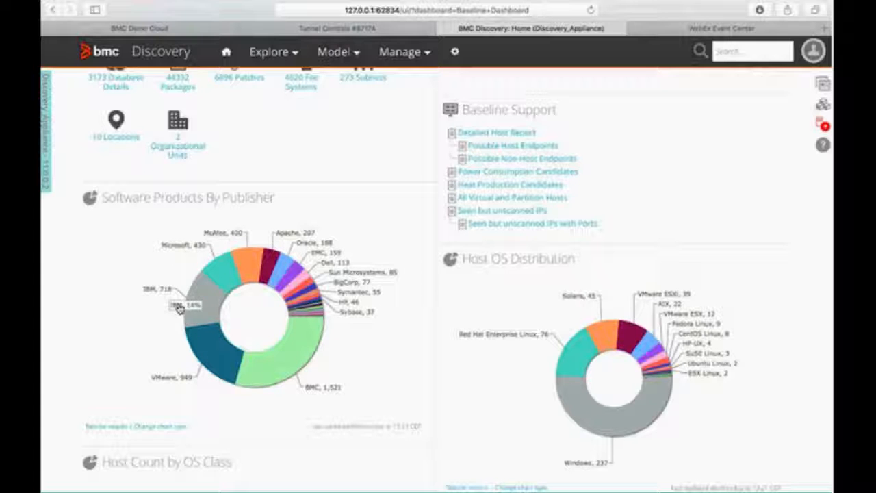
scroll("down", 3)
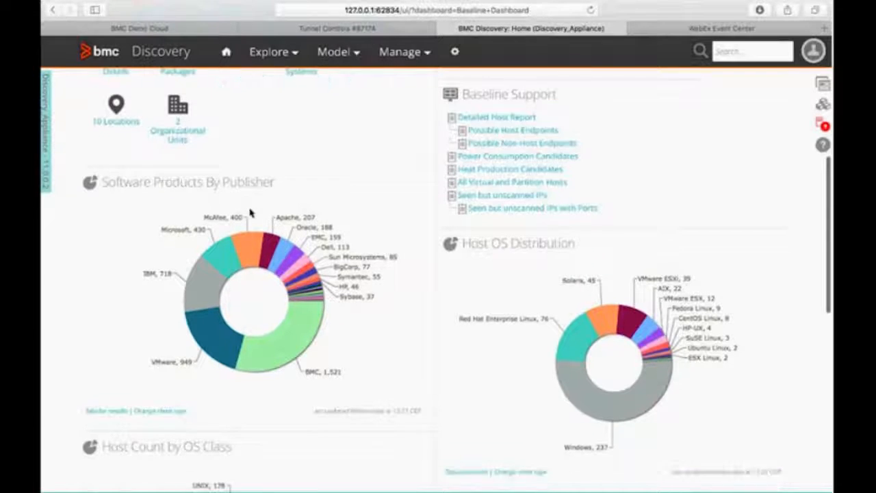
scroll("down", 3)
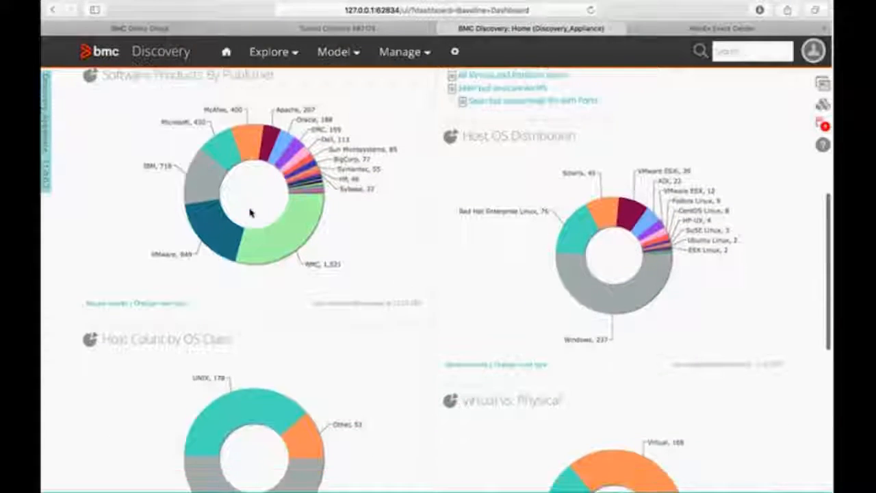
scroll("down", 3)
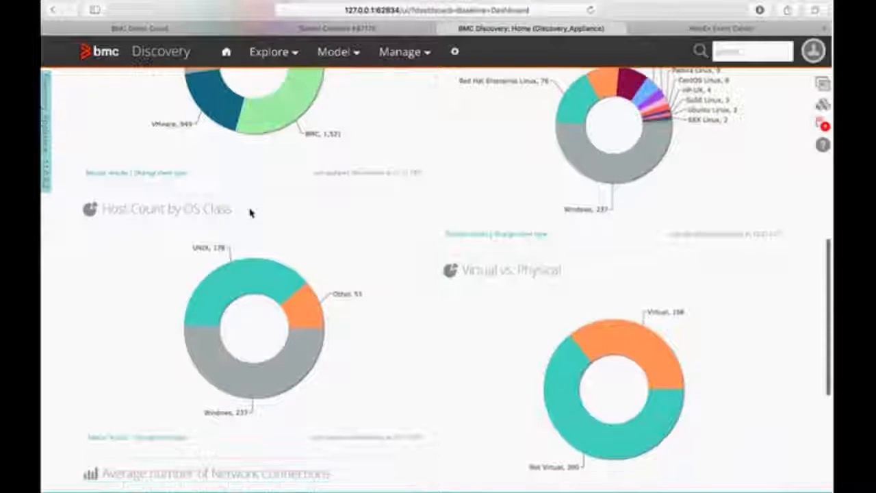
scroll("down", 3)
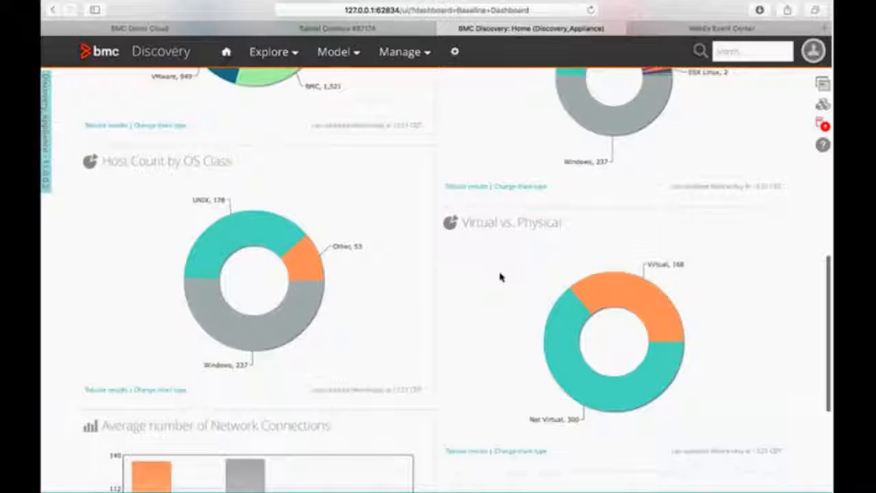
scroll("down", 3)
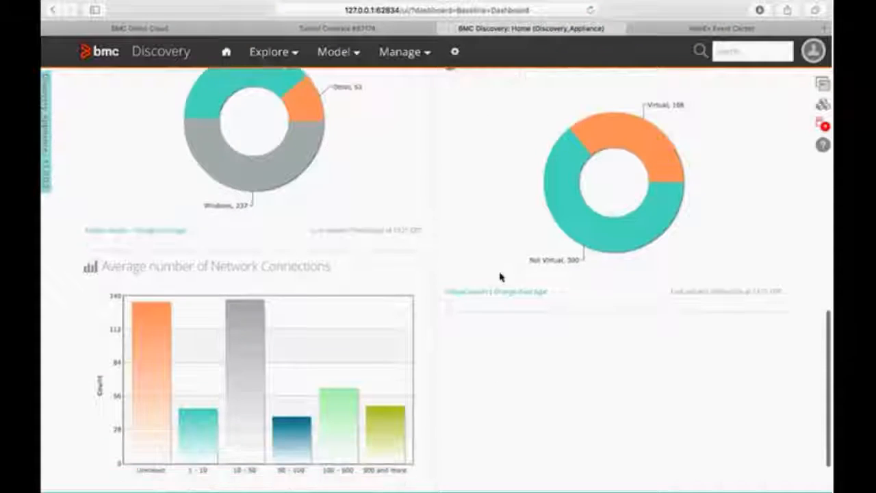
scroll("up", 3)
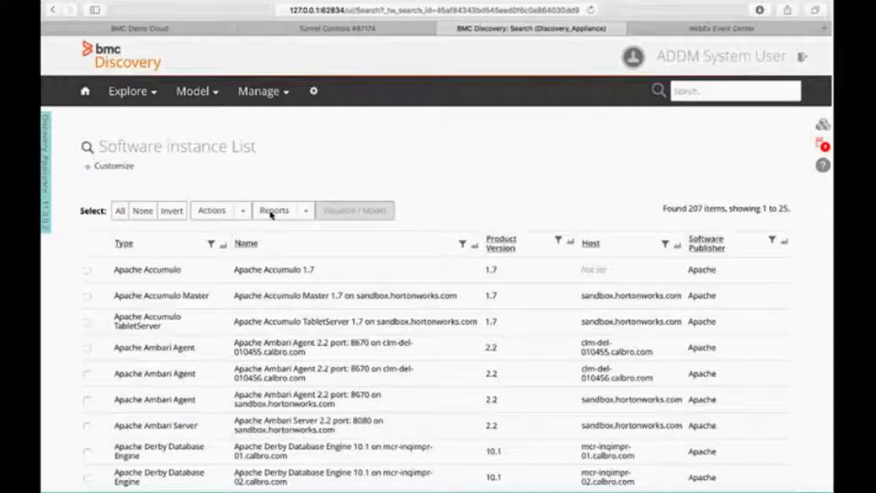
- Scroll through the rows of the 207-item Software Instance List
scroll("down", 3)
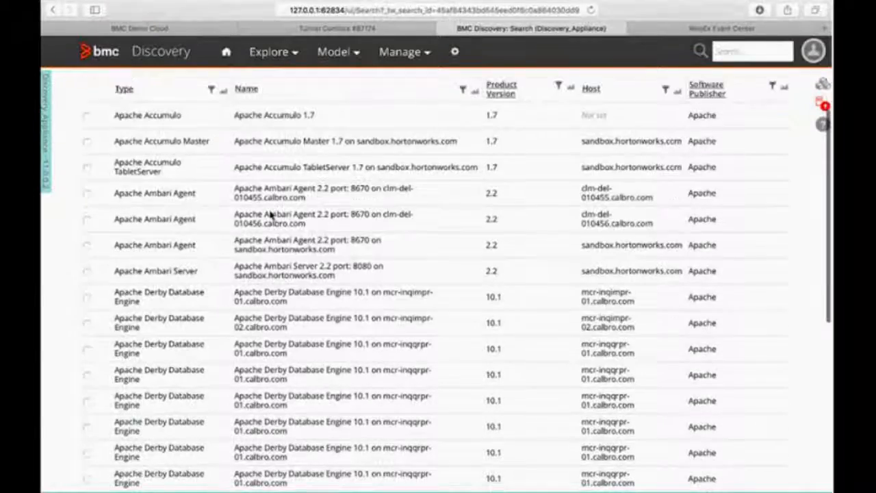
scroll("down", 3)
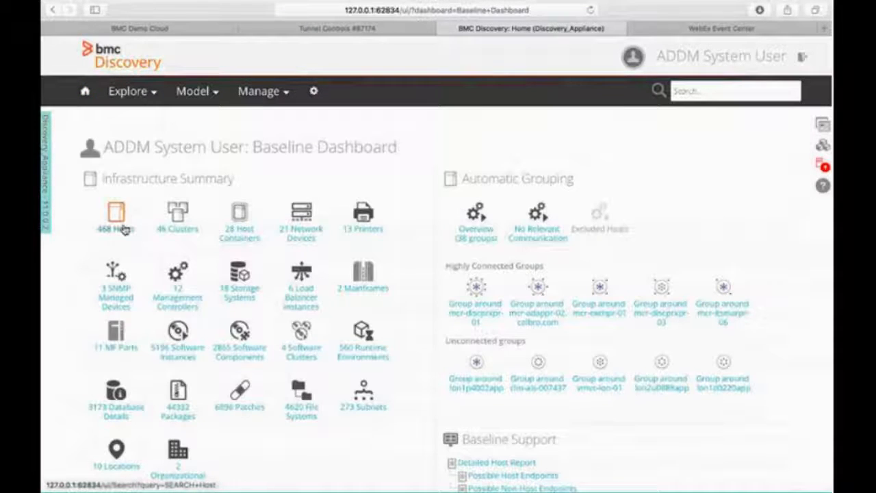
mouse_move(115, 220)
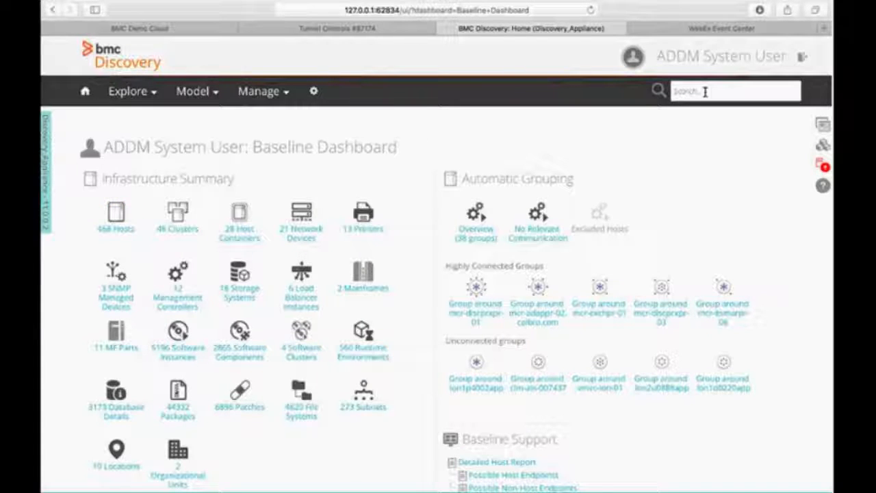
- Start a search of the discovered data from the header Search box
left_click(736, 91)
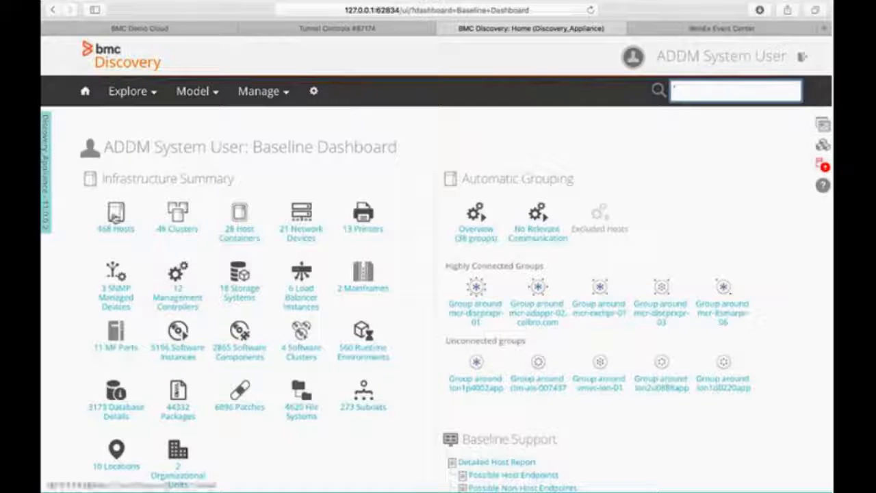
- List the 468 hosts, tick addm-test-weblogic11 and view its available Actions
left_click(115, 217)
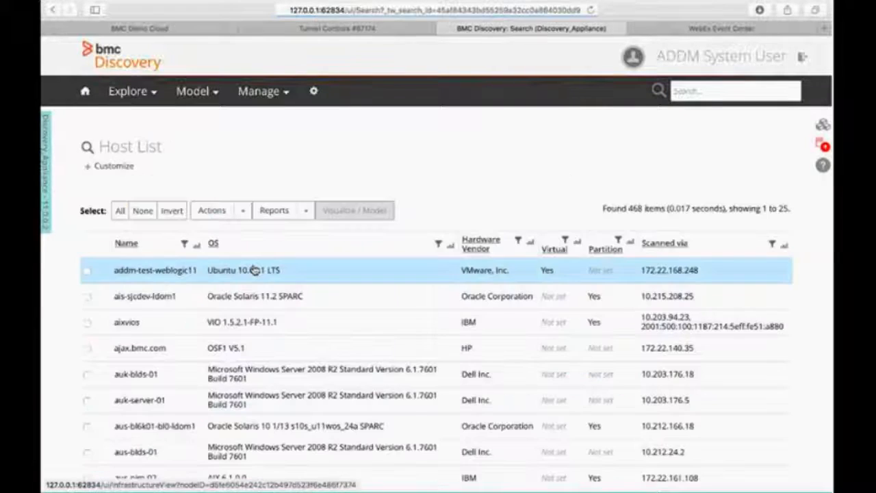
mouse_move(244, 270)
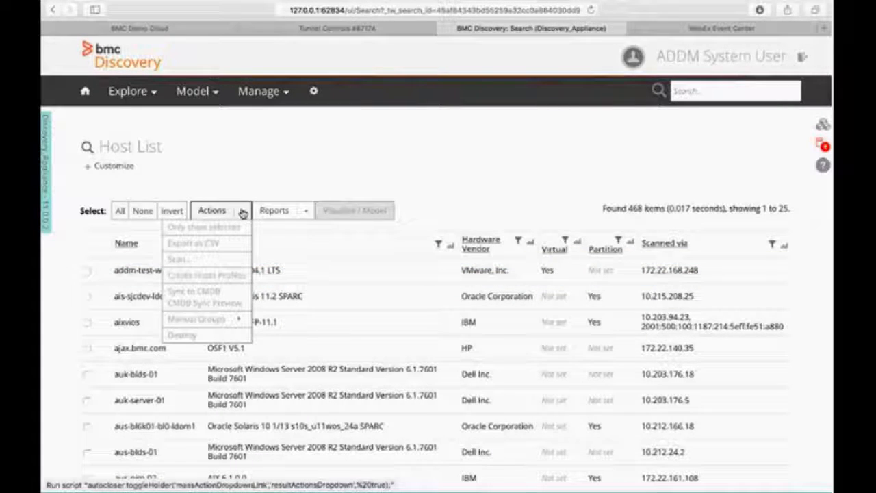
left_click(88, 272)
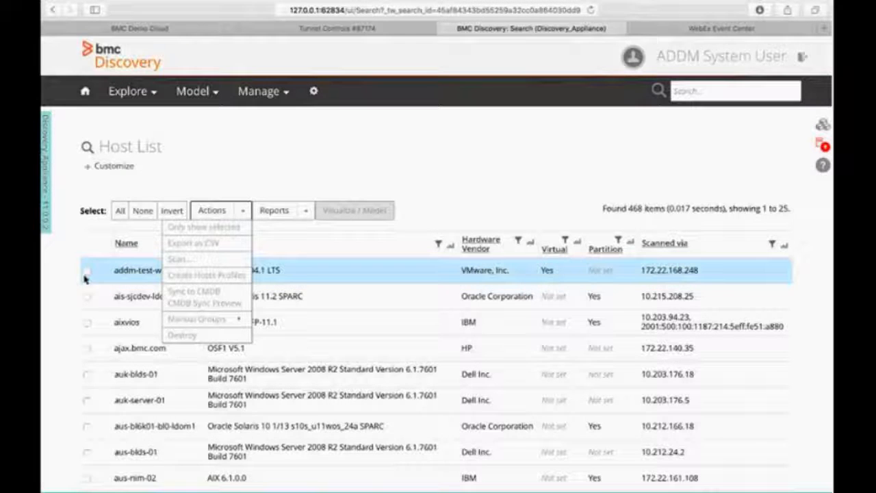
left_click(88, 270)
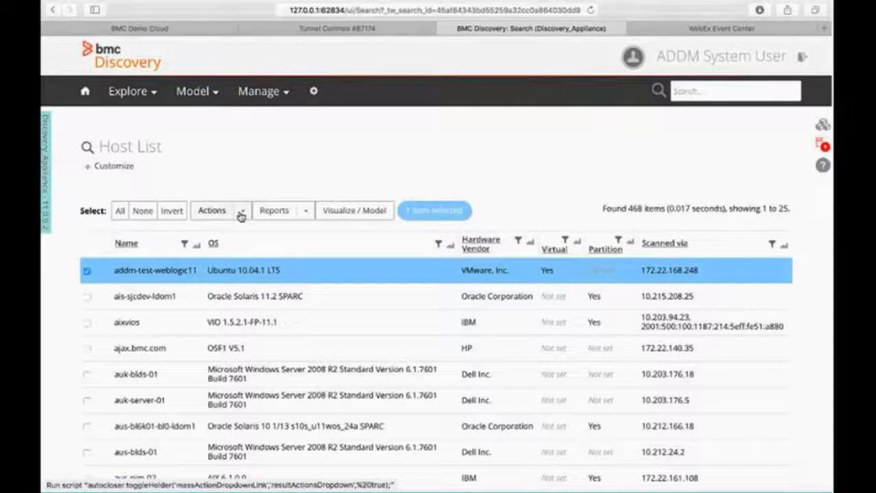
left_click(220, 211)
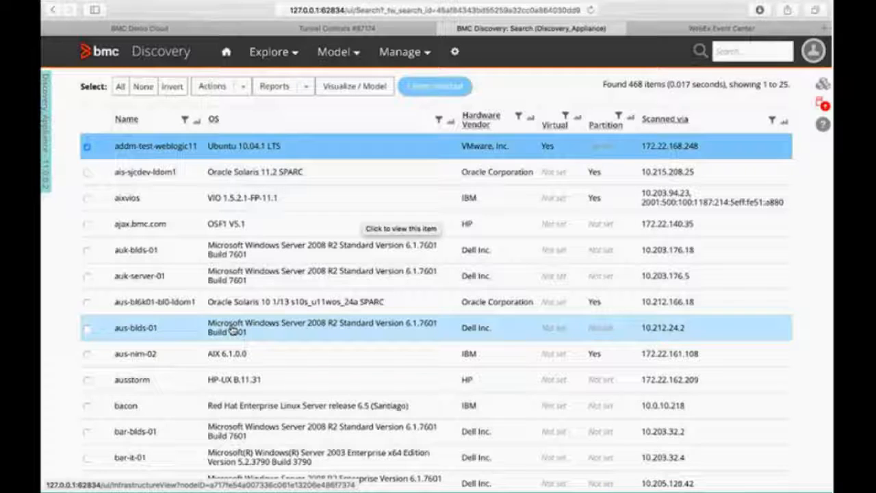
- View the host details of aus-blds-01
left_click(134, 327)
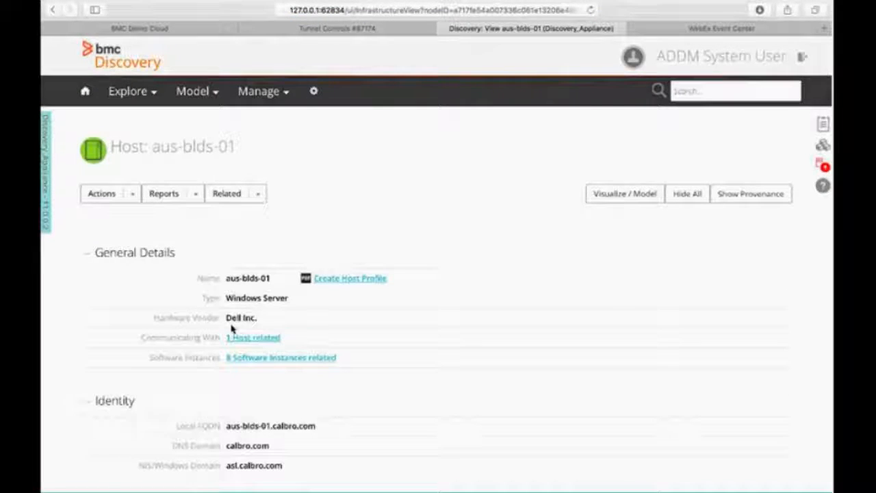
scroll("down", 3)
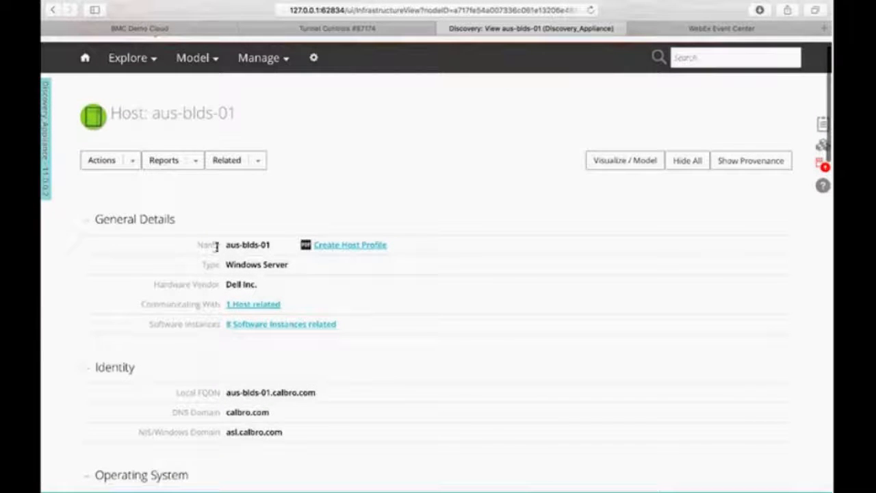
mouse_move(290, 253)
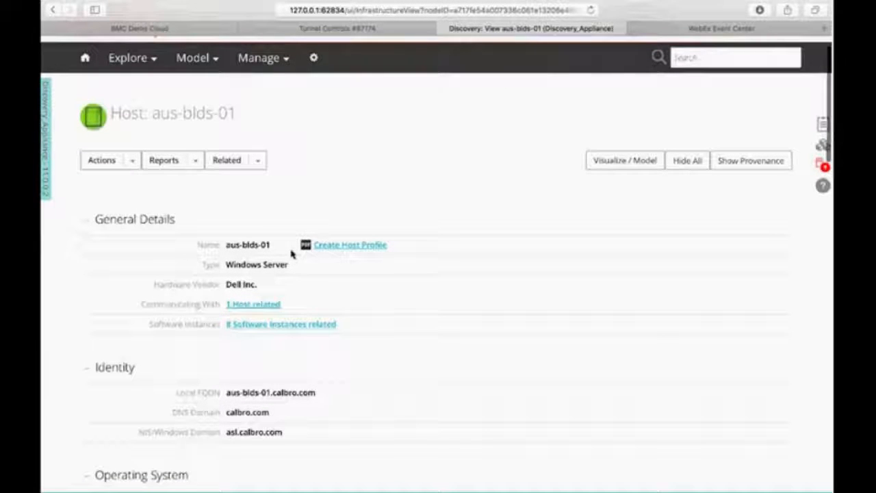
mouse_move(249, 281)
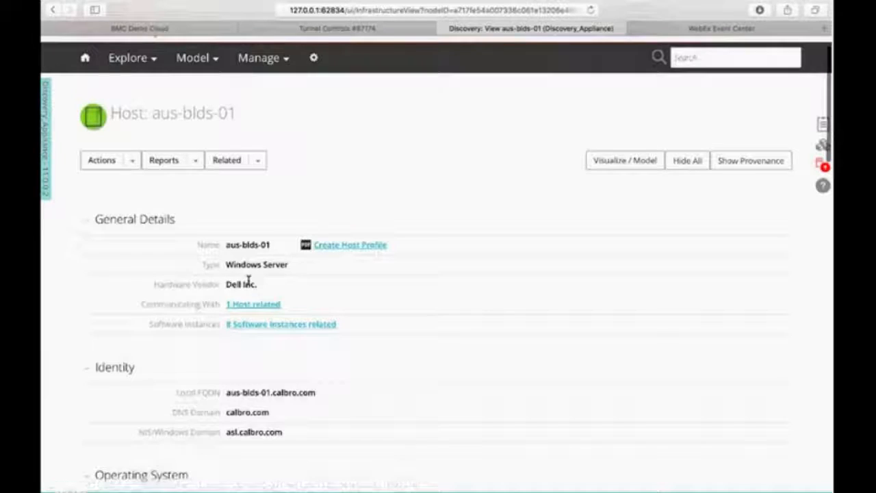
scroll("down", 3)
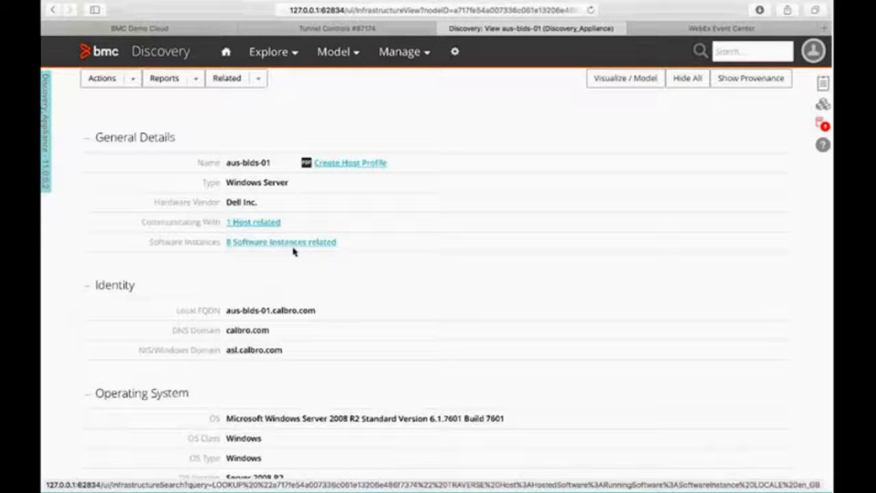
mouse_move(374, 248)
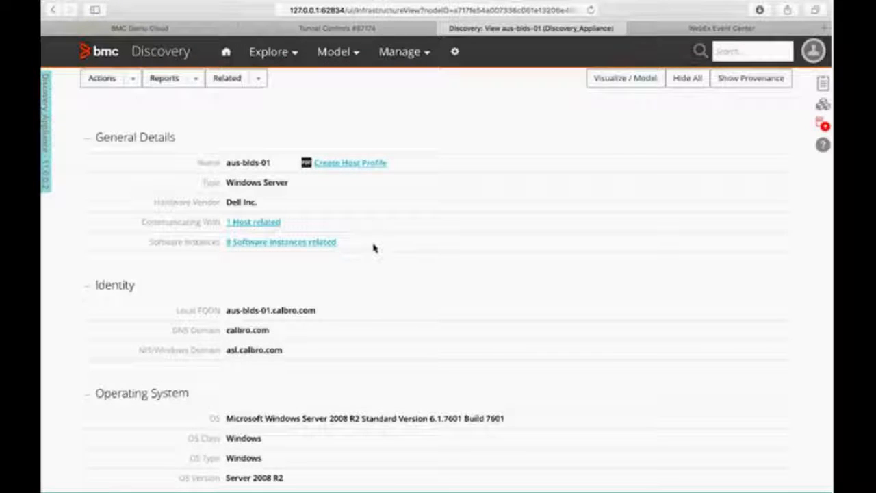
scroll("down", 3)
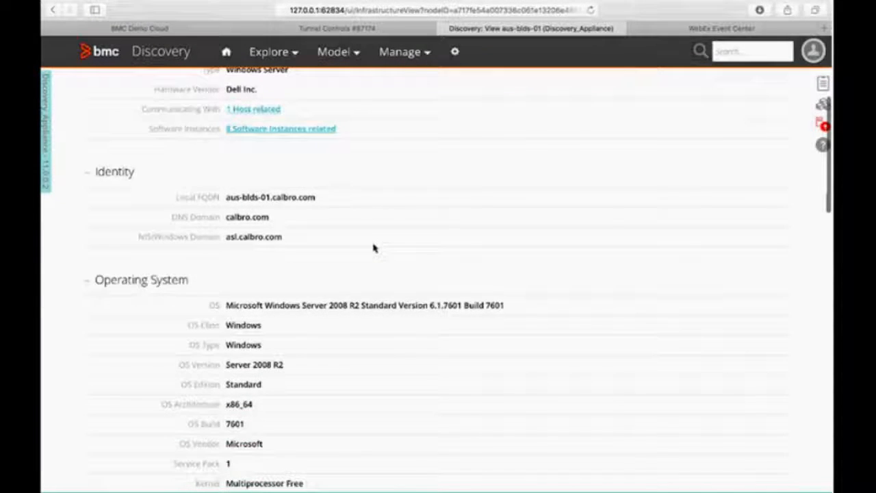
scroll("down", 3)
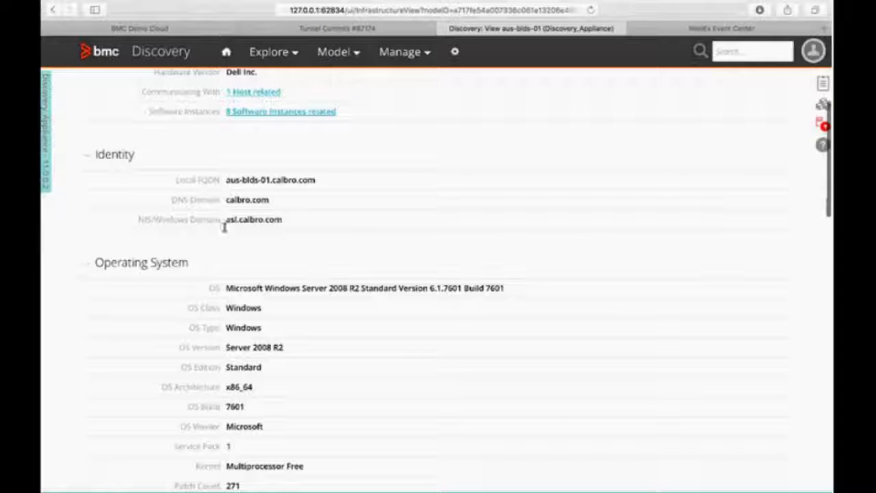
scroll("down", 3)
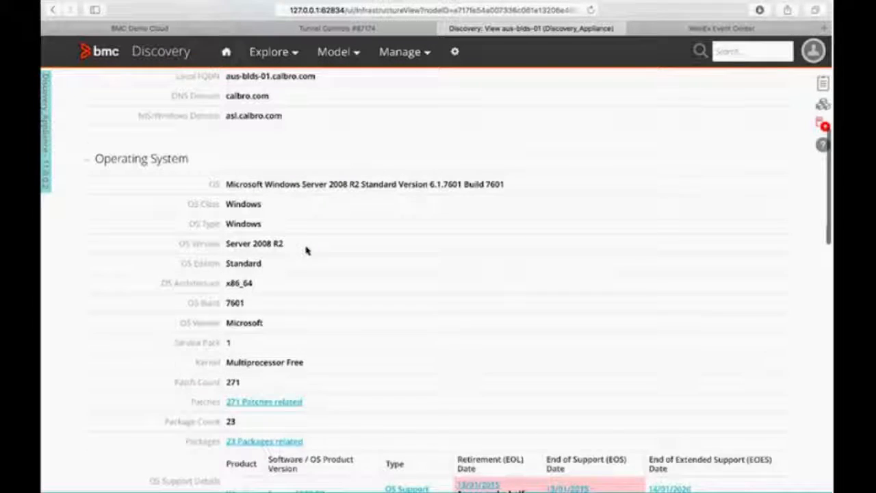
scroll("down", 3)
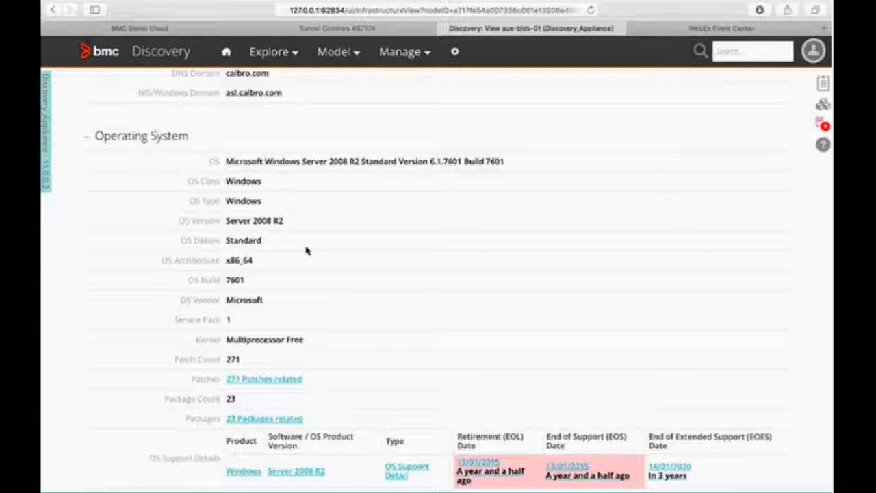
mouse_move(266, 191)
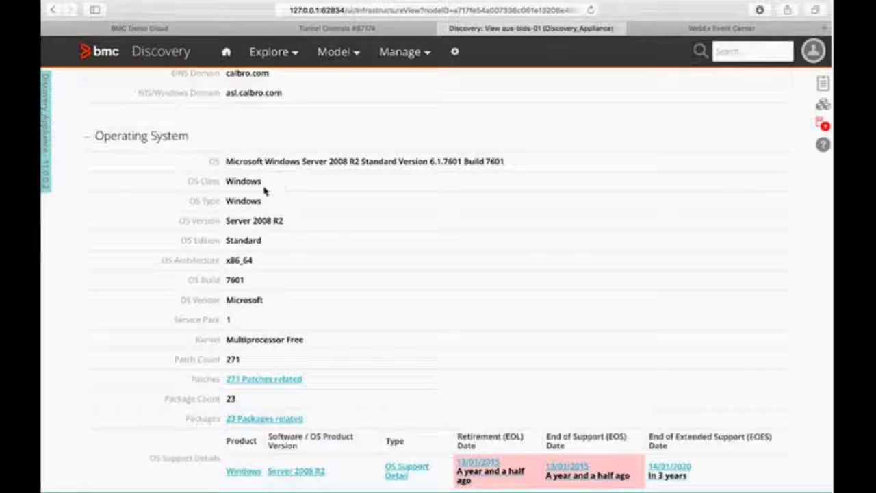
scroll("down", 3)
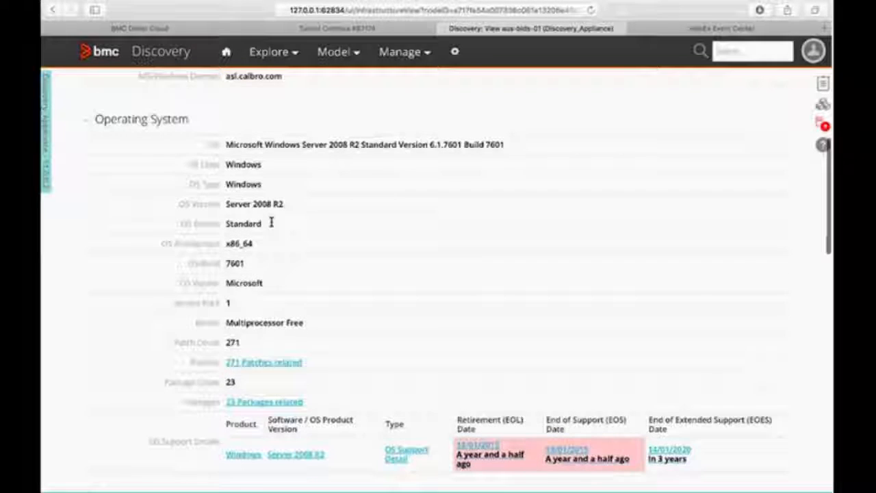
scroll("down", 3)
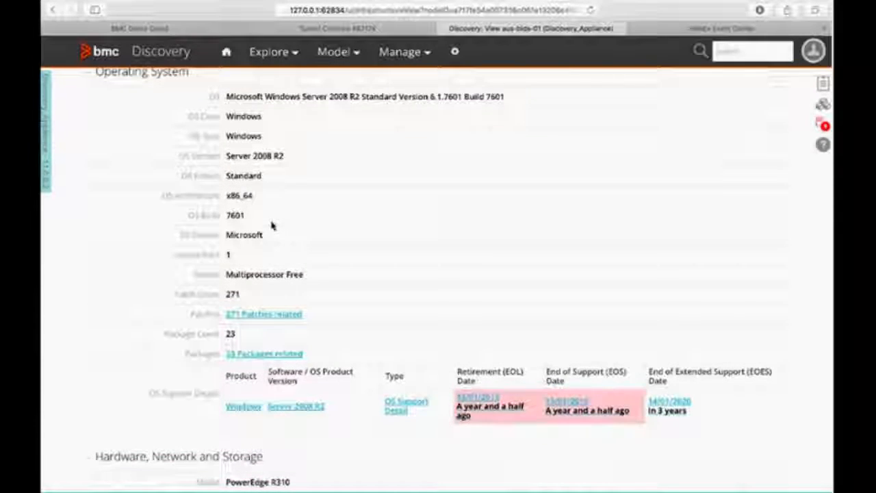
scroll("down", 3)
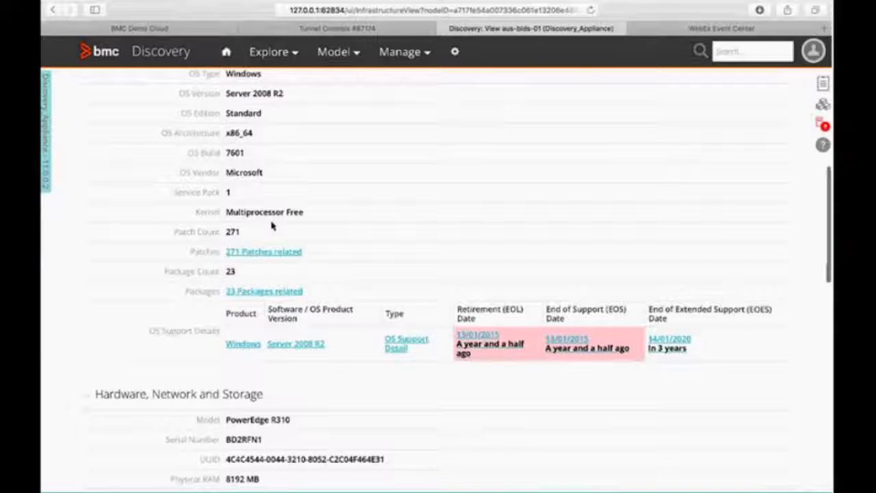
scroll("down", 3)
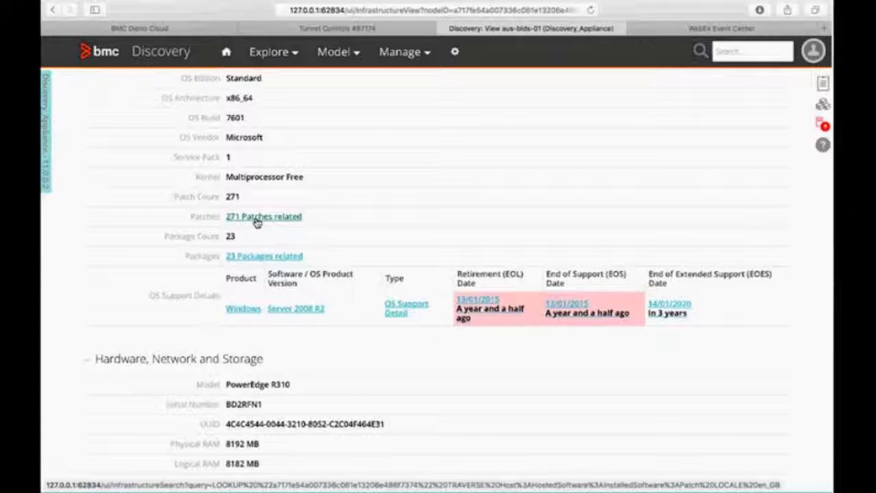
mouse_move(277, 252)
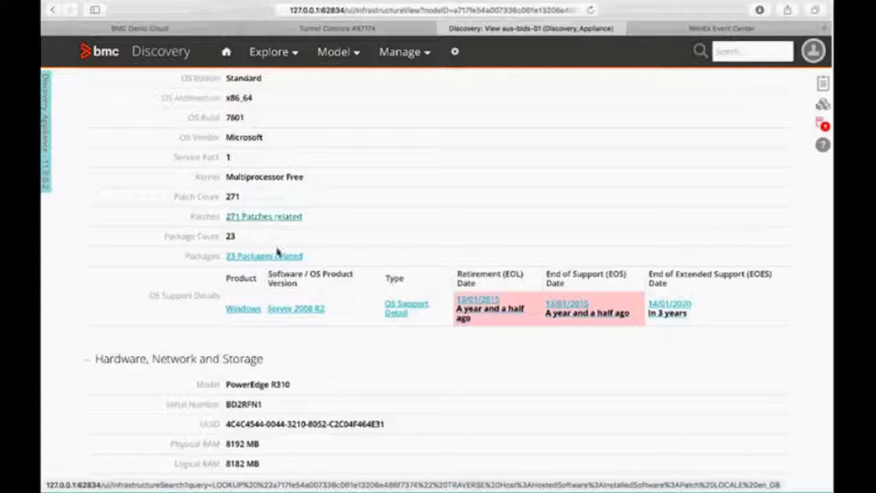
scroll("down", 3)
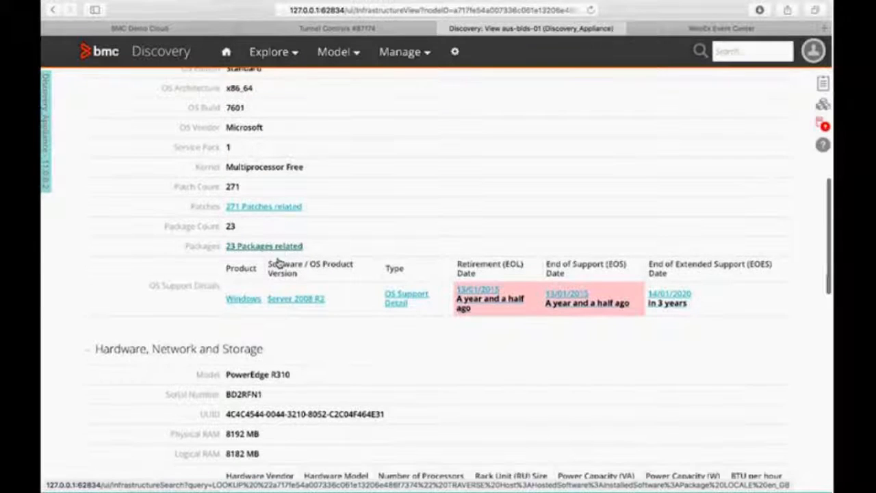
scroll("down", 3)
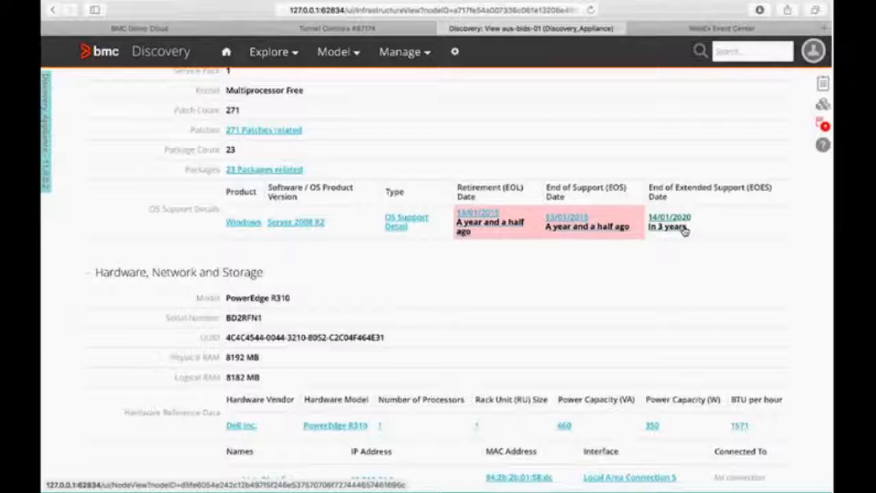
mouse_move(705, 210)
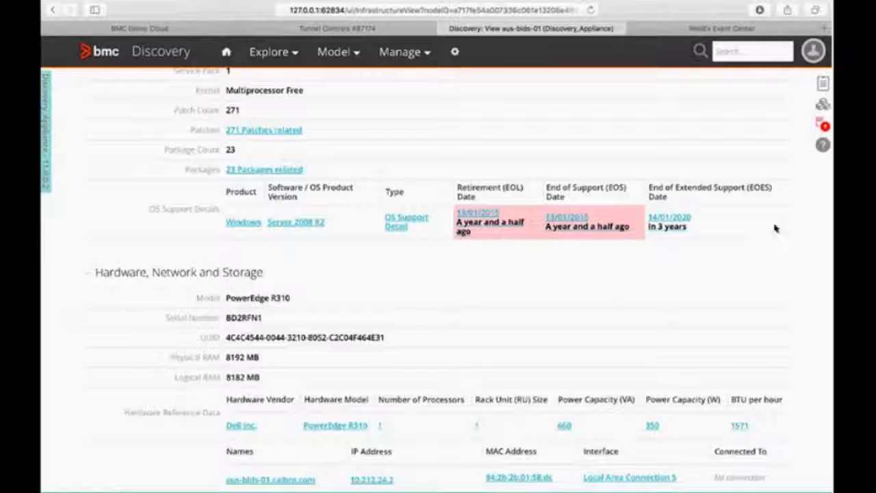
mouse_move(658, 257)
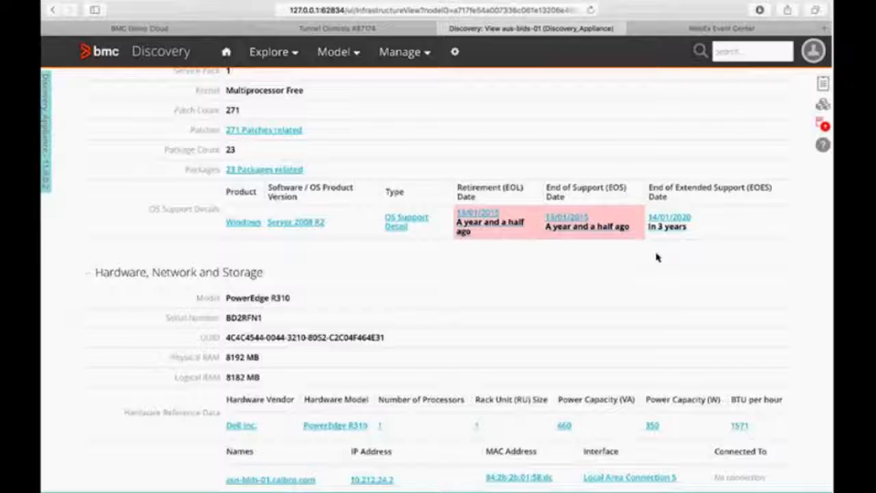
mouse_move(759, 247)
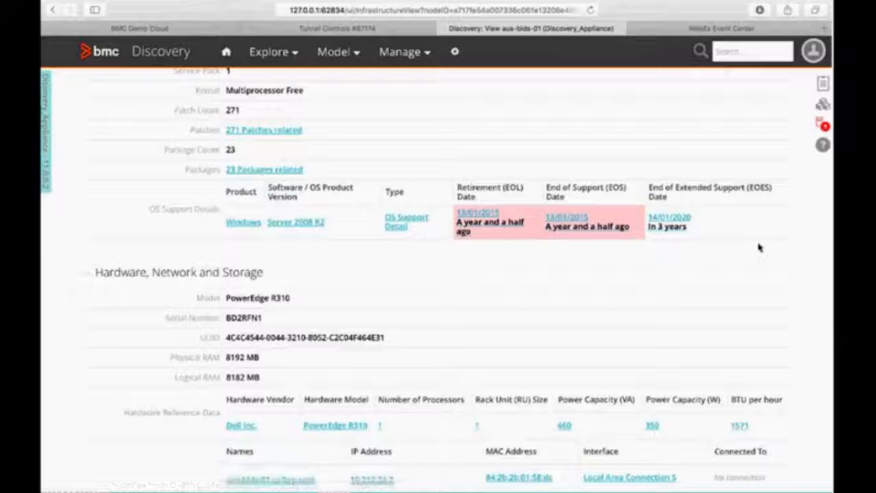
scroll("down", 3)
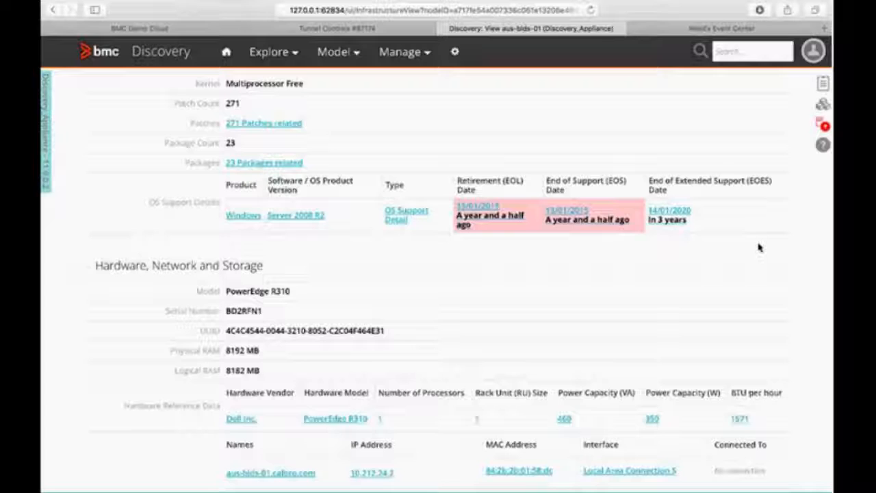
mouse_move(752, 212)
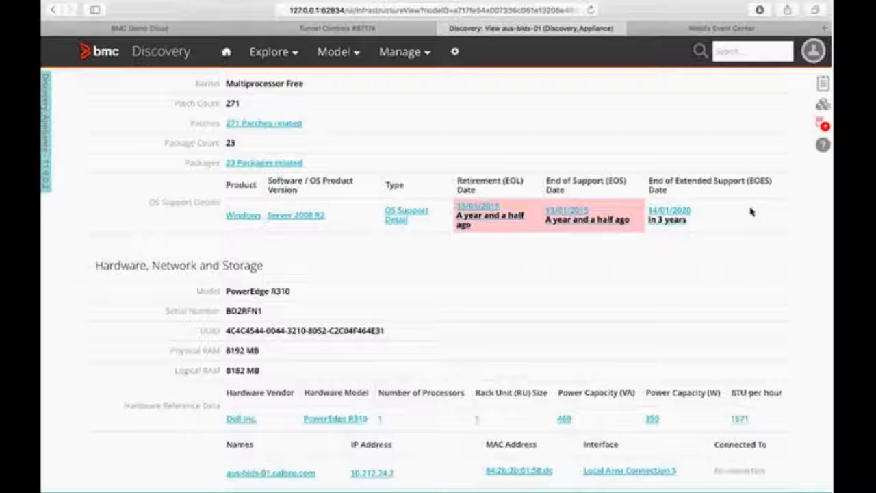
scroll("down", 3)
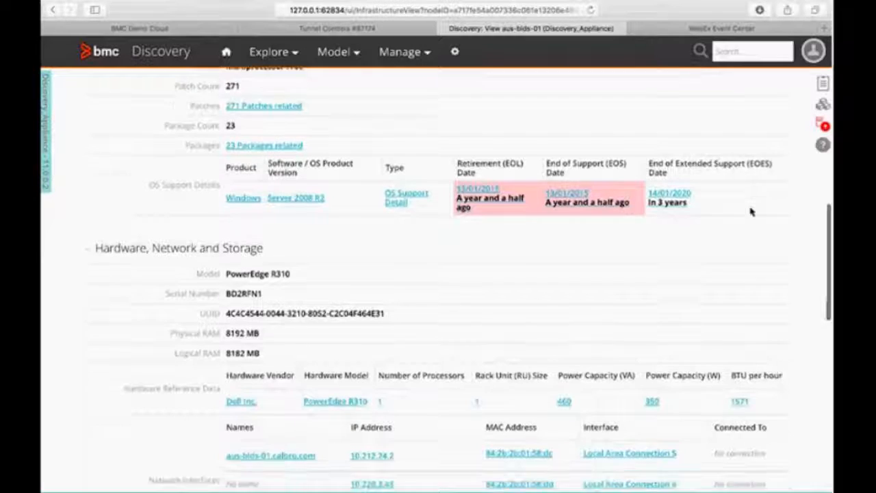
scroll("down", 3)
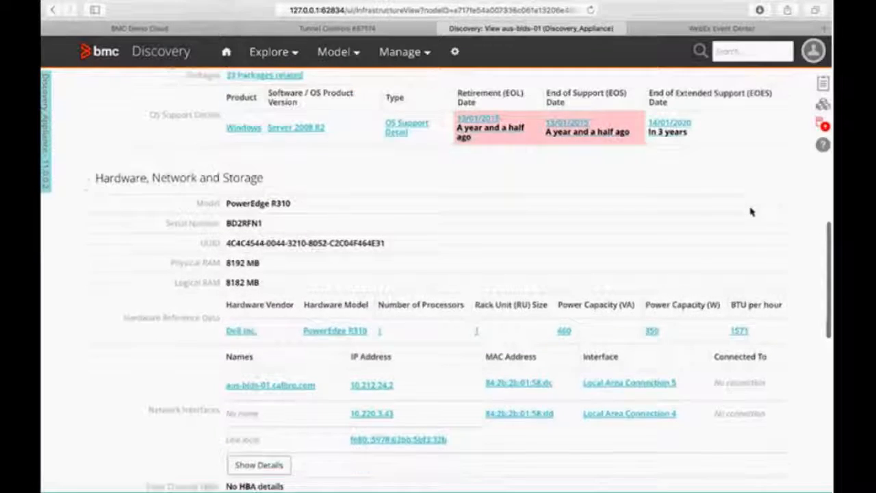
scroll("up", 3)
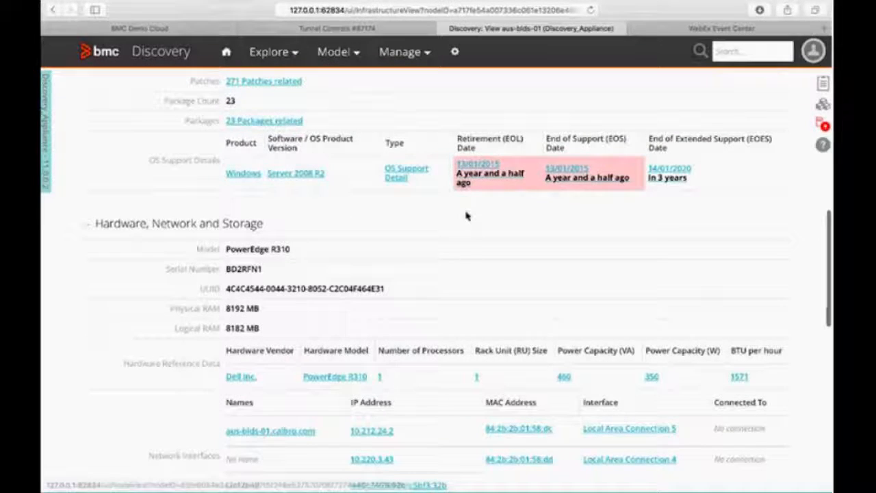
scroll("down", 3)
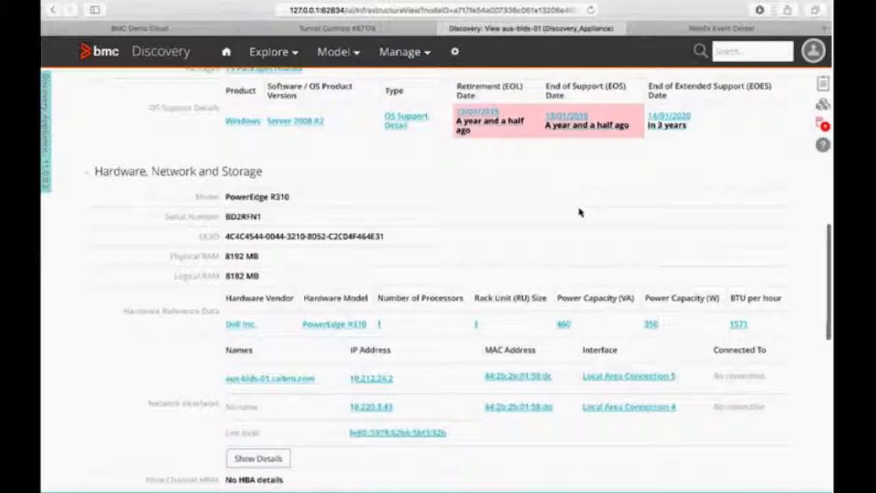
scroll("up", 3)
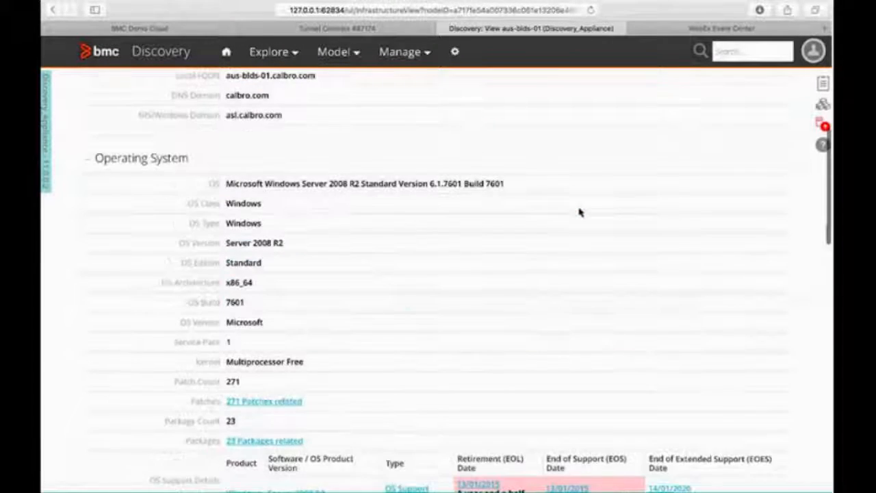
scroll("down", 3)
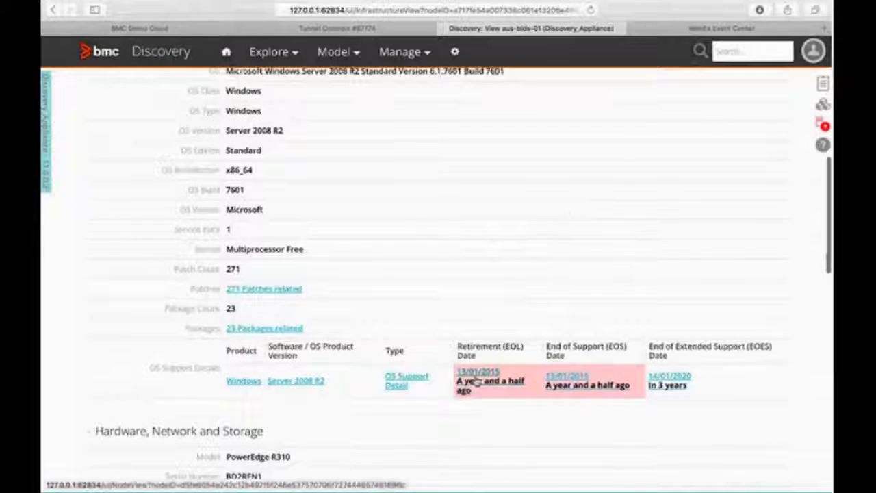
scroll("down", 3)
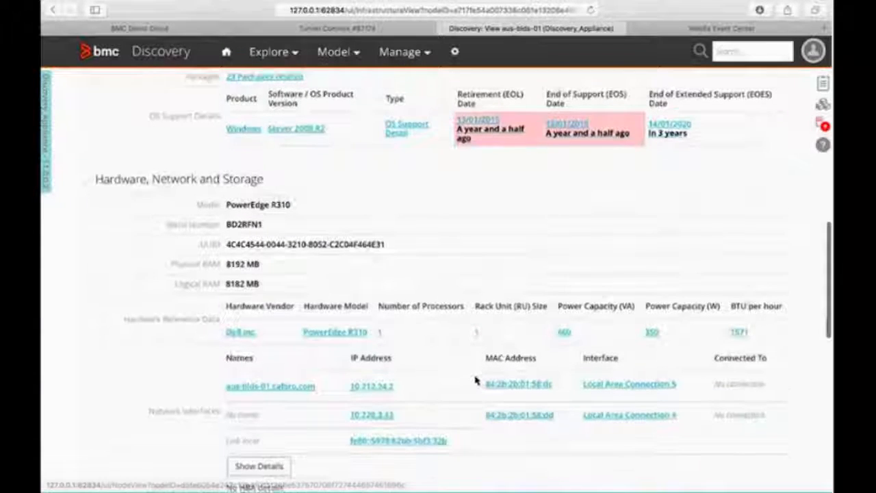
scroll("down", 3)
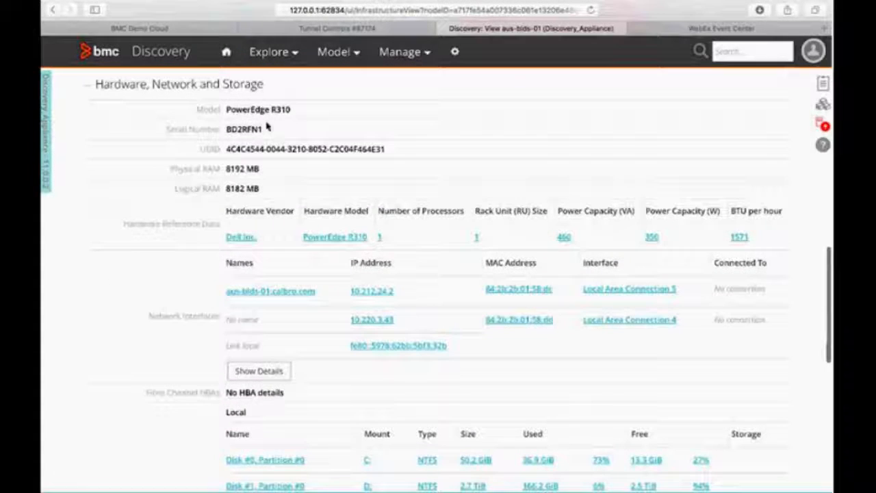
mouse_move(304, 165)
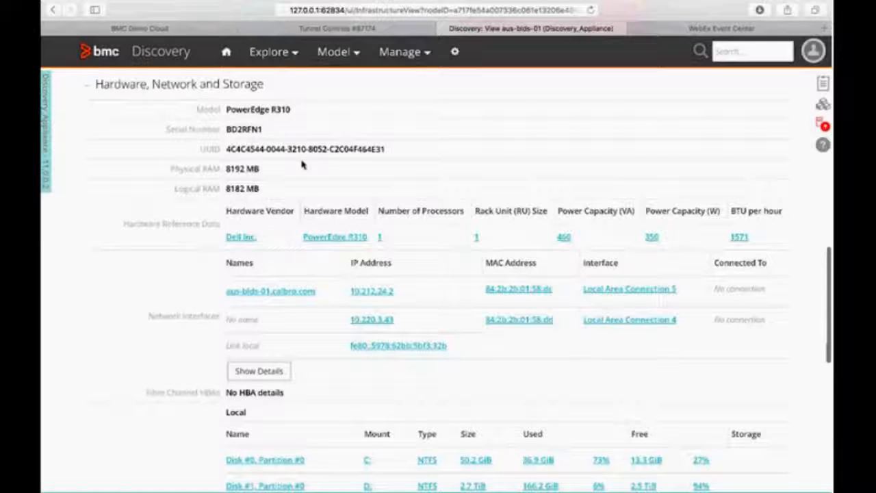
scroll("down", 3)
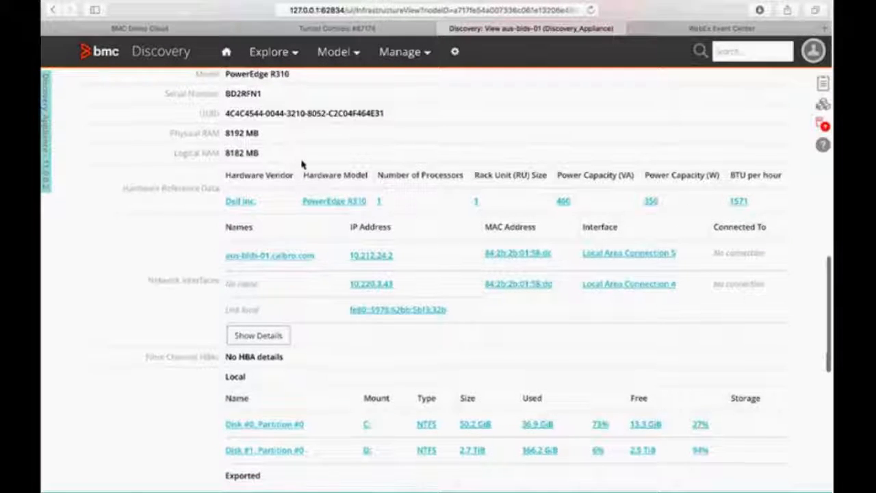
scroll("down", 3)
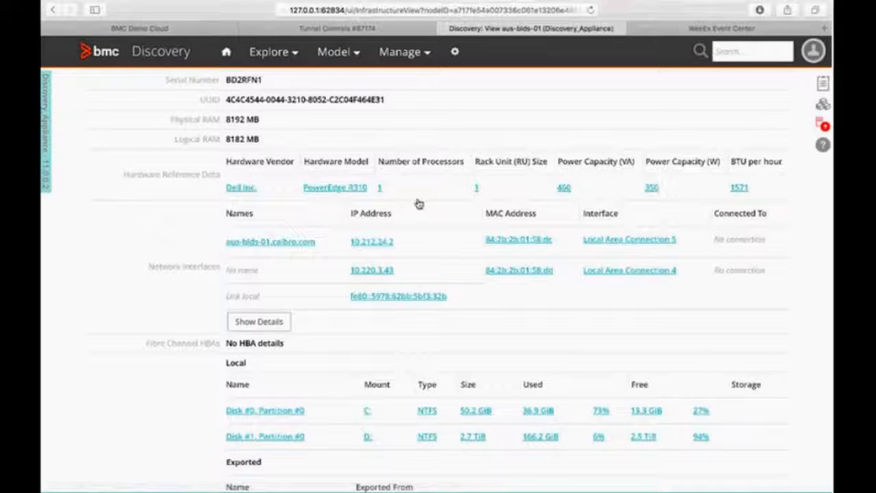
scroll("down", 3)
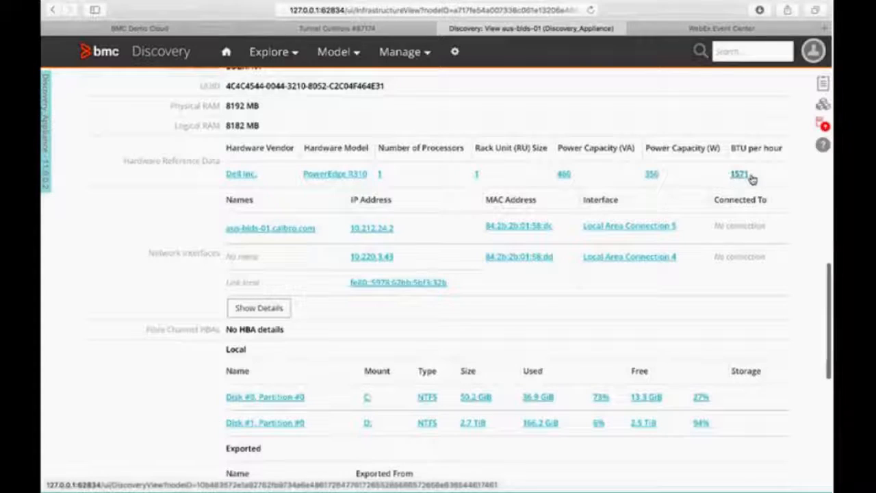
mouse_move(387, 173)
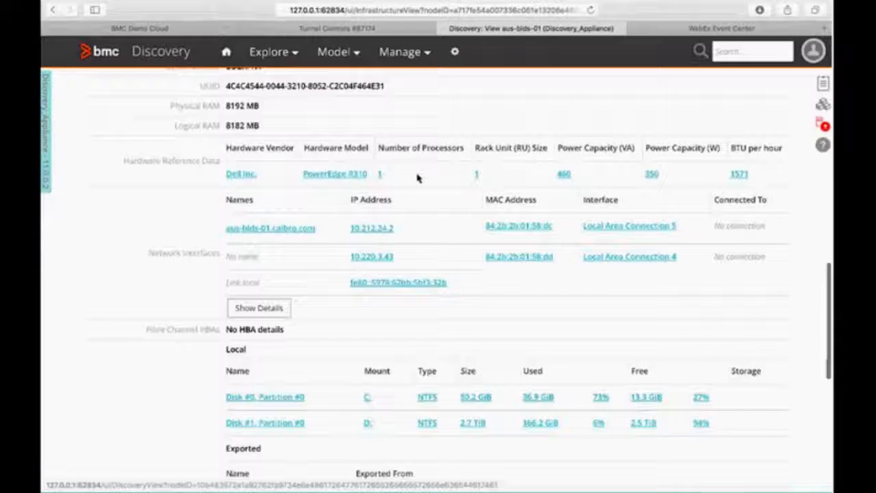
scroll("down", 3)
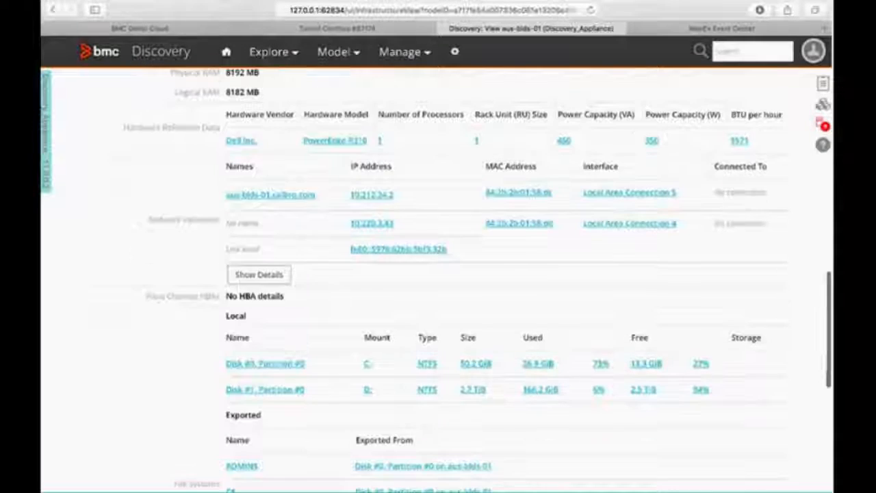
scroll("down", 3)
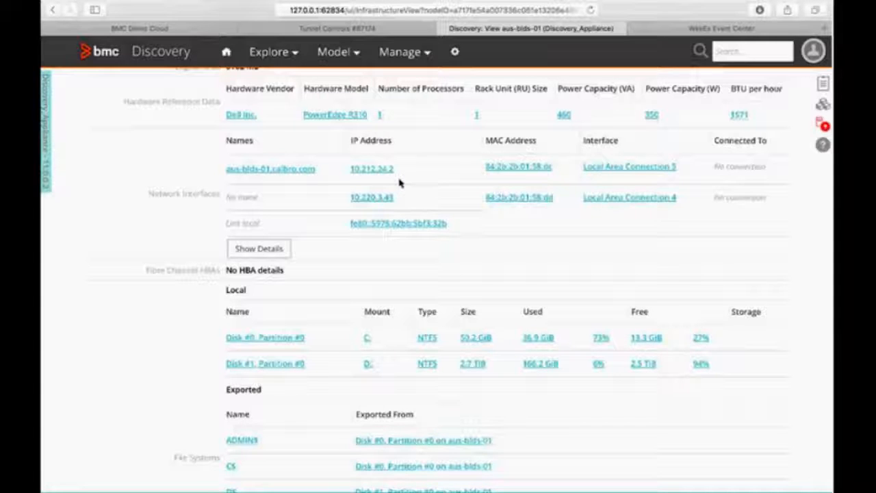
mouse_move(335, 267)
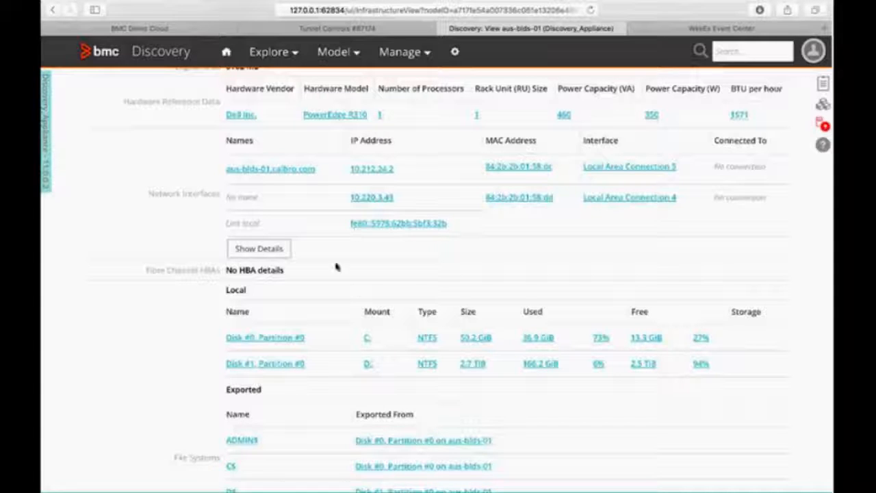
mouse_move(471, 173)
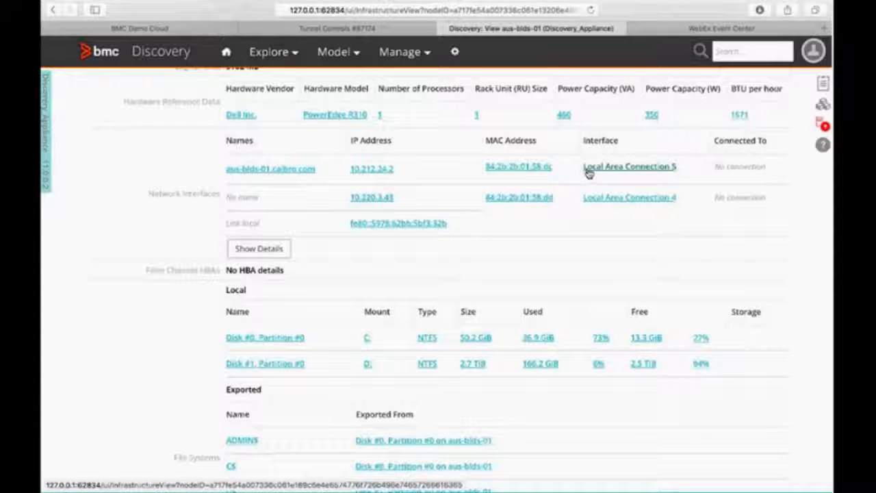
scroll("down", 3)
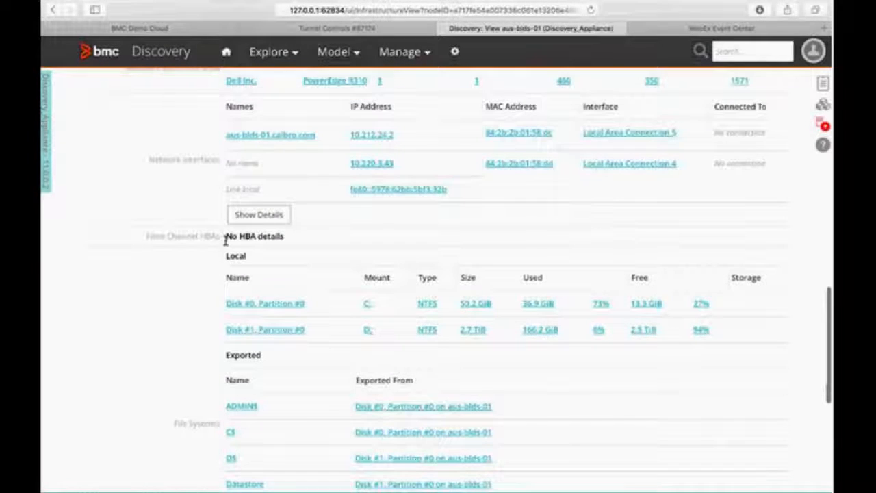
mouse_move(296, 252)
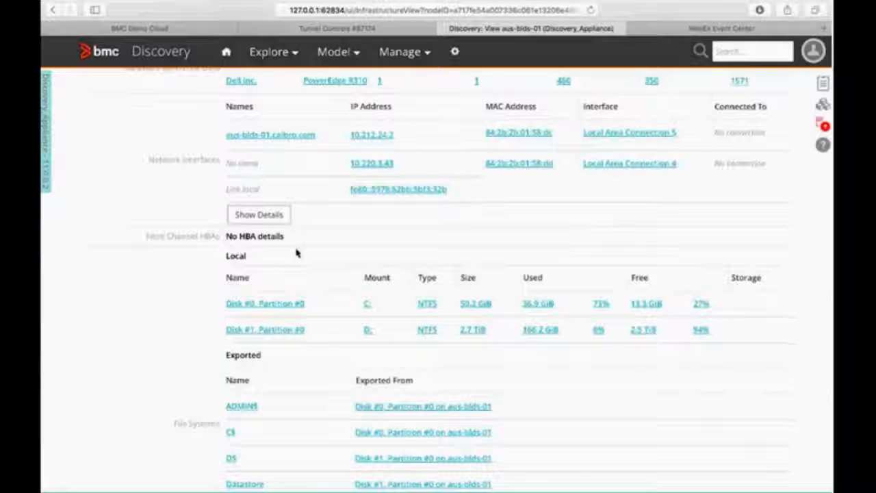
scroll("down", 3)
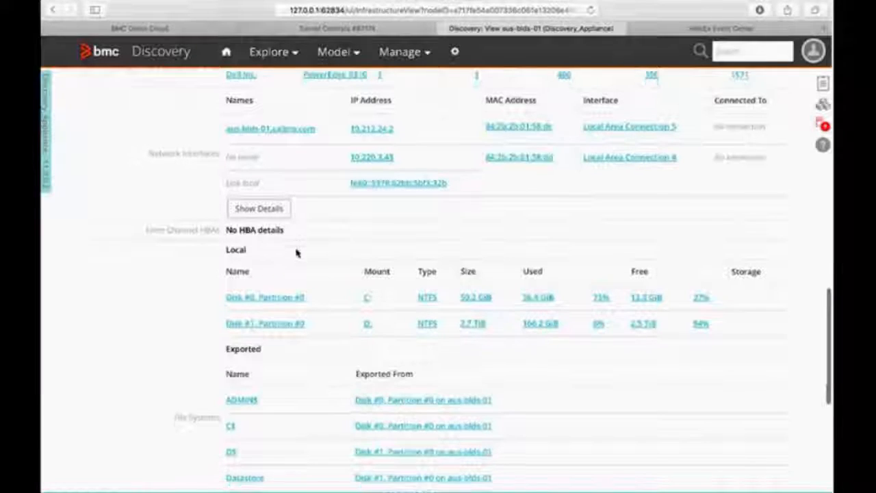
scroll("down", 3)
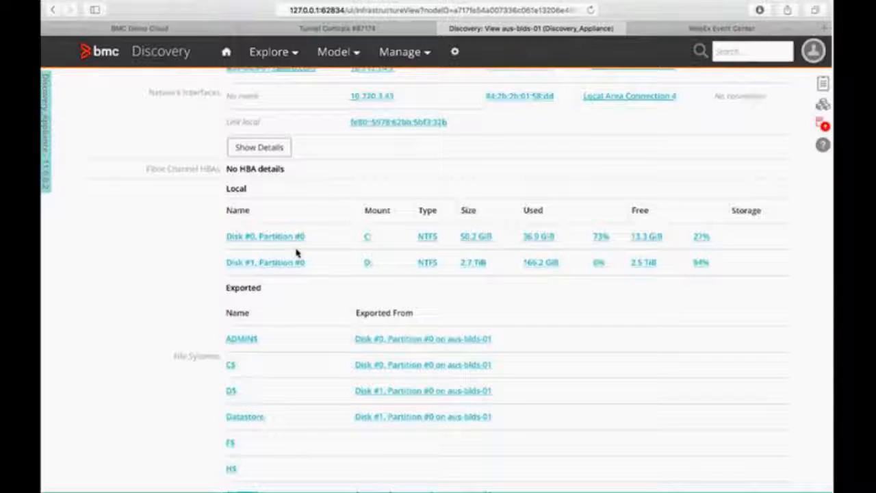
mouse_move(306, 277)
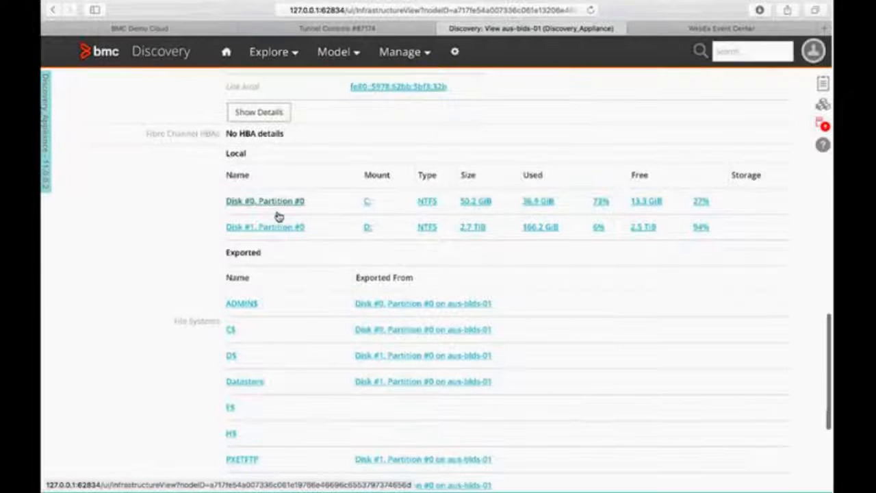
scroll("down", 3)
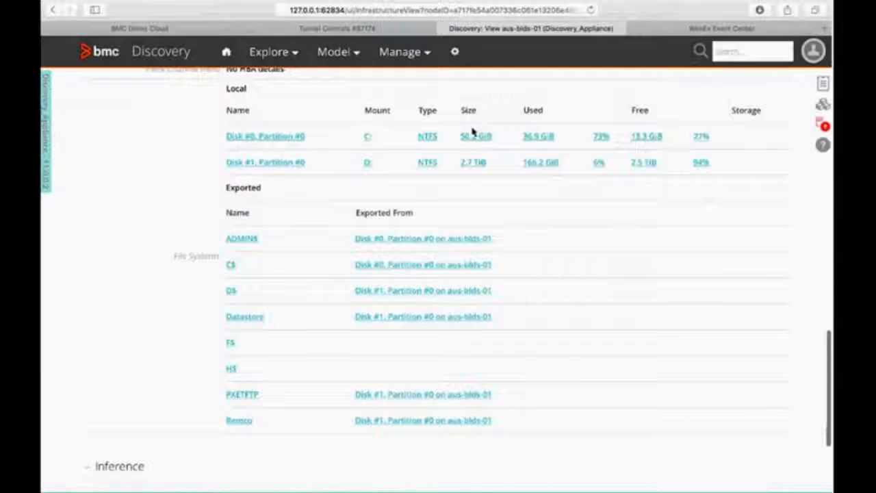
scroll("down", 3)
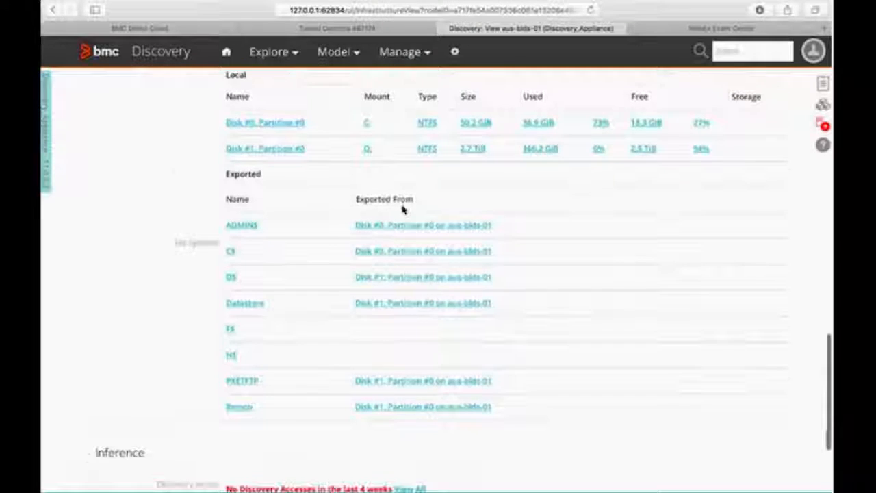
scroll("down", 3)
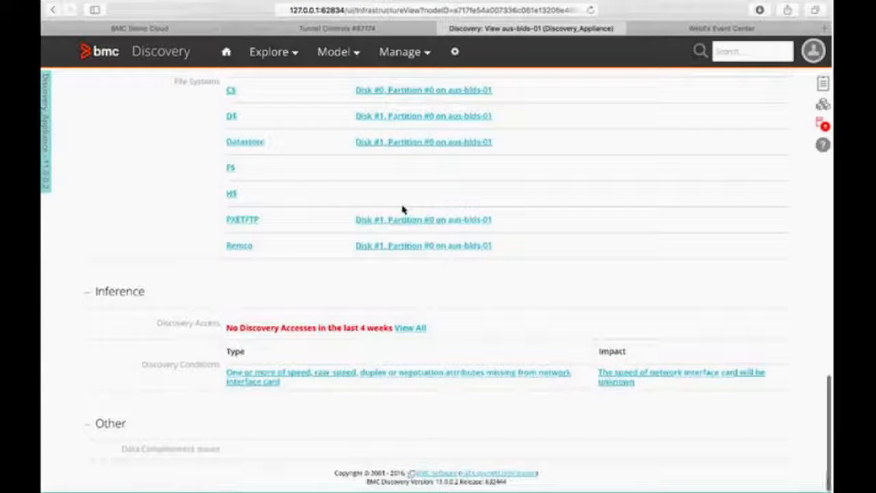
scroll("up", 3)
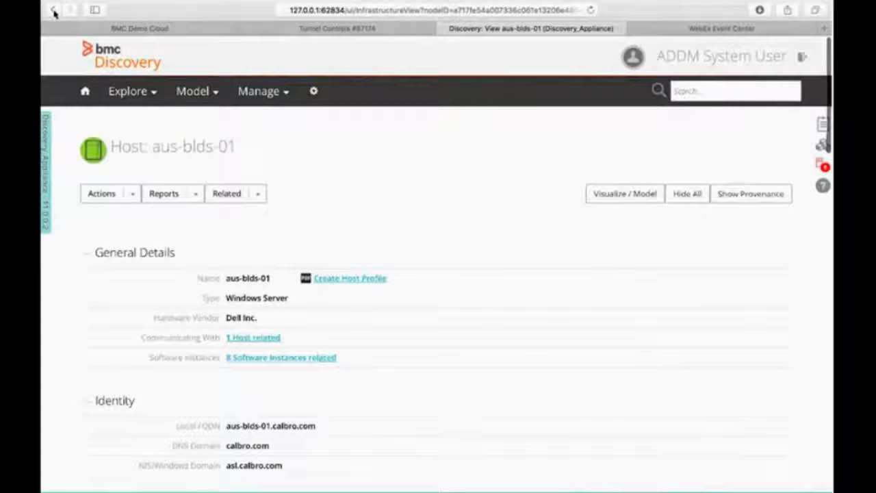
- Go back to the results and view host bacon down to its Red Hat Enterprise Linux OS details
left_click(53, 10)
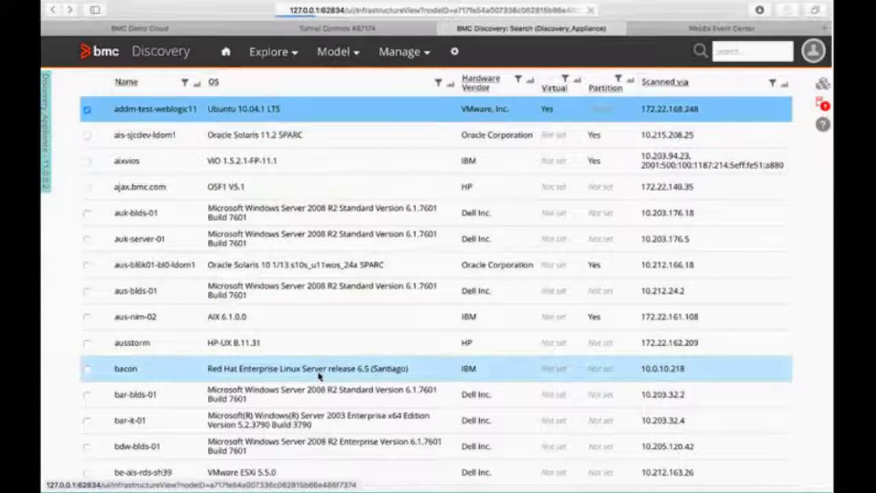
left_click(126, 368)
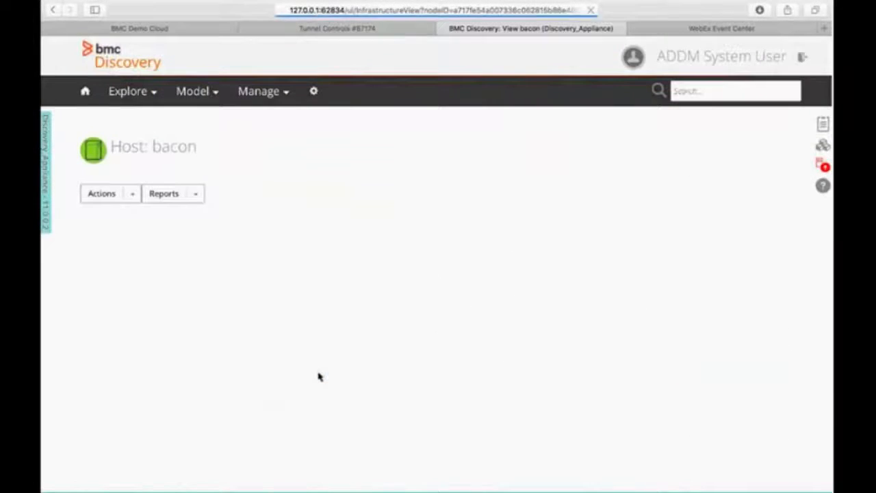
scroll("down", 3)
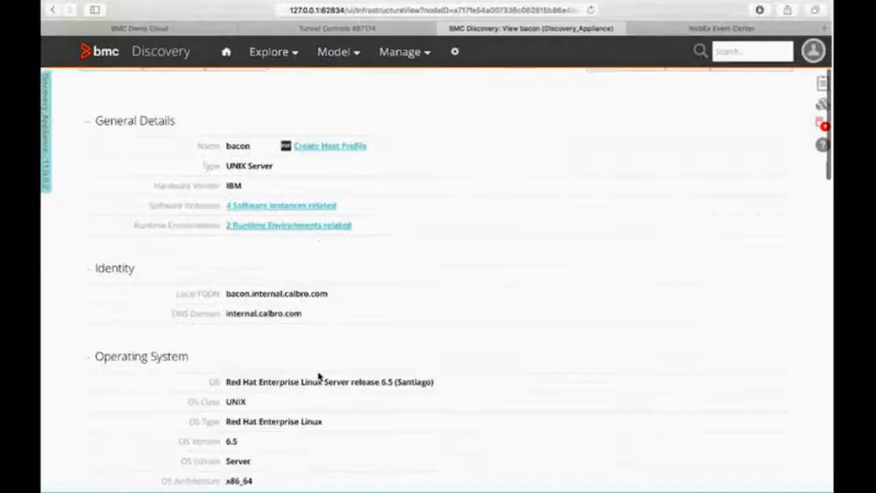
scroll("down", 3)
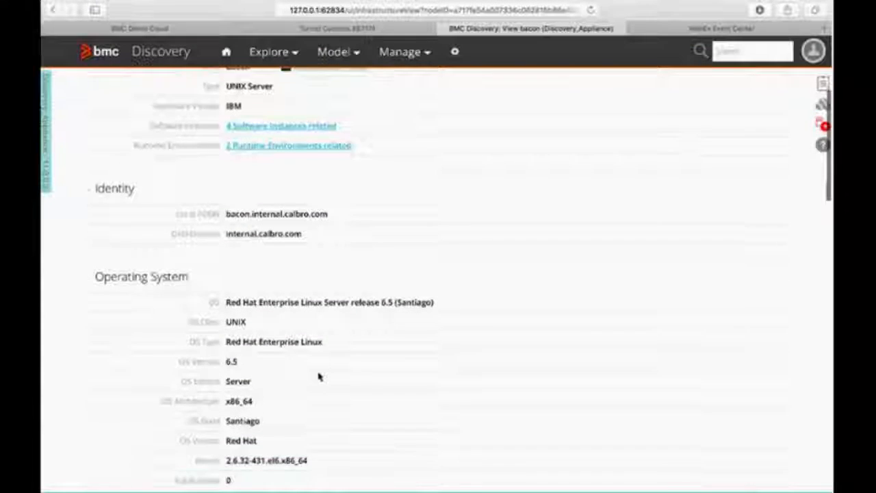
scroll("down", 3)
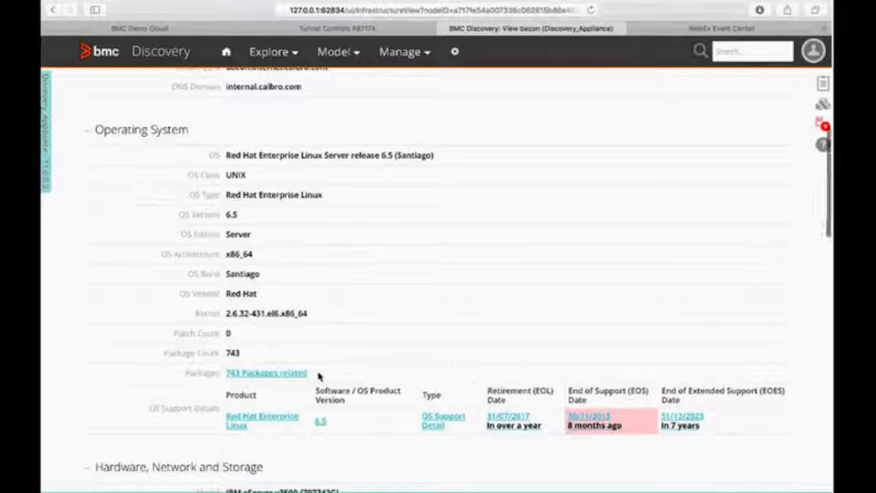
scroll("down", 3)
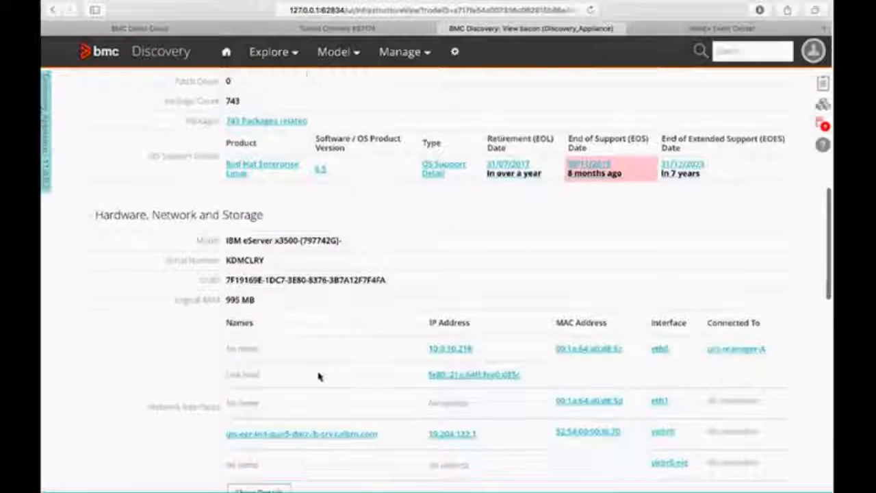
scroll("down", 3)
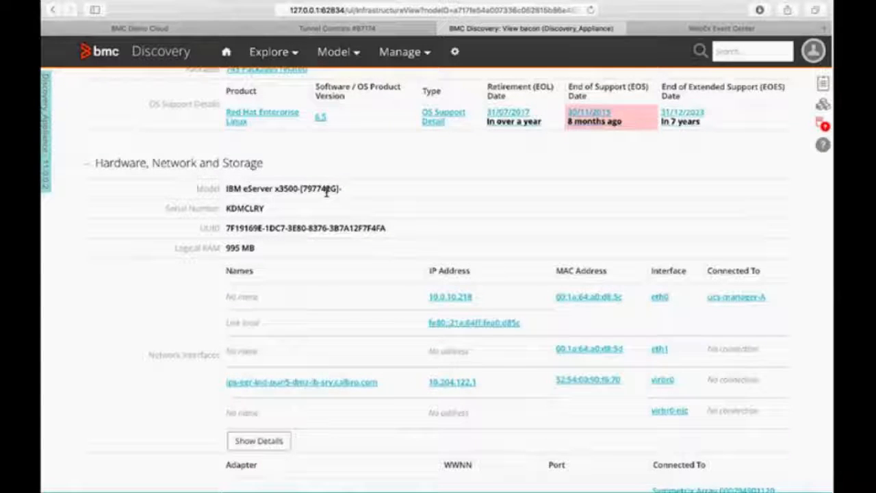
scroll("down", 3)
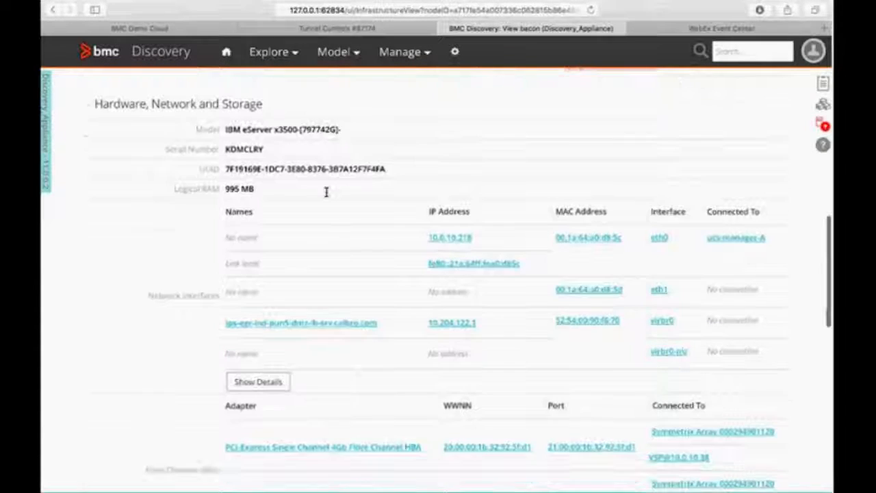
scroll("down", 3)
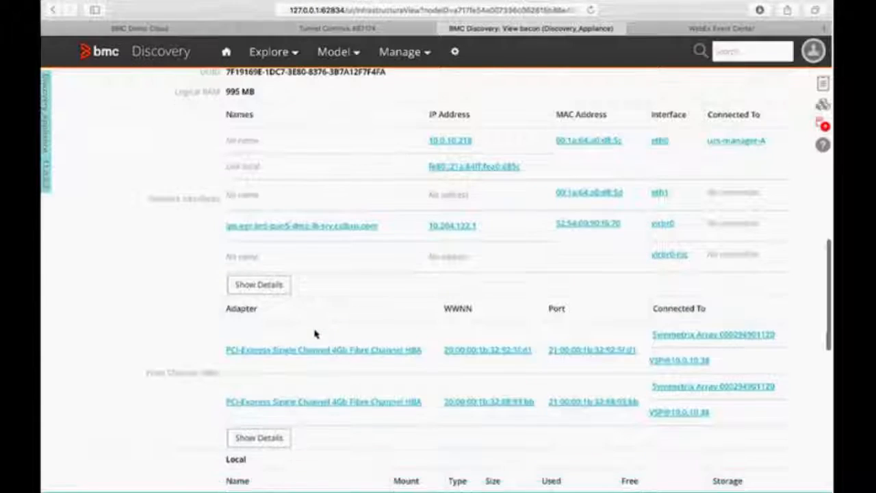
scroll("down", 3)
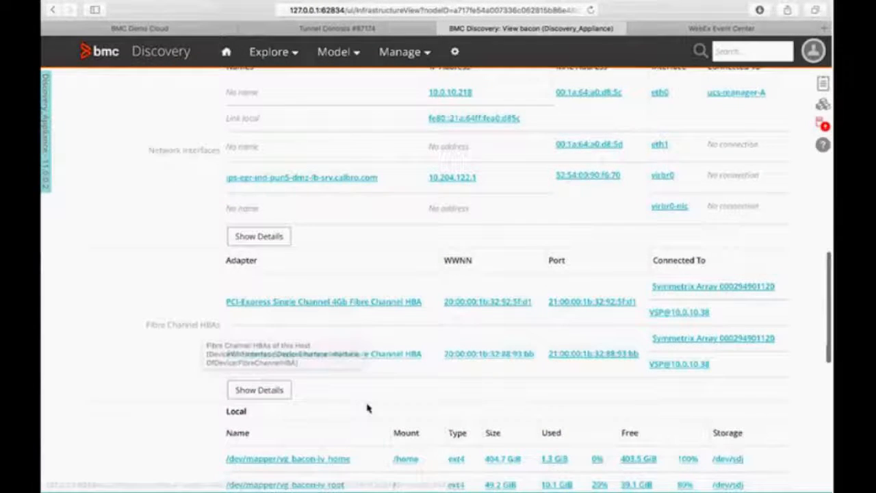
scroll("down", 3)
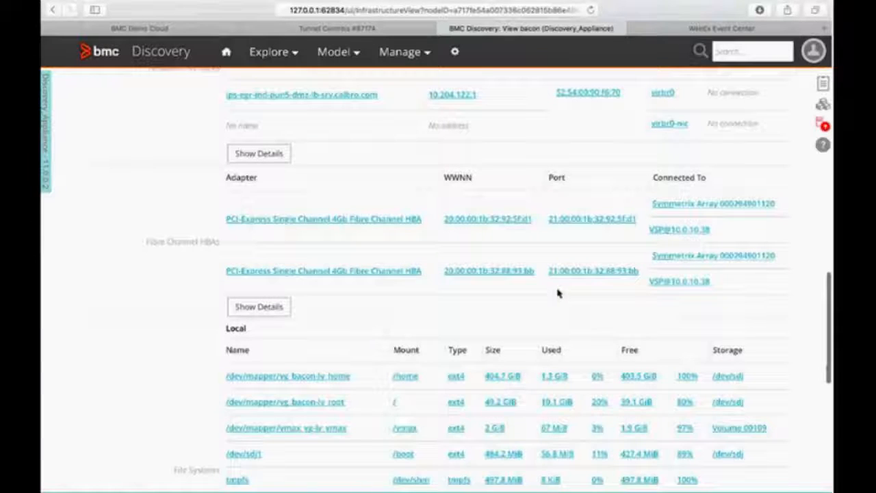
scroll("down", 3)
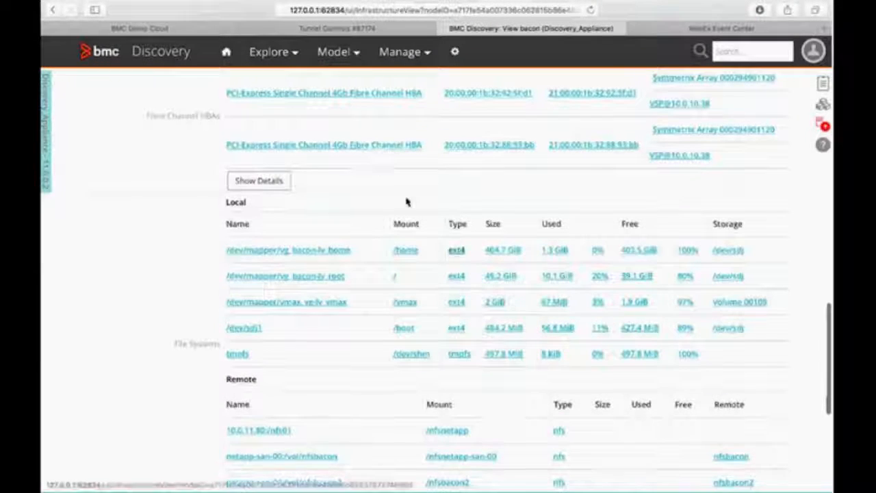
scroll("down", 3)
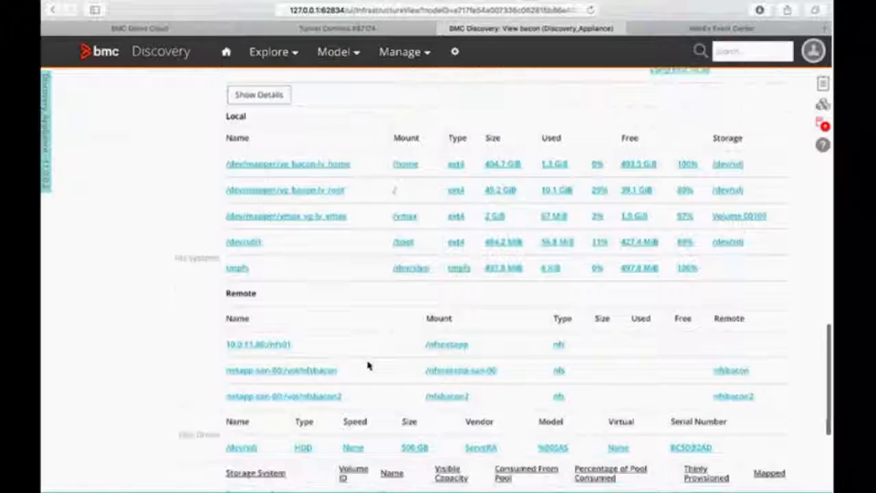
scroll("down", 3)
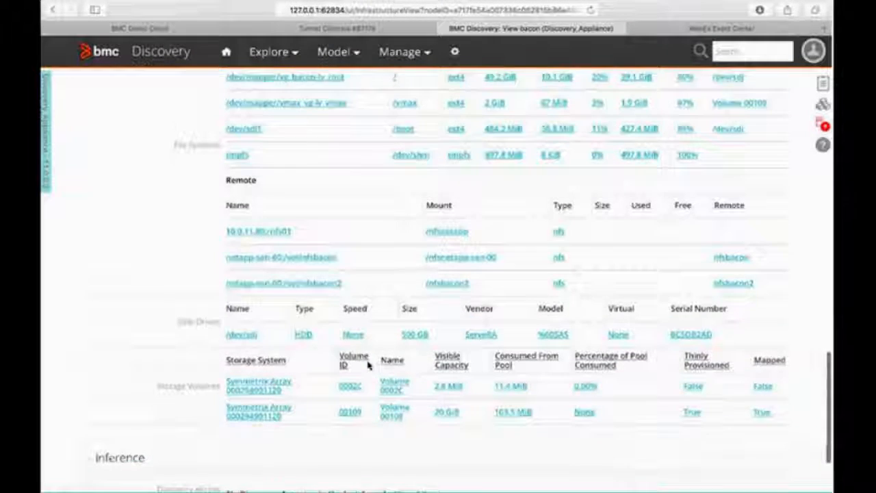
scroll("down", 3)
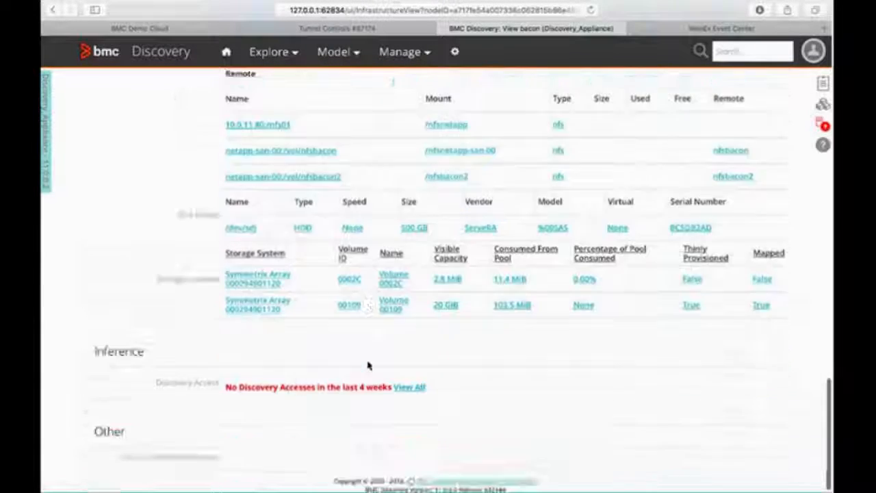
scroll("up", 3)
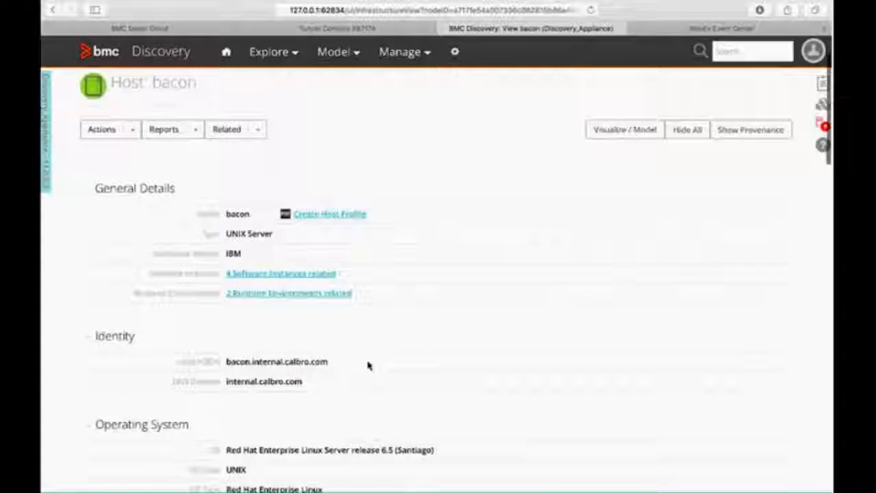
scroll("down", 3)
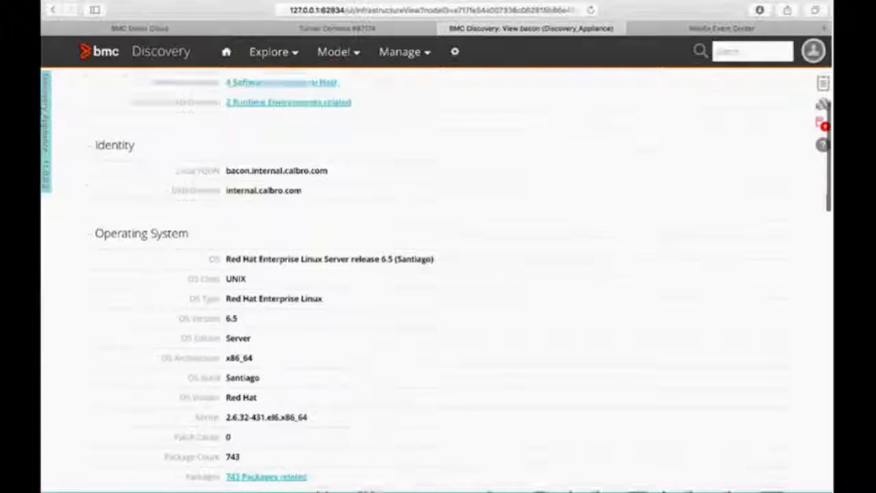
scroll("down", 3)
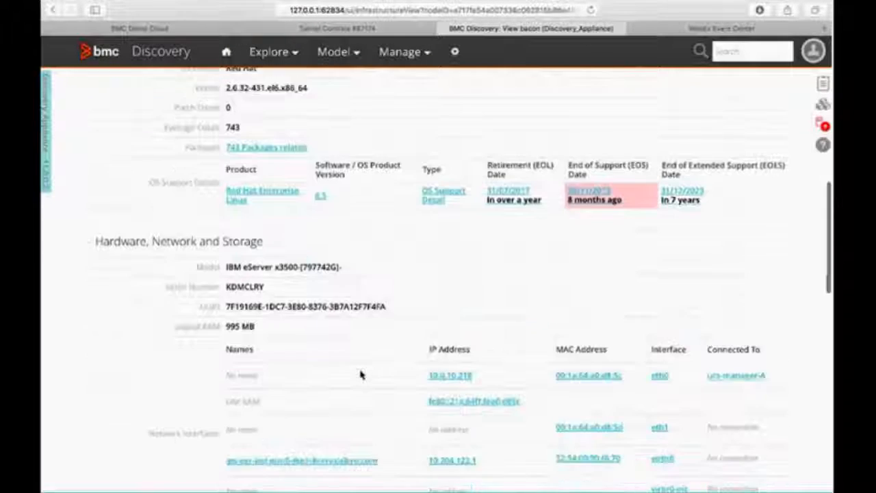
scroll("down", 3)
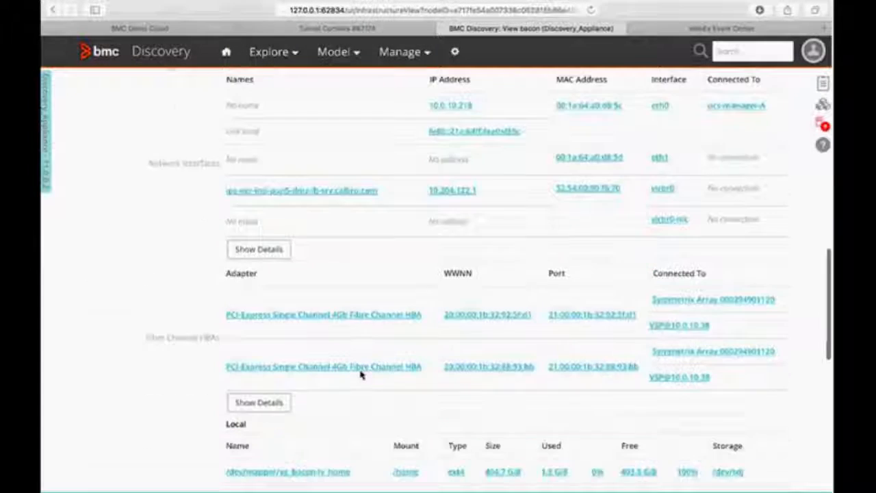
scroll("down", 3)
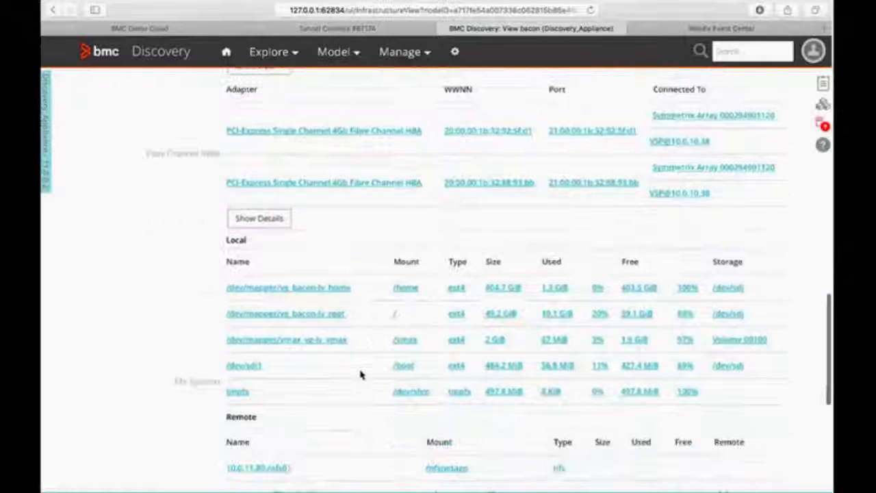
scroll("down", 3)
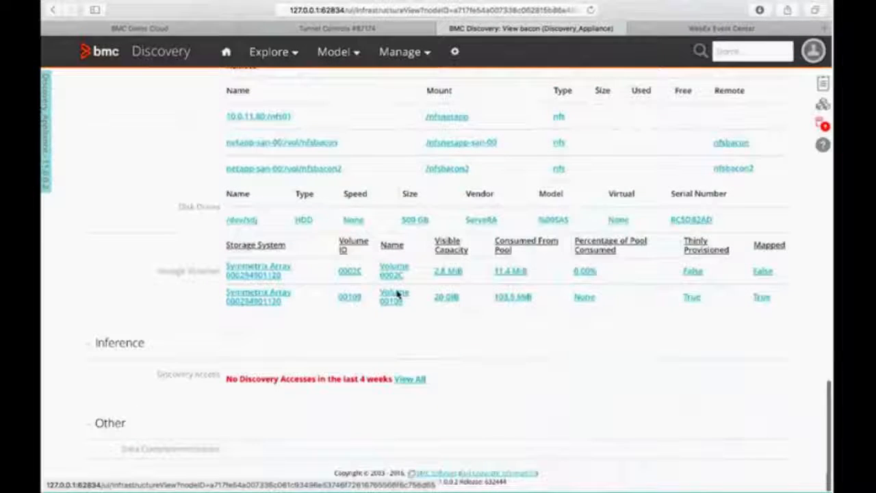
scroll("up", 3)
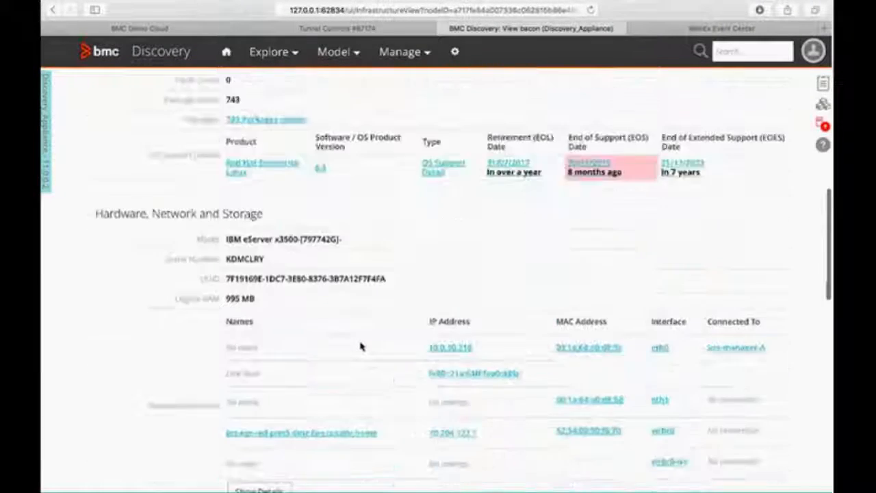
scroll("up", 3)
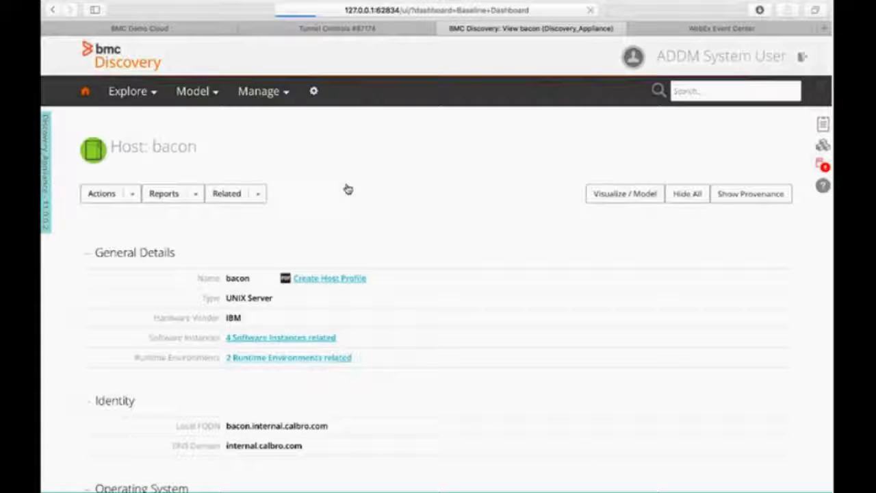
- Return to the home dashboard and request the 18 Storage Systems from the Infrastructure Summary
left_click(85, 91)
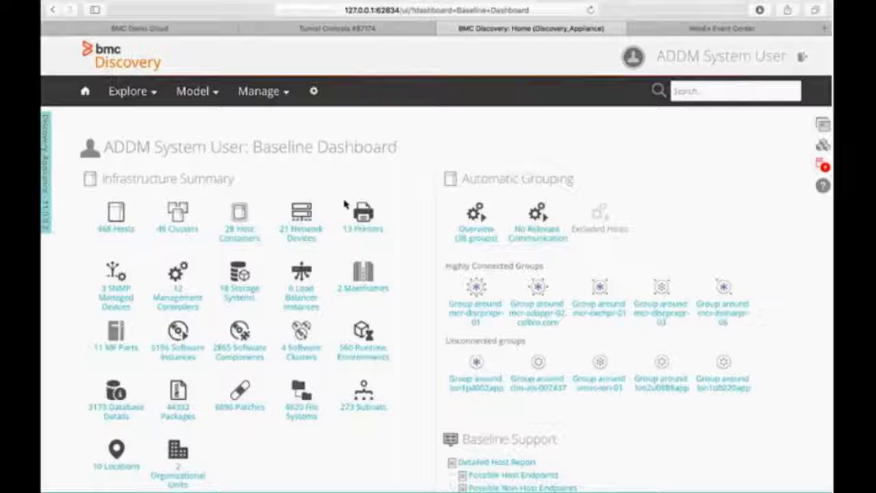
mouse_move(269, 233)
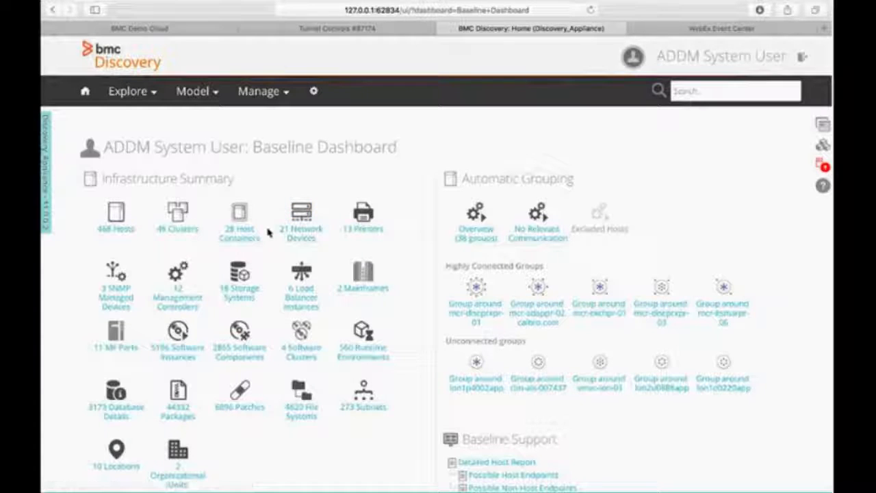
scroll("down", 3)
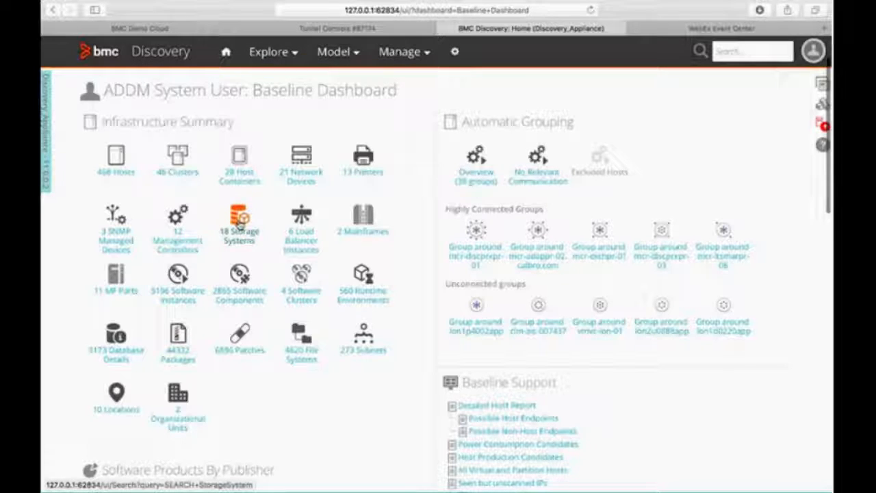
mouse_move(238, 217)
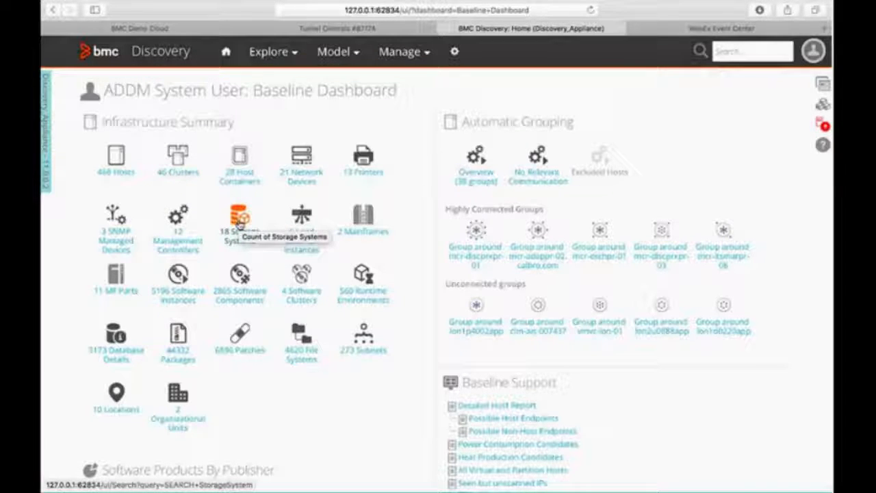
left_click(240, 219)
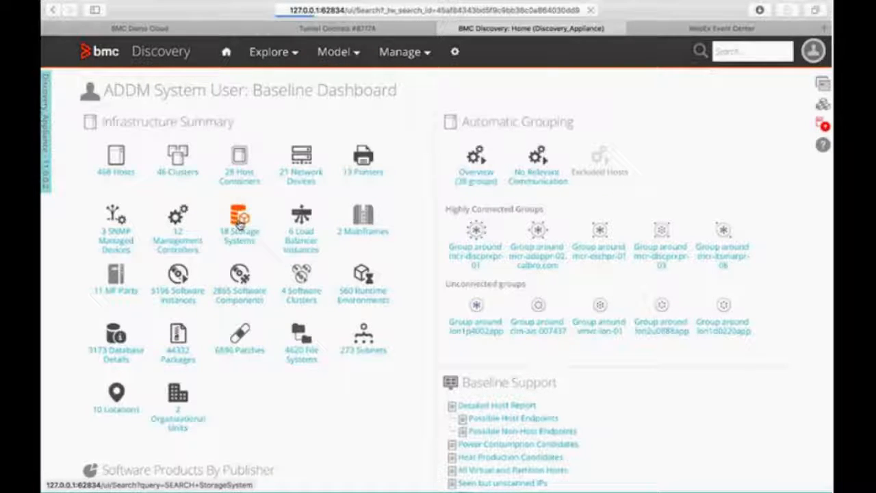
- Load the 18-item Storage System List and scroll through its CLARiiON, NetApp and Hitachi arrays
left_click(239, 219)
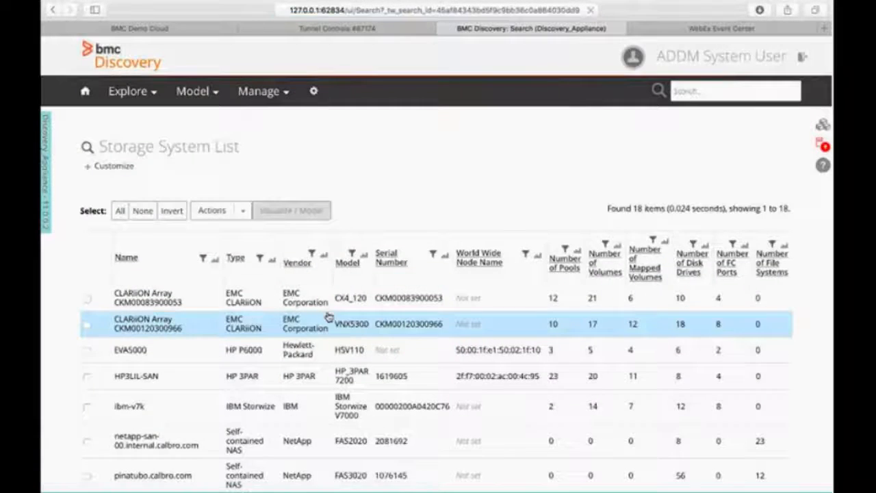
scroll("down", 3)
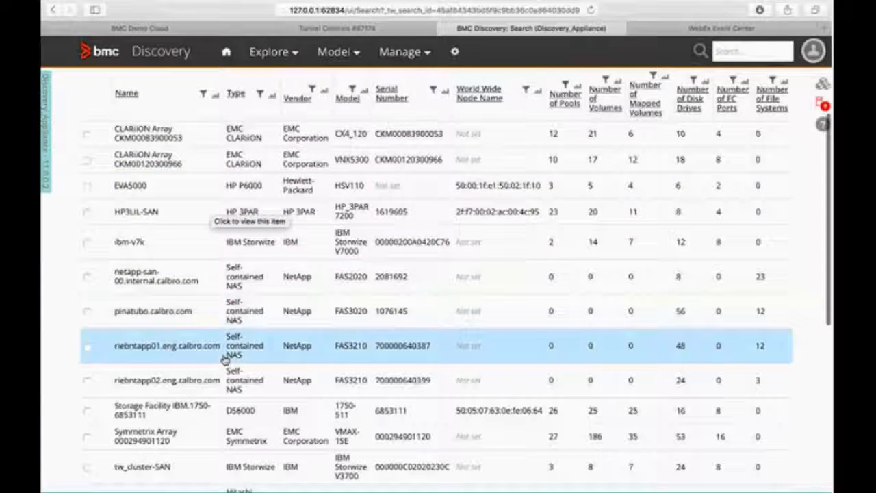
scroll("down", 3)
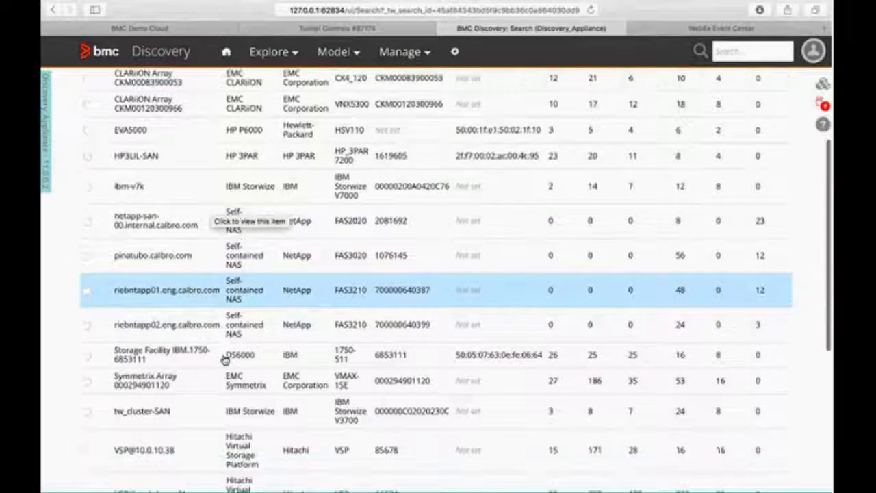
scroll("down", 3)
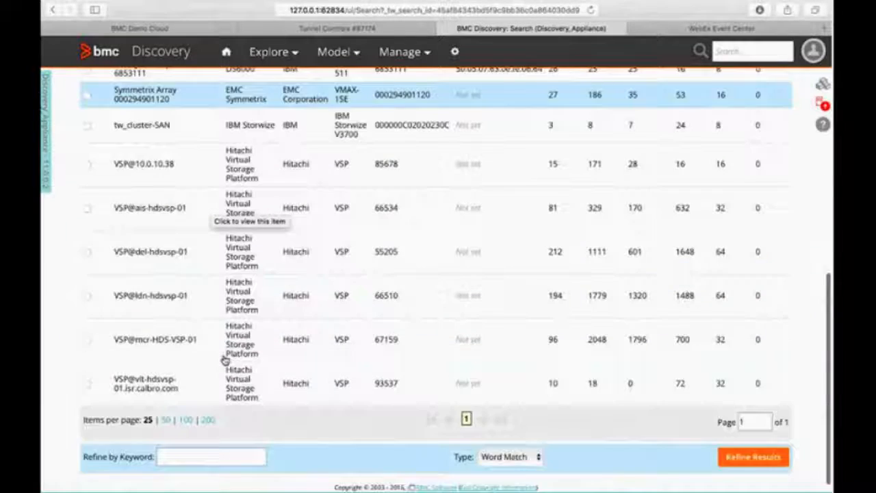
scroll("up", 3)
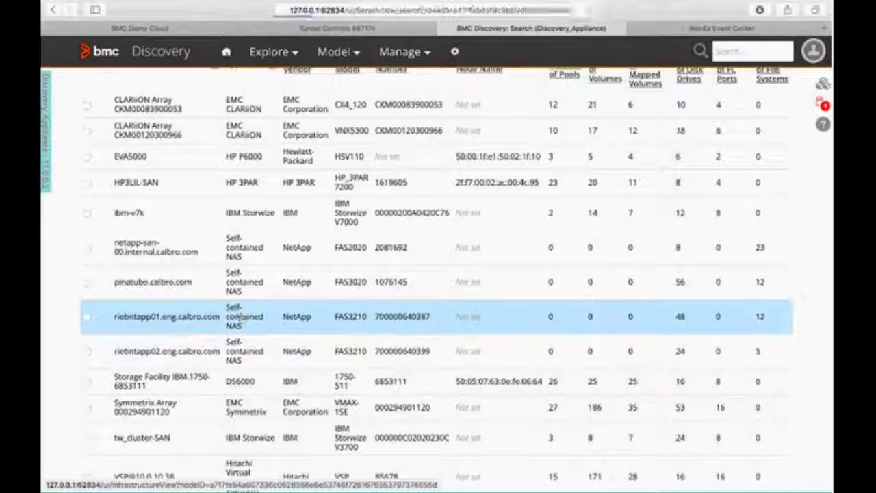
- View storage system riebntapp01.eng.calbro.com and expand its File Systems to all 12 entries
left_click(167, 316)
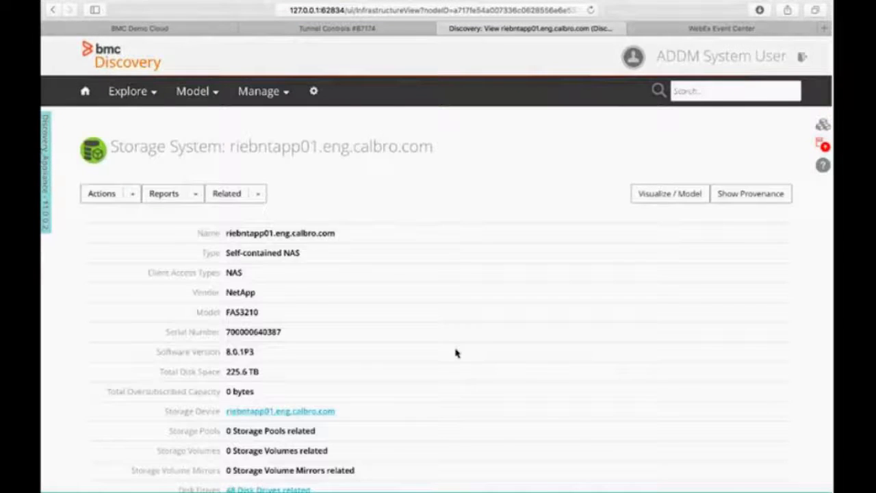
scroll("down", 3)
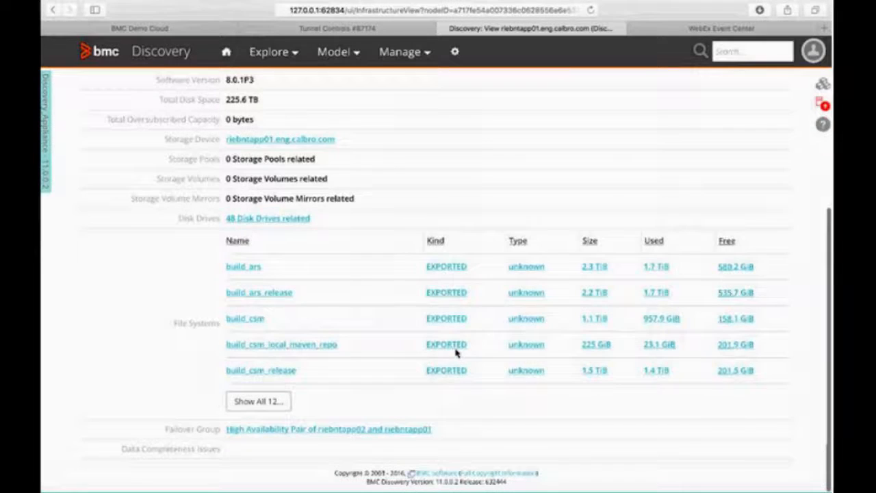
mouse_move(267, 220)
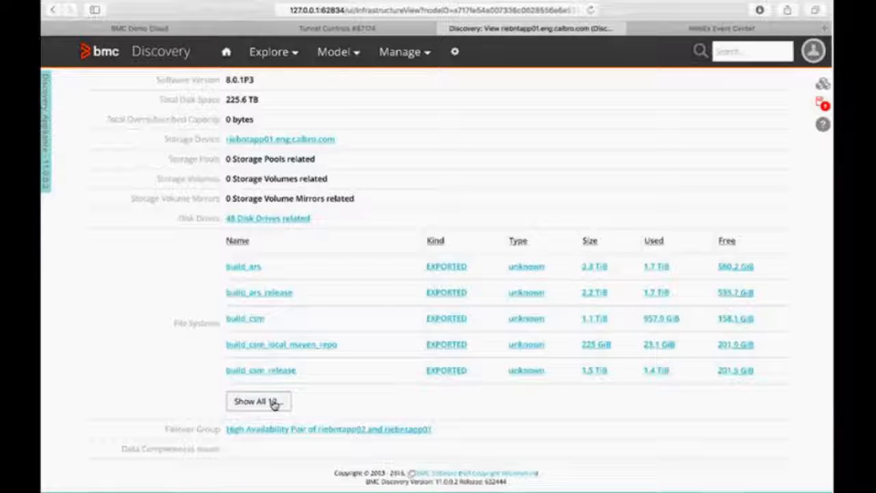
left_click(255, 401)
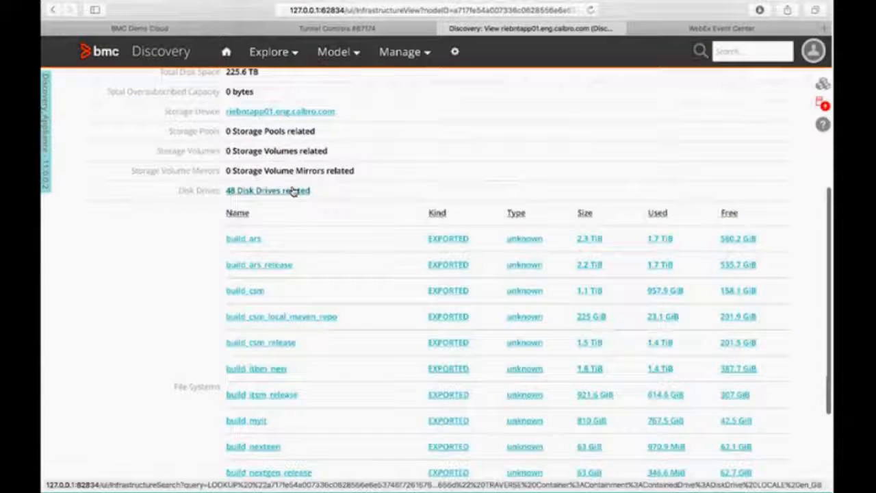
- List the storage system's 48 related disk drives
left_click(267, 190)
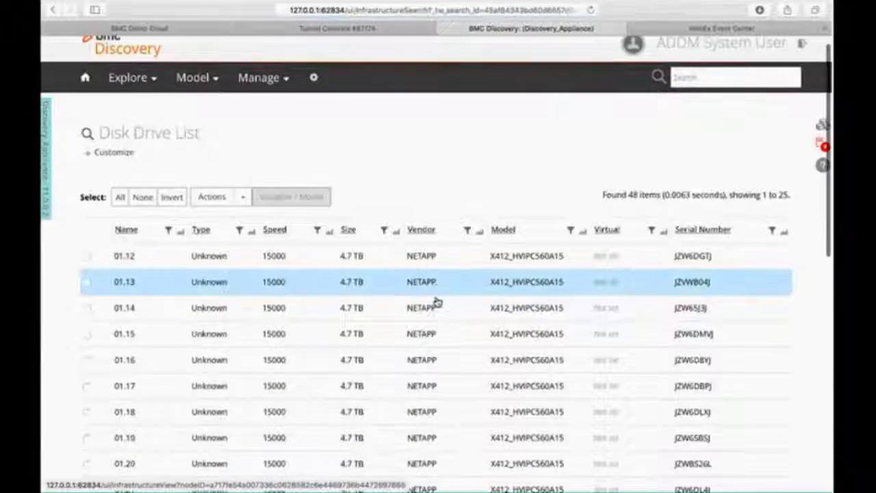
scroll("down", 3)
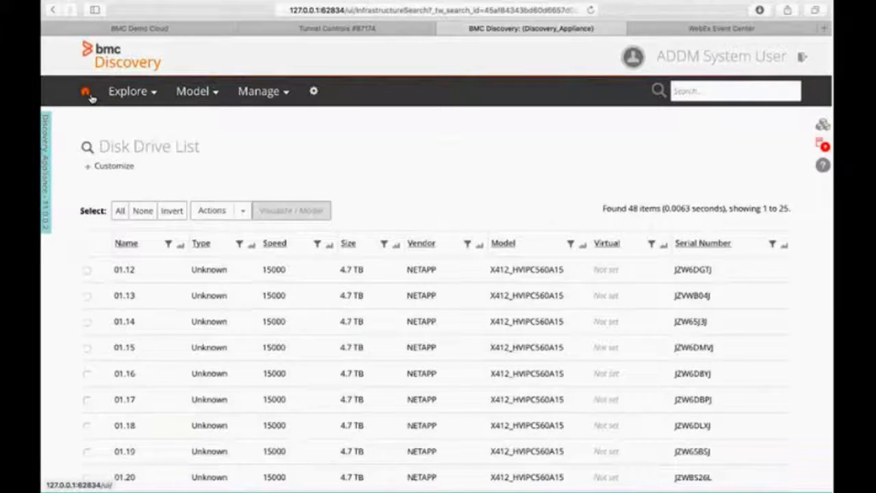
- Return to the Baseline Dashboard and scan its charts
left_click(85, 91)
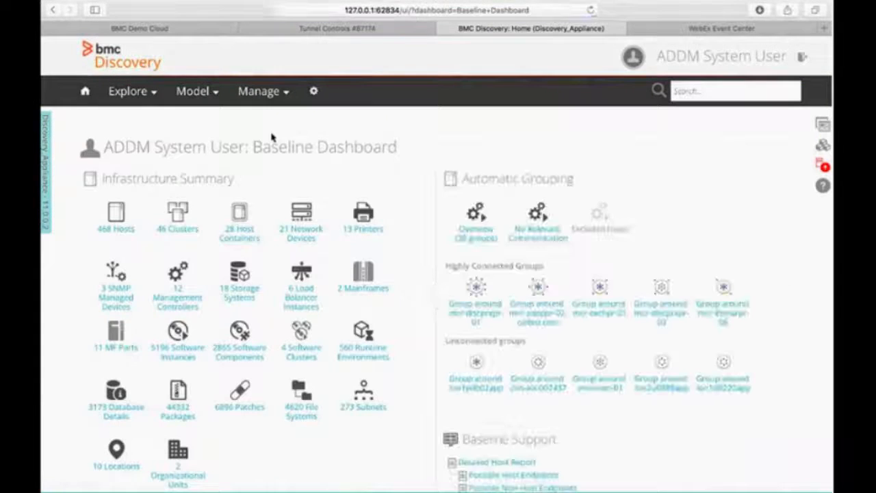
mouse_move(126, 241)
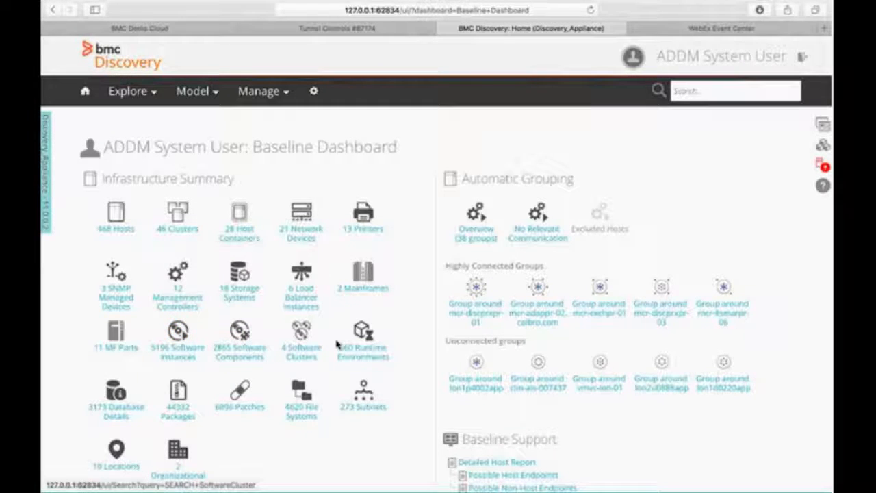
scroll("down", 3)
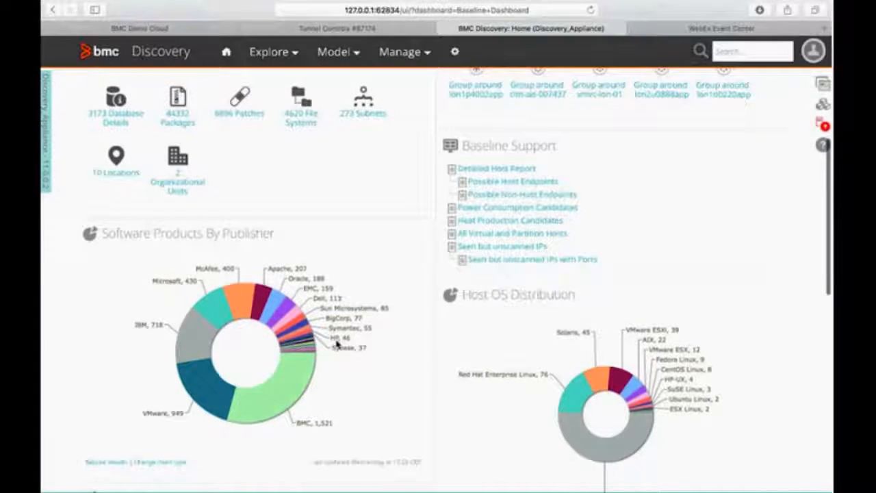
scroll("up", 3)
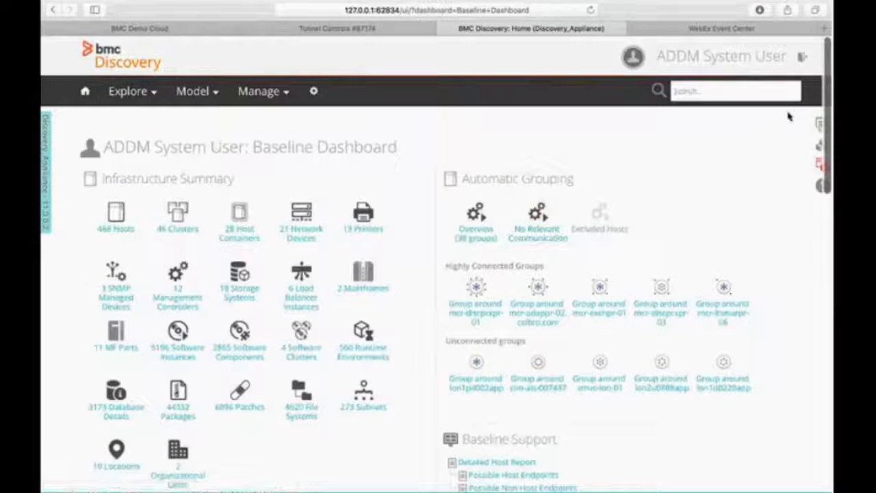
- Choose Software Products Lifecycle Analysis from the available dashboards list
left_click(822, 126)
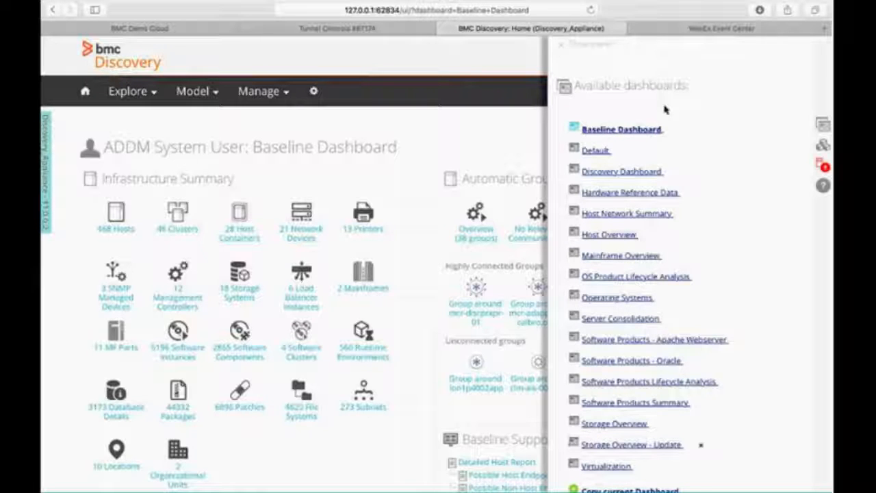
mouse_move(614, 423)
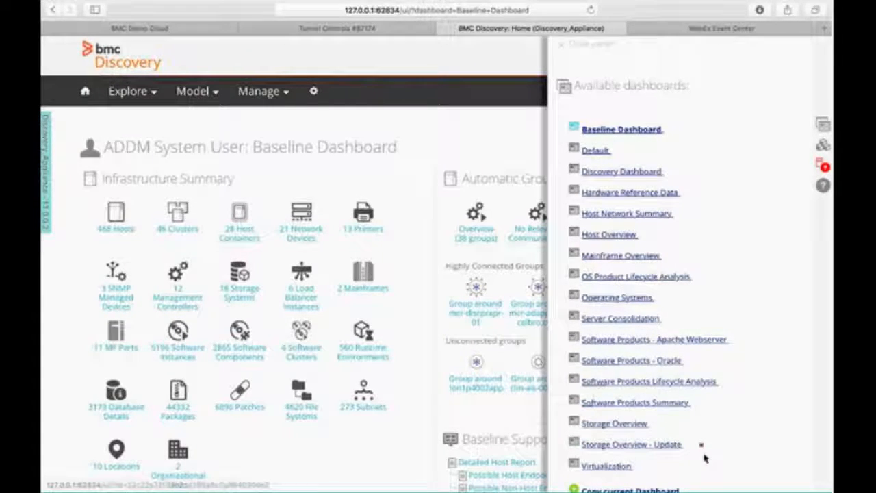
mouse_move(637, 431)
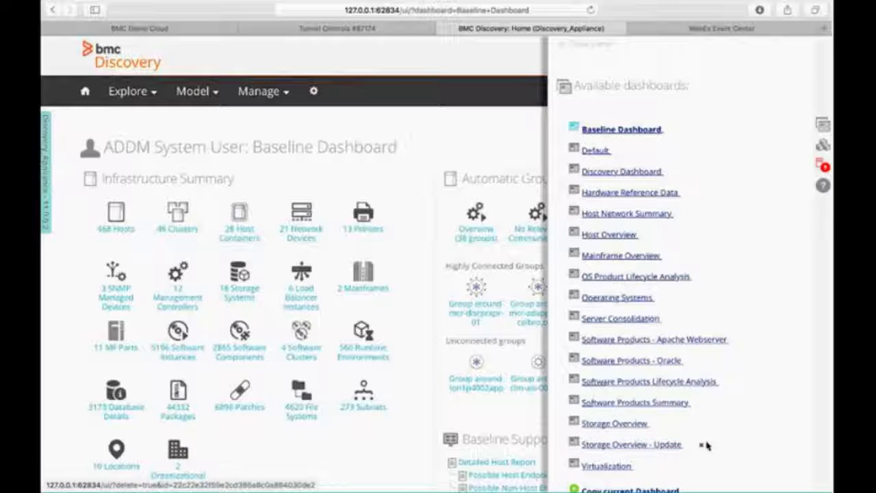
scroll("up", 3)
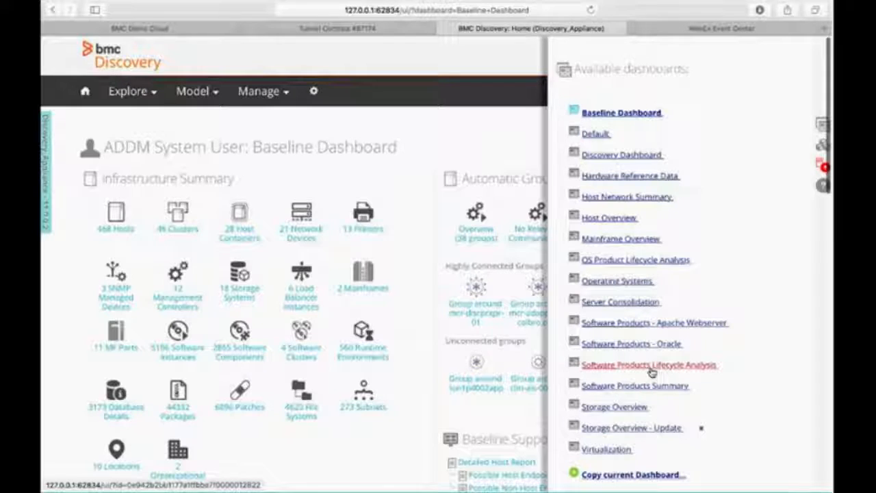
left_click(649, 364)
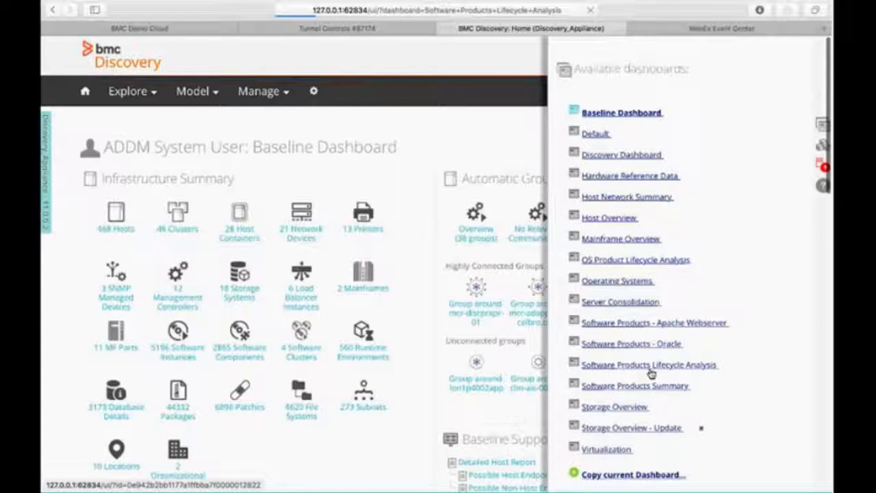
- Select the EOES Exceeded slice of the Product Lifecycle Risk - Software donut to list its 436 instances
left_click(650, 364)
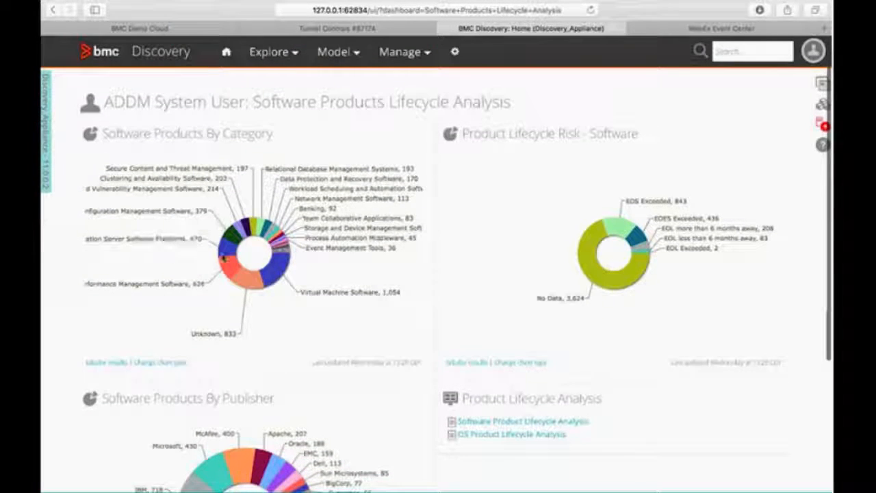
scroll("down", 3)
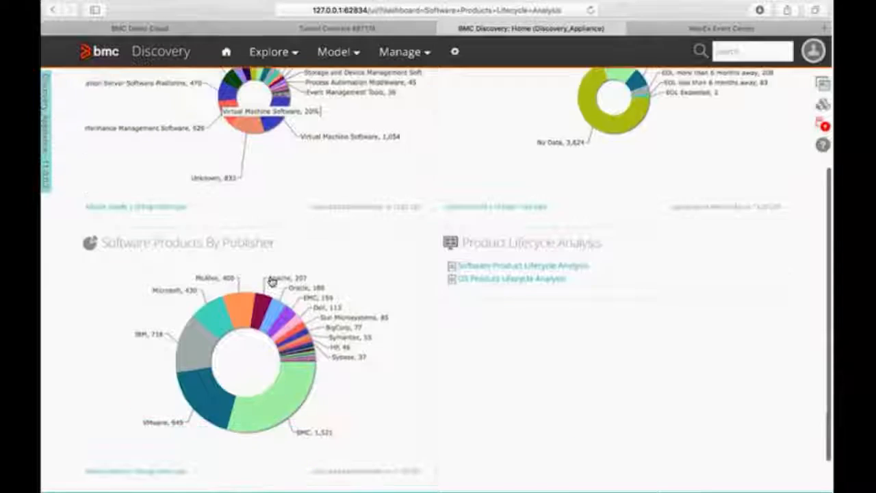
scroll("up", 3)
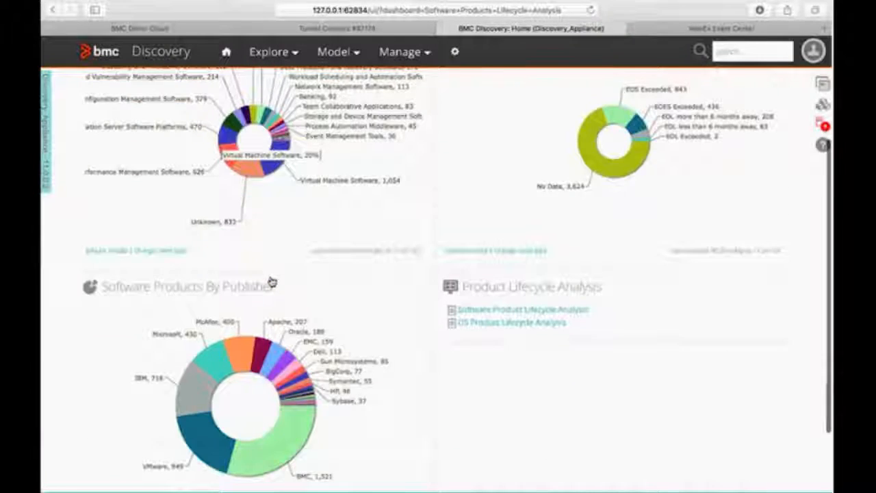
scroll("up", 3)
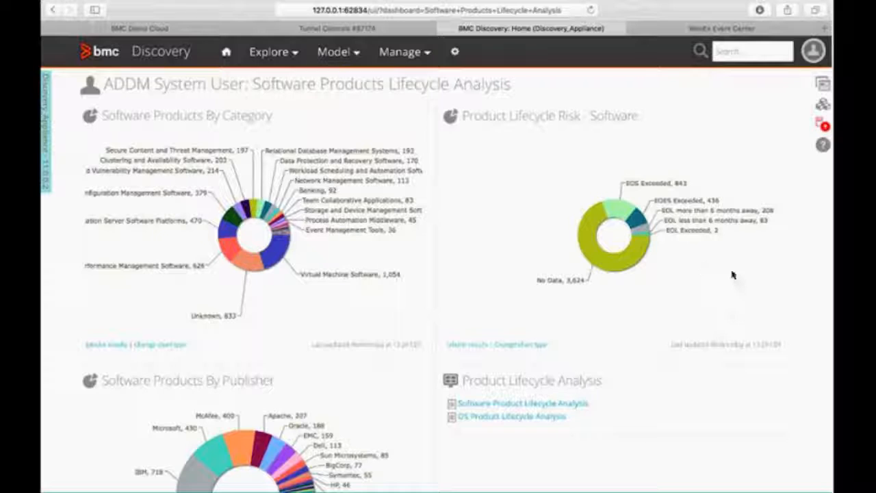
mouse_move(701, 245)
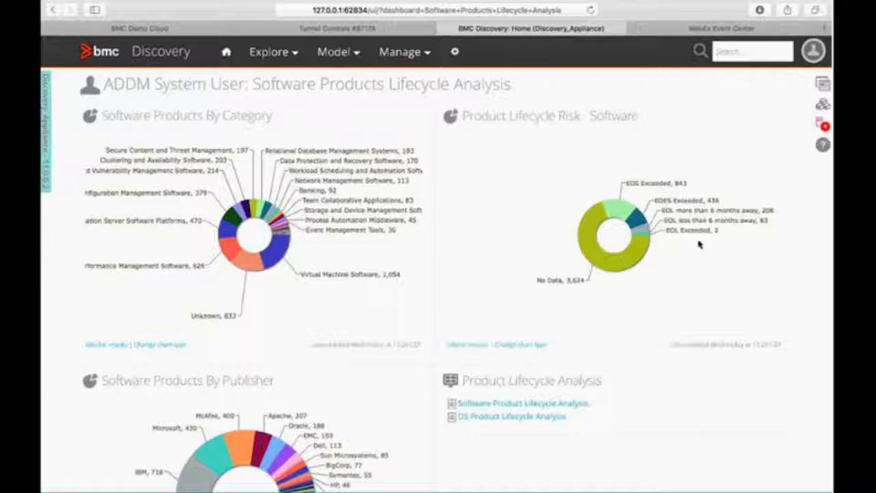
mouse_move(725, 176)
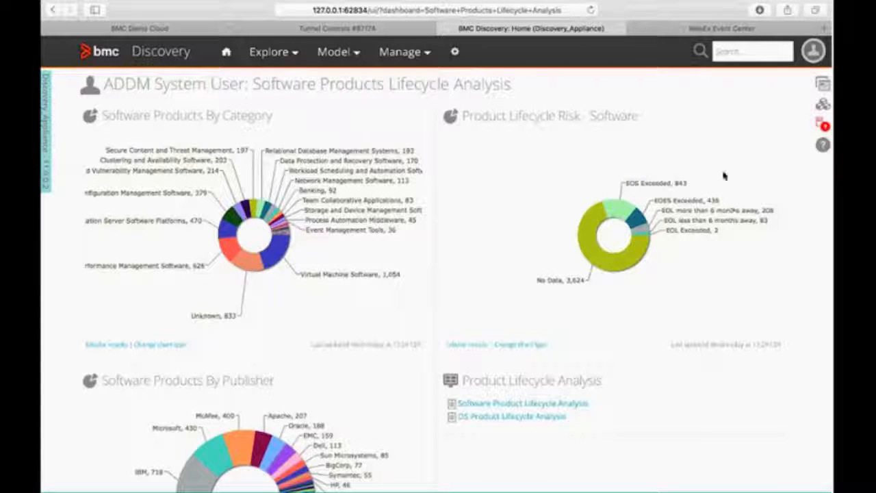
mouse_move(623, 170)
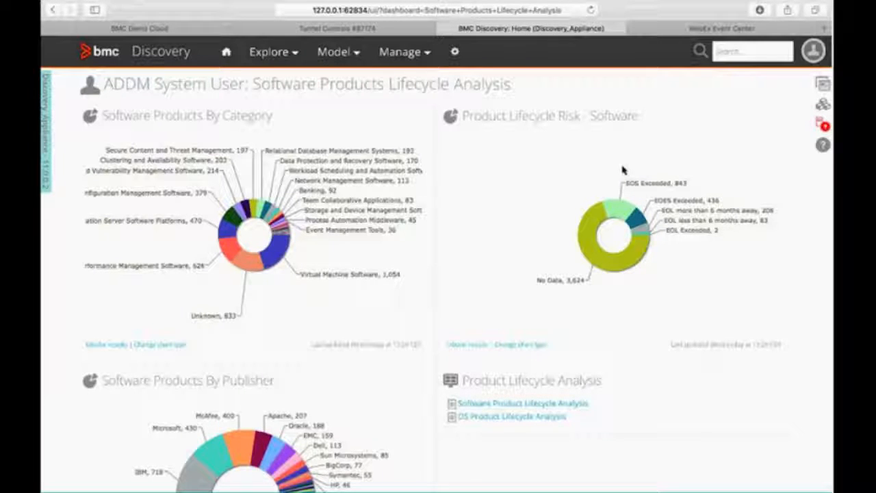
mouse_move(633, 185)
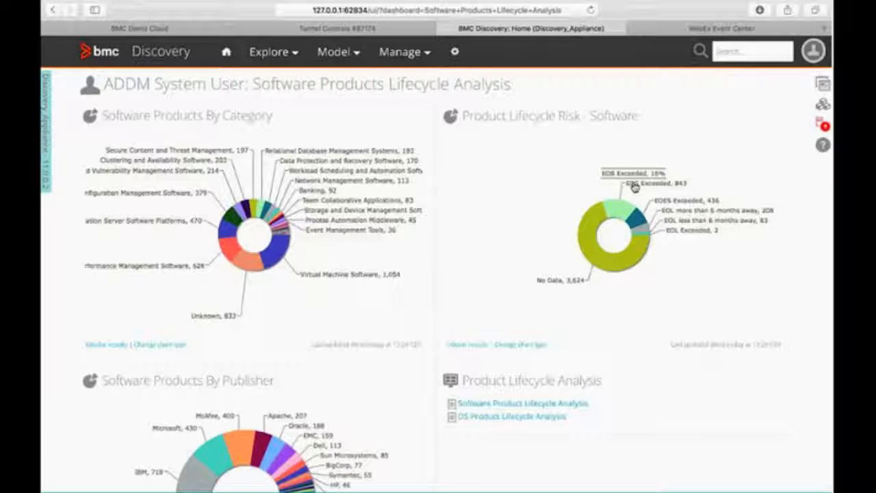
mouse_move(692, 194)
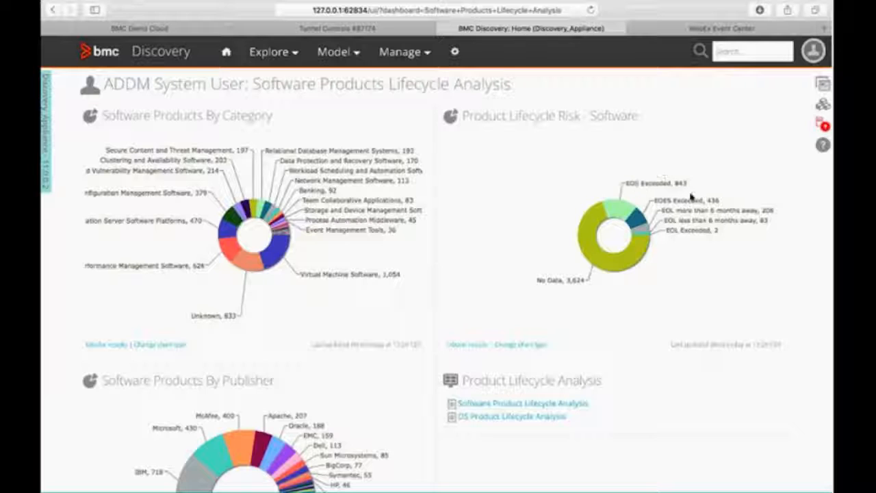
mouse_move(704, 183)
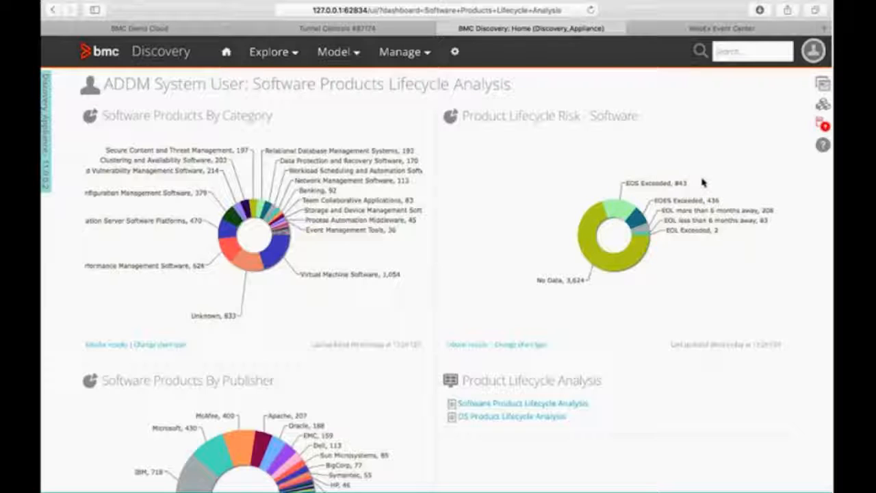
mouse_move(713, 205)
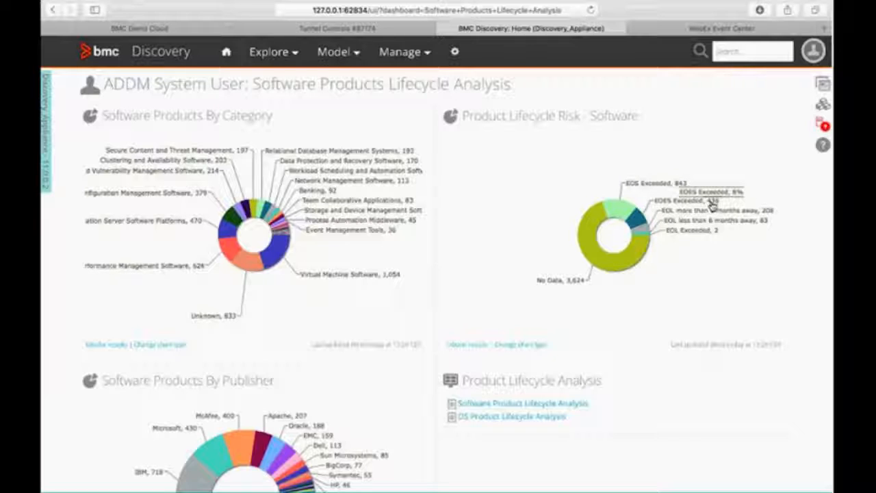
mouse_move(630, 102)
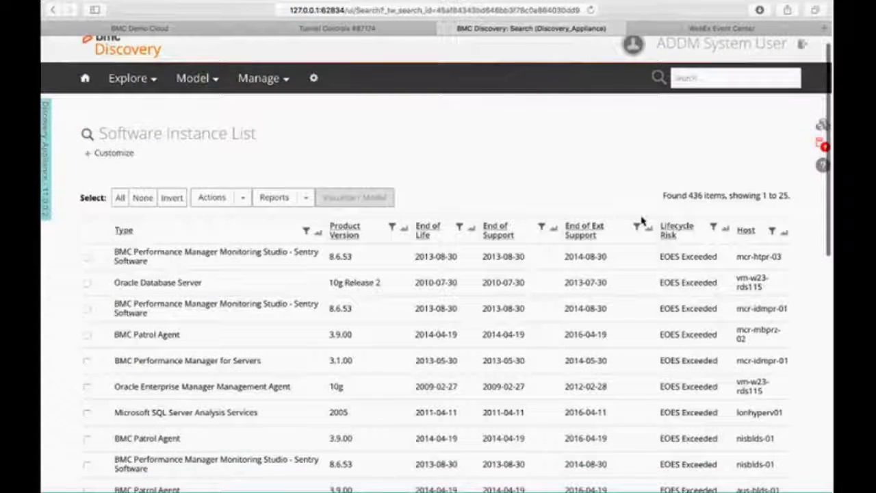
- Review the Software Instance List, return to the dashboards and request Storage Overview - Update
scroll("down", 3)
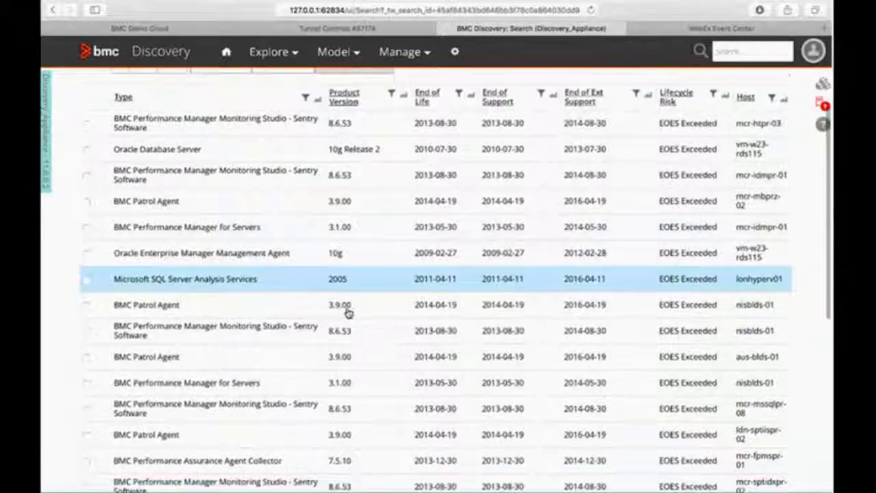
scroll("down", 3)
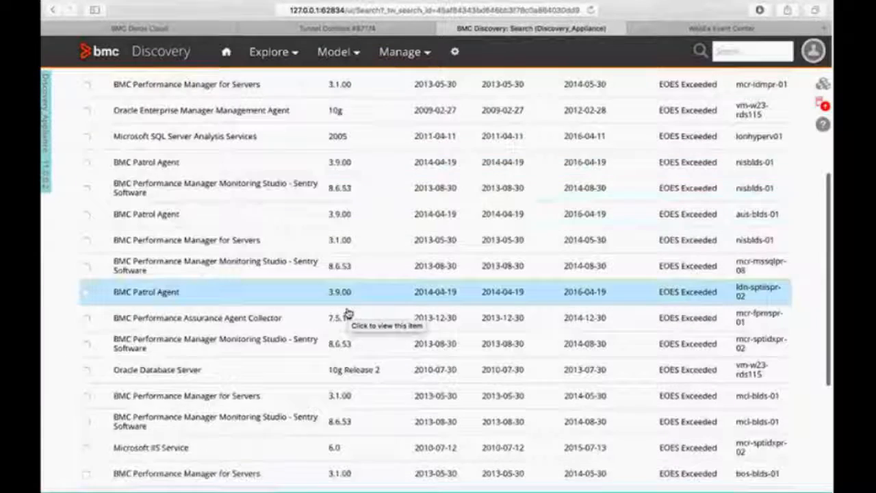
scroll("down", 3)
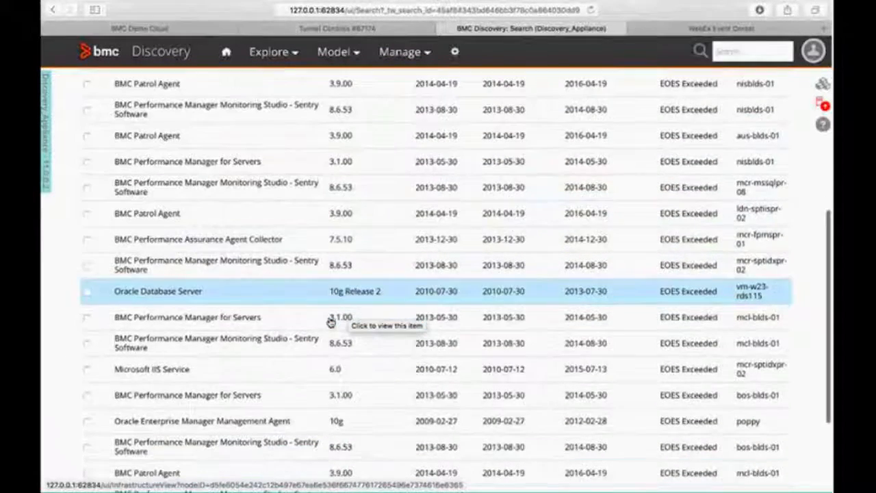
scroll("down", 3)
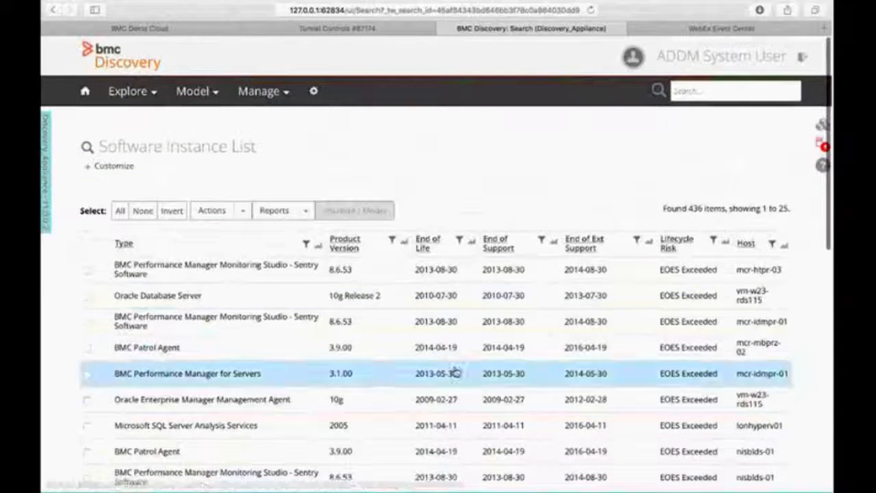
mouse_move(454, 267)
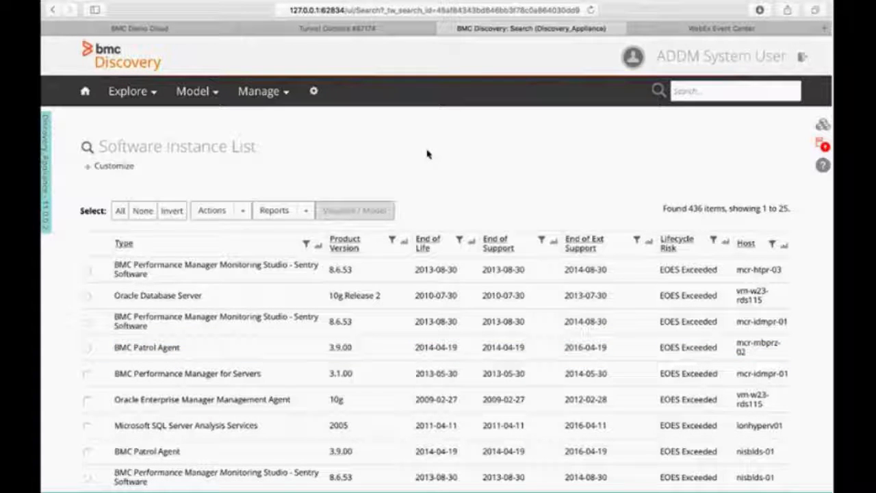
mouse_move(129, 91)
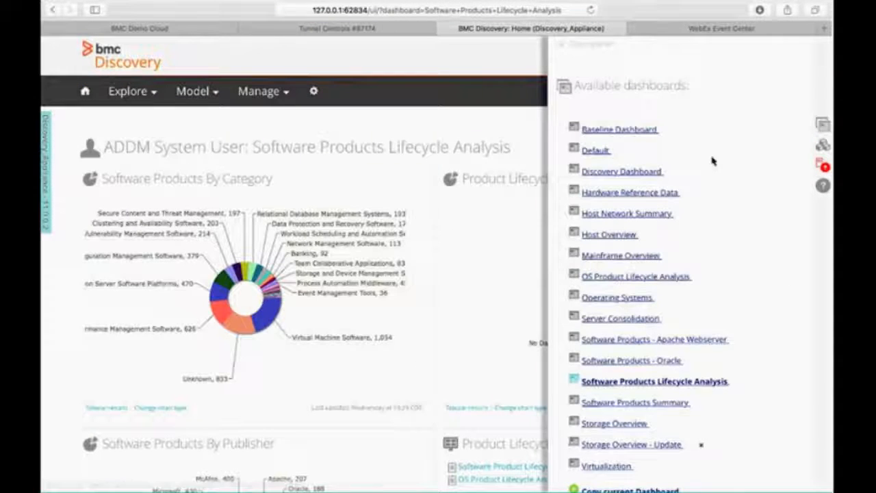
mouse_move(655, 134)
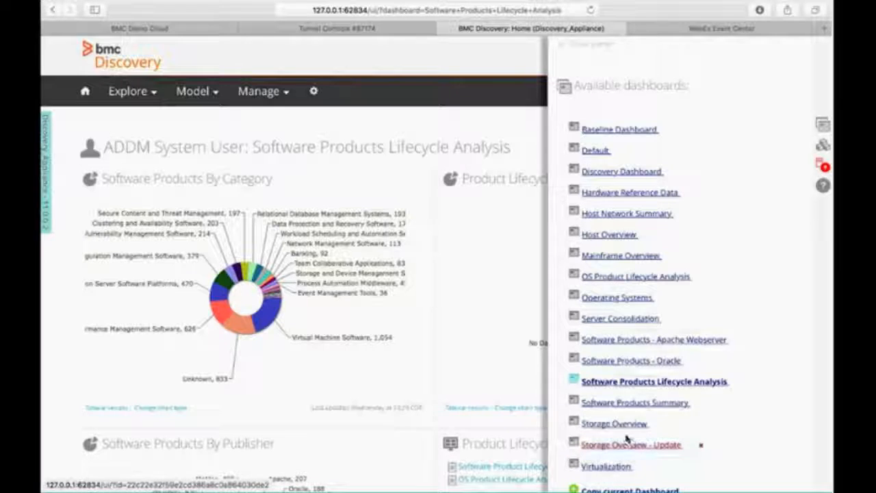
left_click(630, 444)
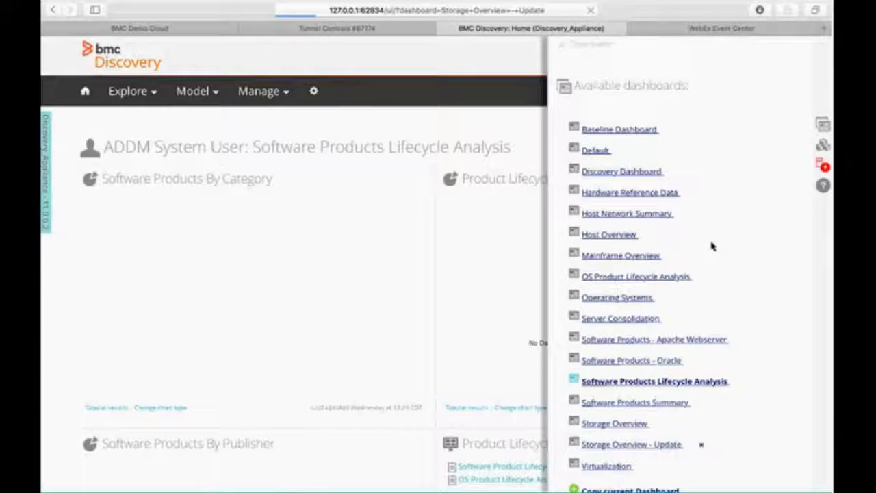
- Load the Storage Overview - Update dashboard and browse its storage counts, SAN reports and vendor charts
left_click(630, 443)
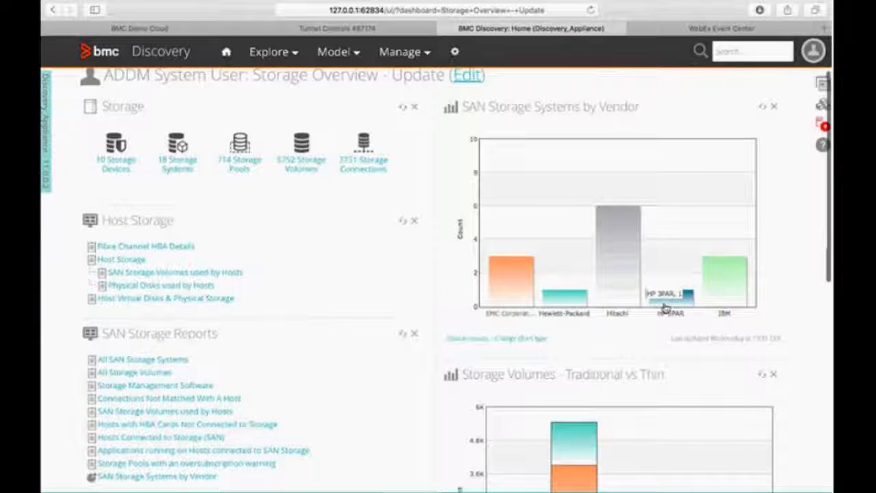
scroll("down", 3)
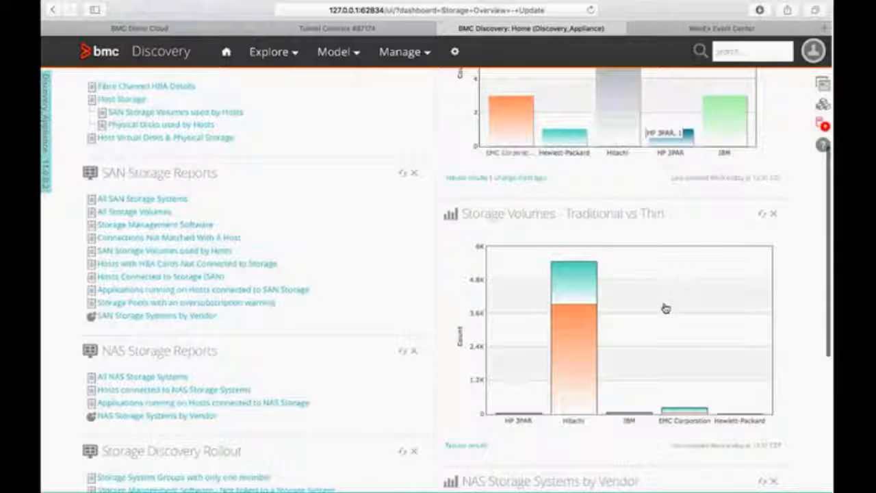
scroll("down", 3)
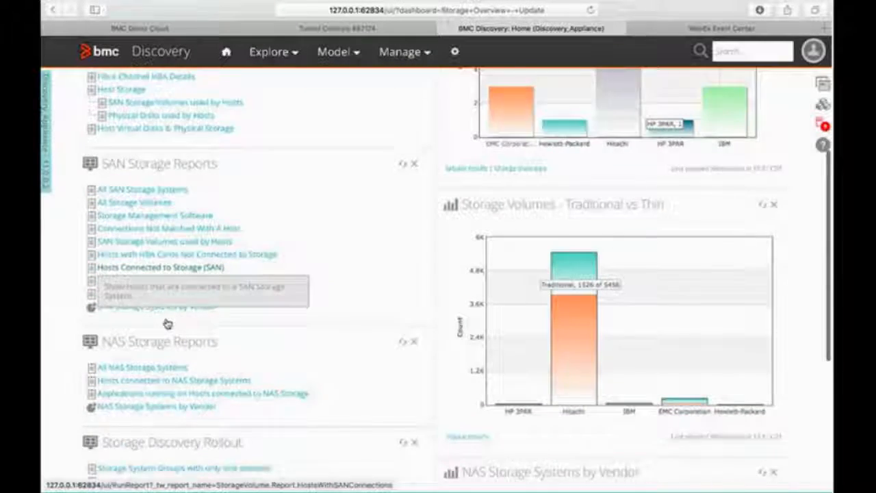
scroll("down", 3)
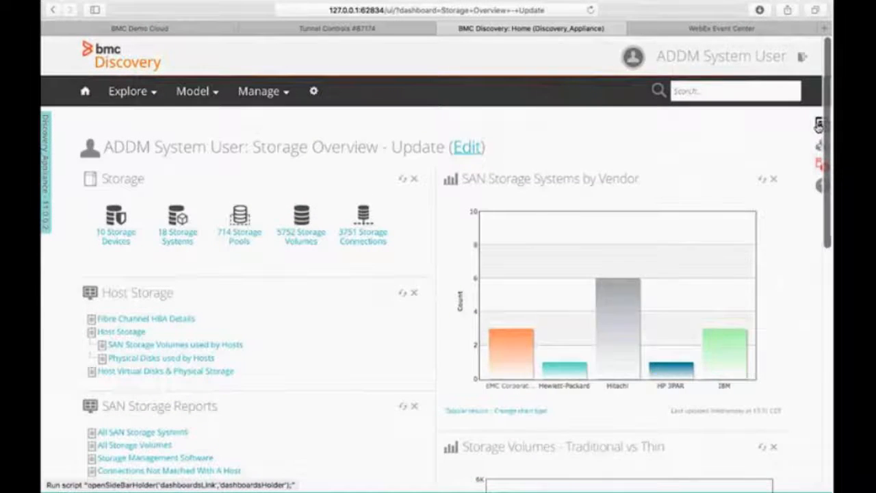
- Switch to the Virtualization dashboard and browse its Windows and UNIX OS virtualization charts
left_click(819, 124)
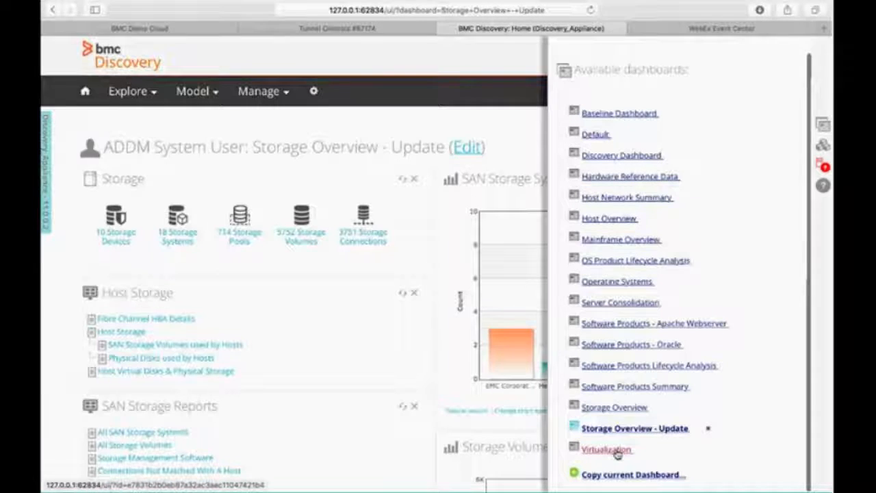
left_click(607, 449)
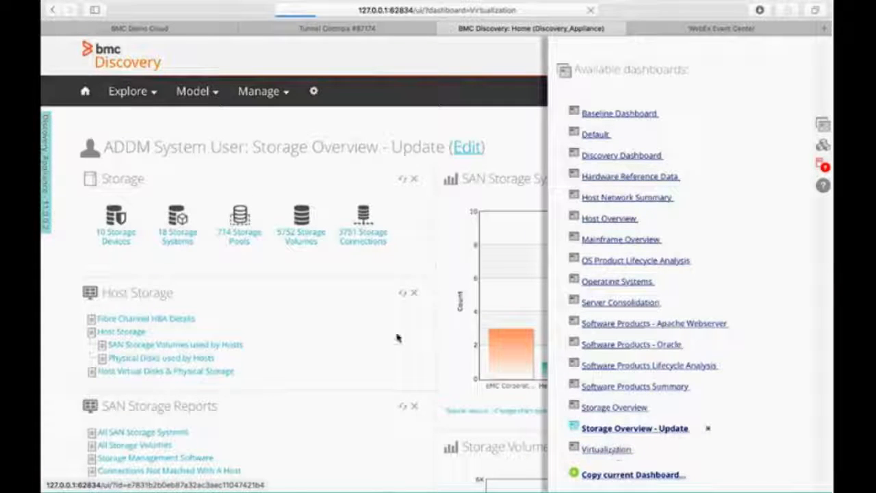
left_click(607, 449)
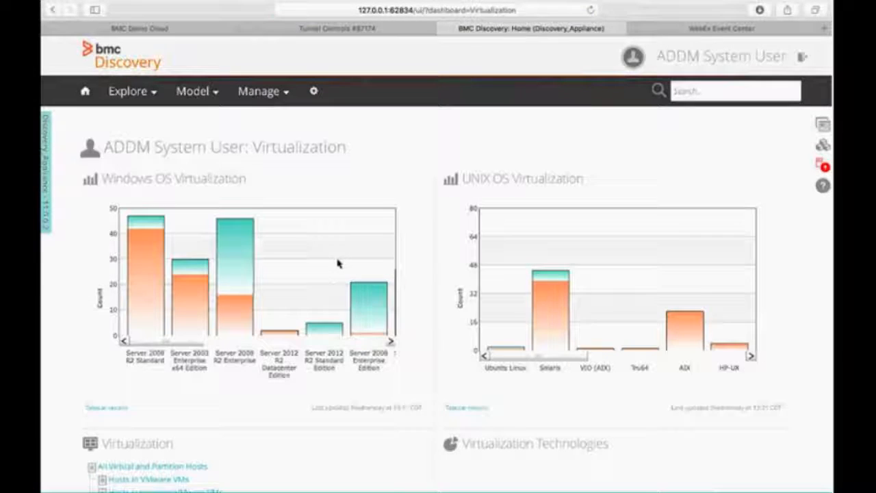
scroll("down", 3)
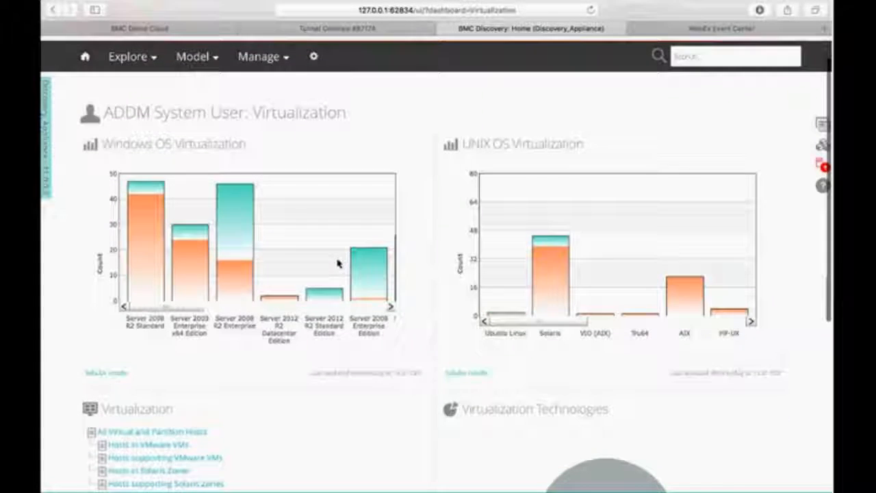
scroll("down", 3)
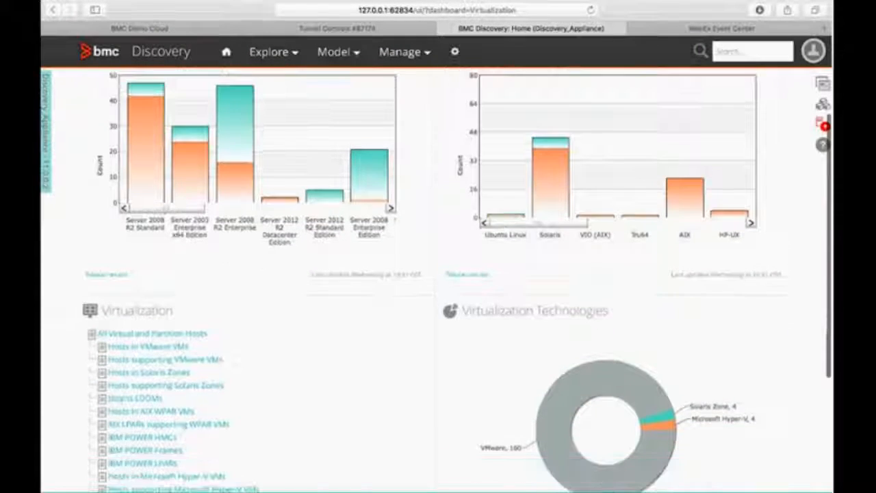
scroll("down", 3)
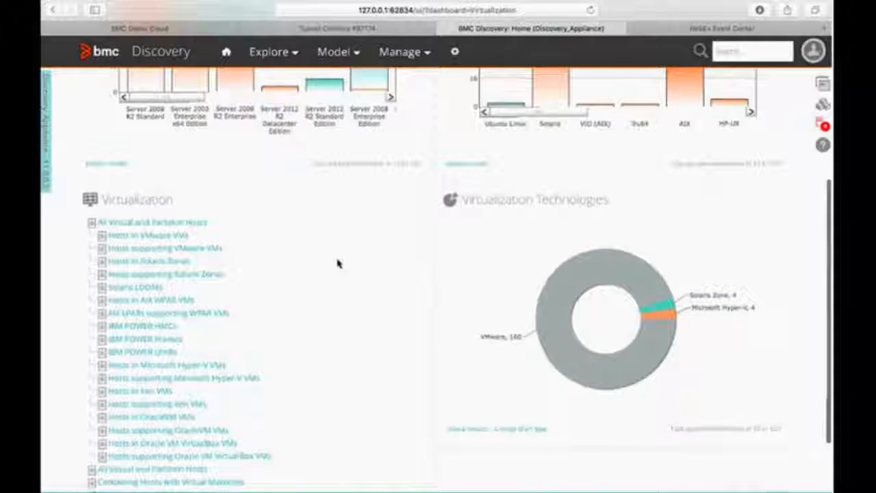
scroll("down", 3)
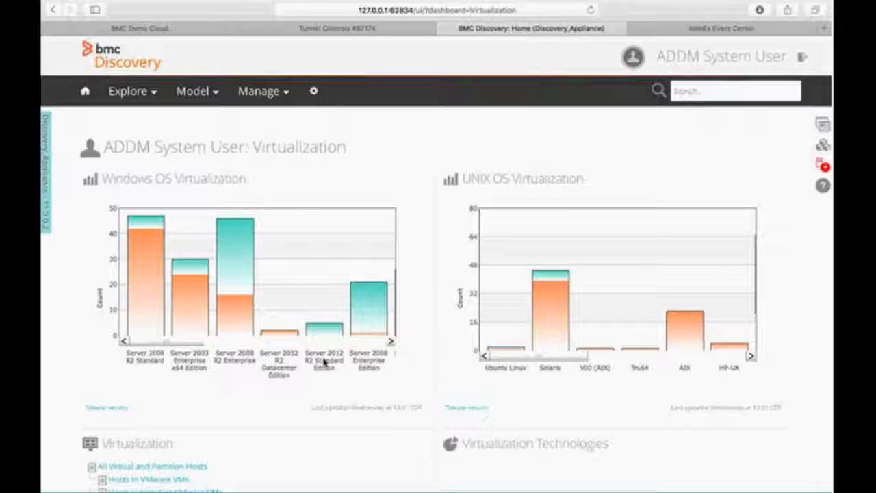
mouse_move(321, 340)
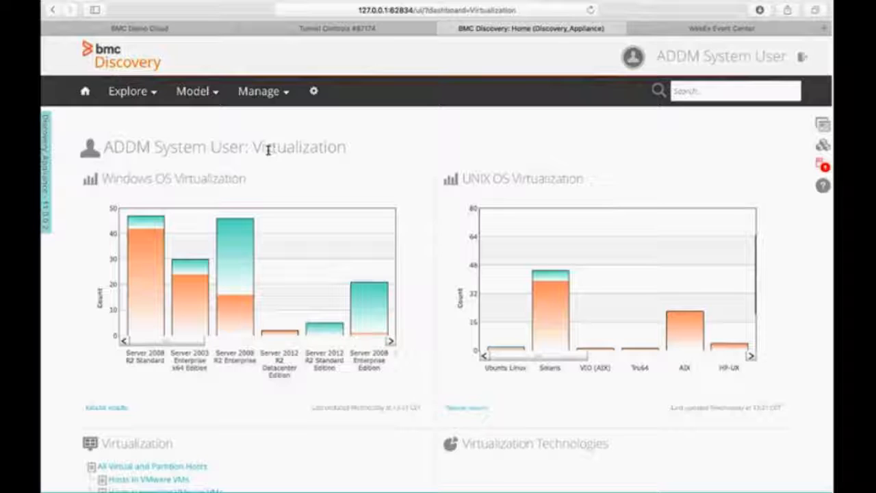
- Go to Model > Applications to see the unpublished model count and activity stream
left_click(193, 90)
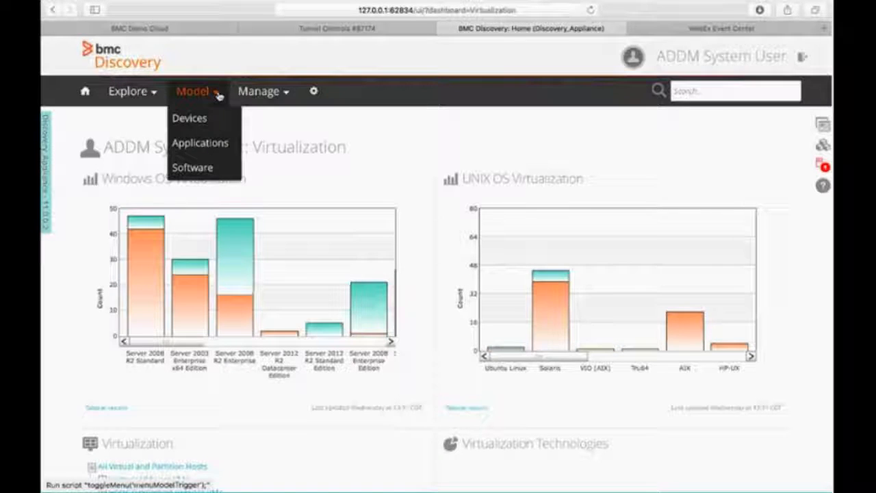
mouse_move(200, 143)
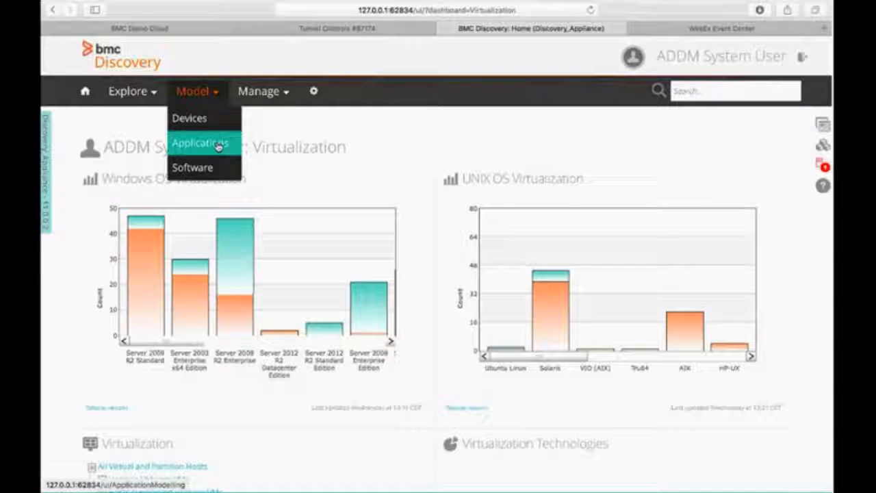
left_click(200, 143)
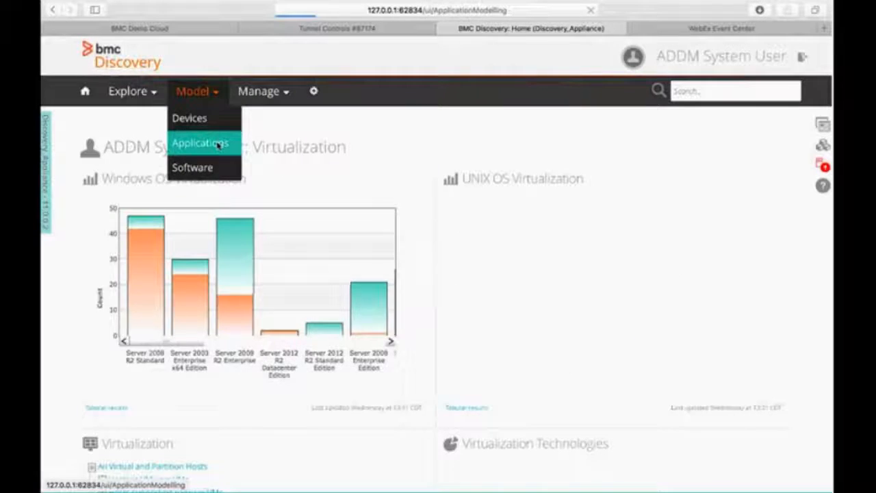
left_click(200, 142)
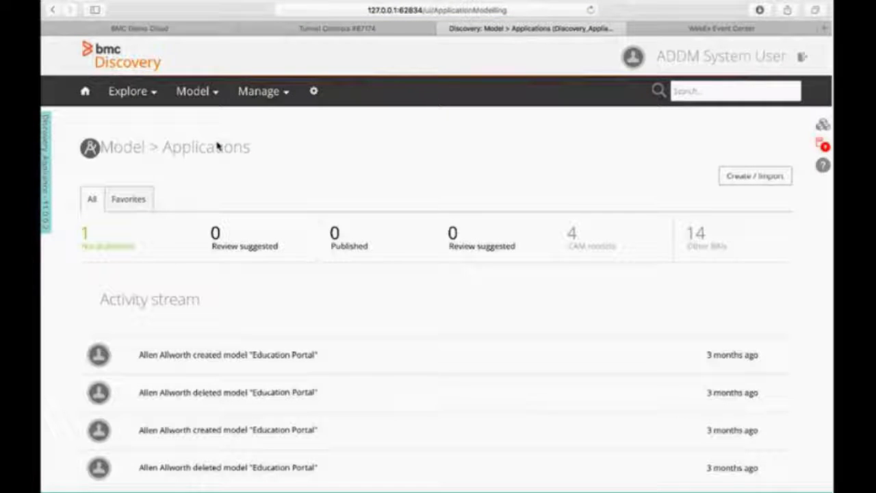
mouse_move(791, 228)
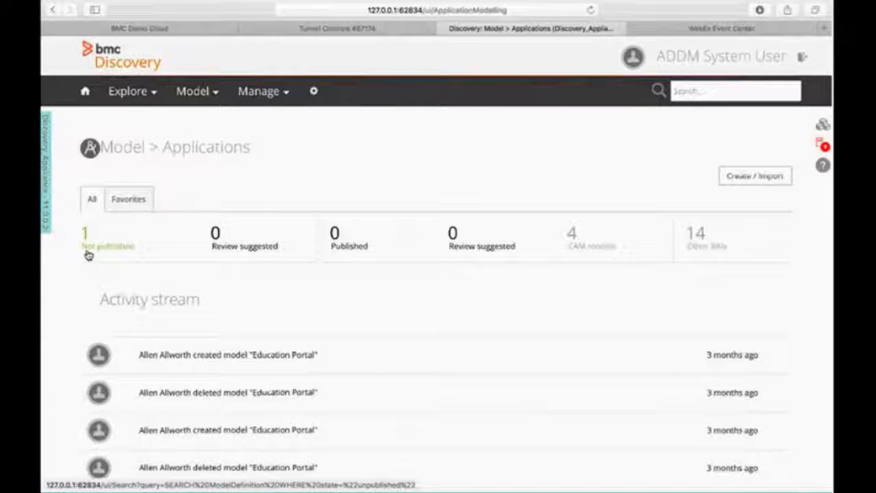
mouse_move(605, 253)
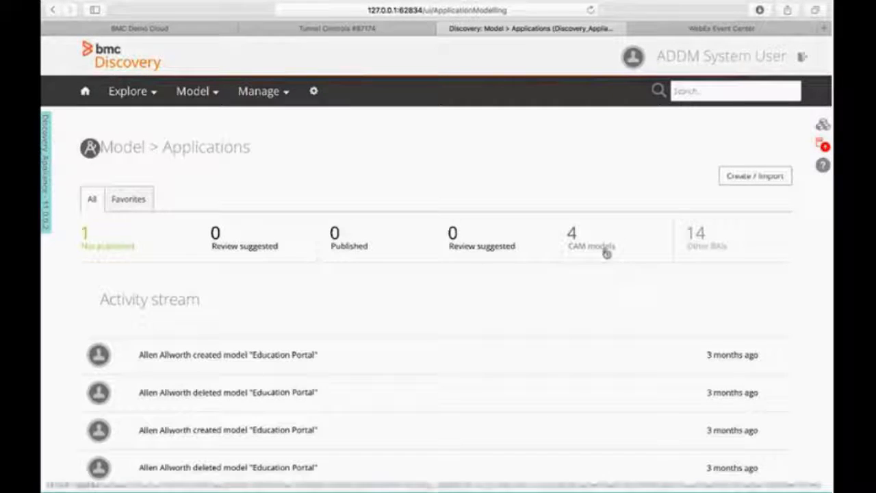
mouse_move(586, 207)
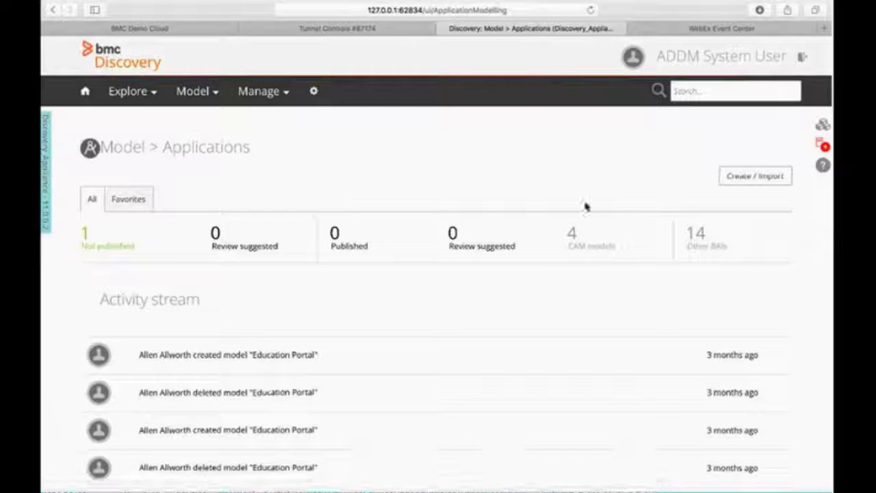
mouse_move(164, 223)
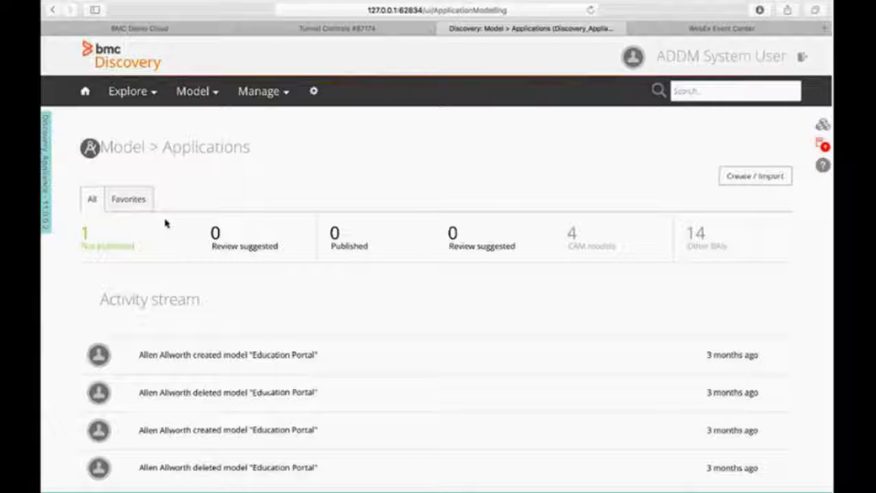
left_click(735, 90)
type("remedy")
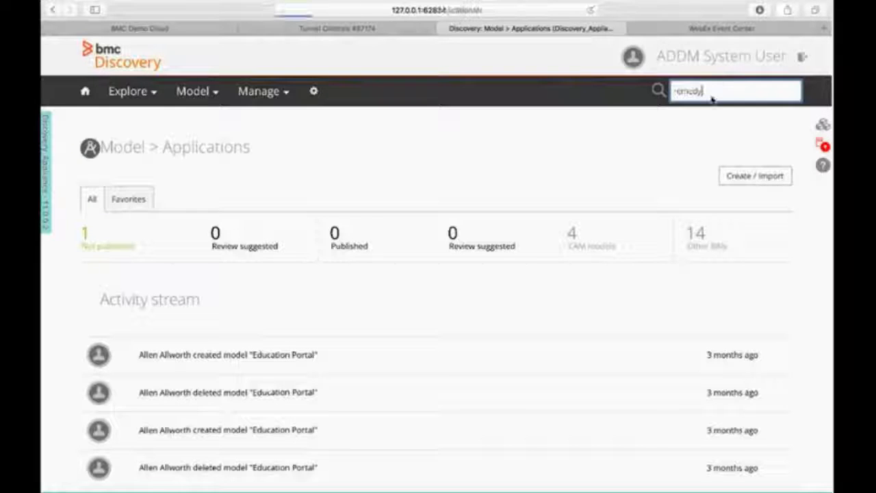
- Run the search and review the Multi Kind Results: 9 hosts, 20 software components, 34 software instances
key("Return")
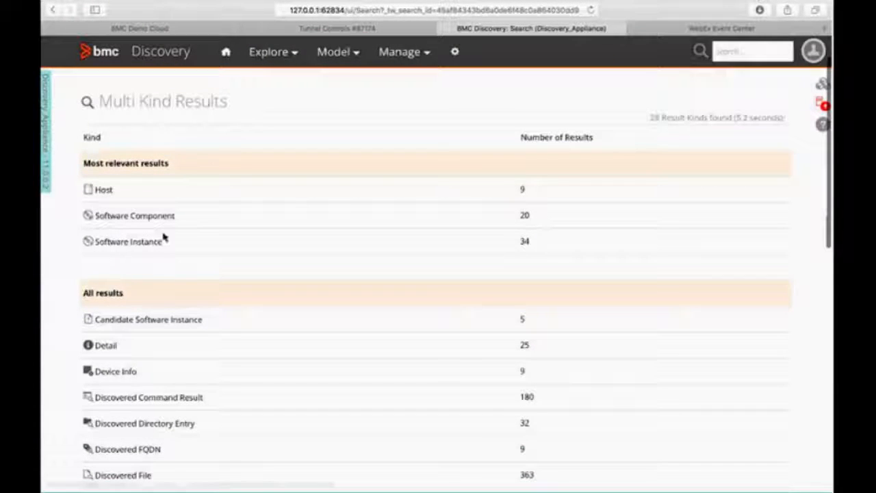
mouse_move(230, 389)
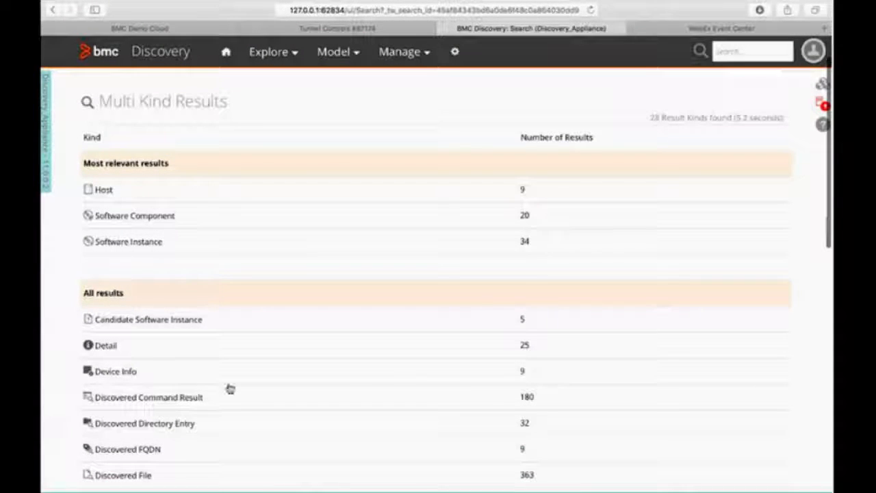
scroll("down", 3)
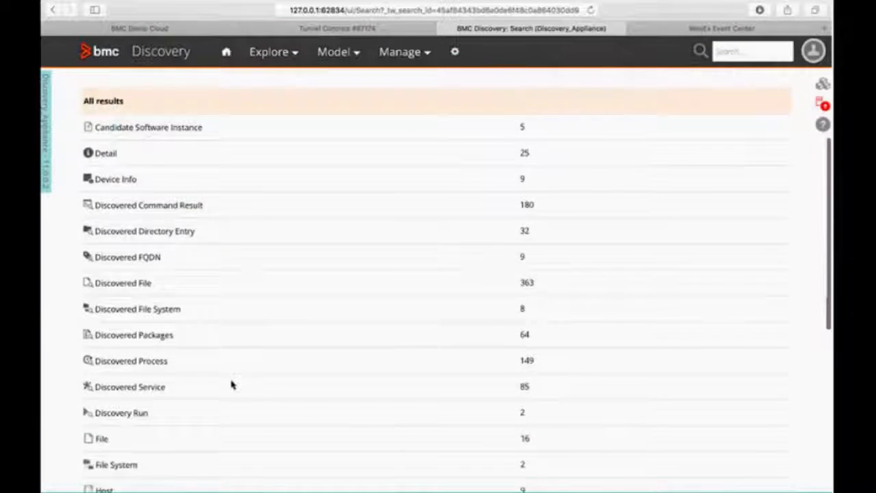
scroll("up", 3)
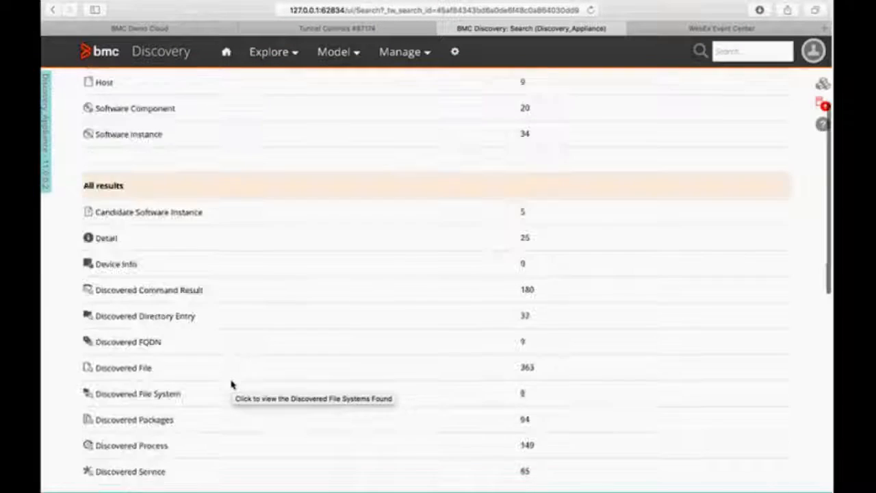
scroll("up", 3)
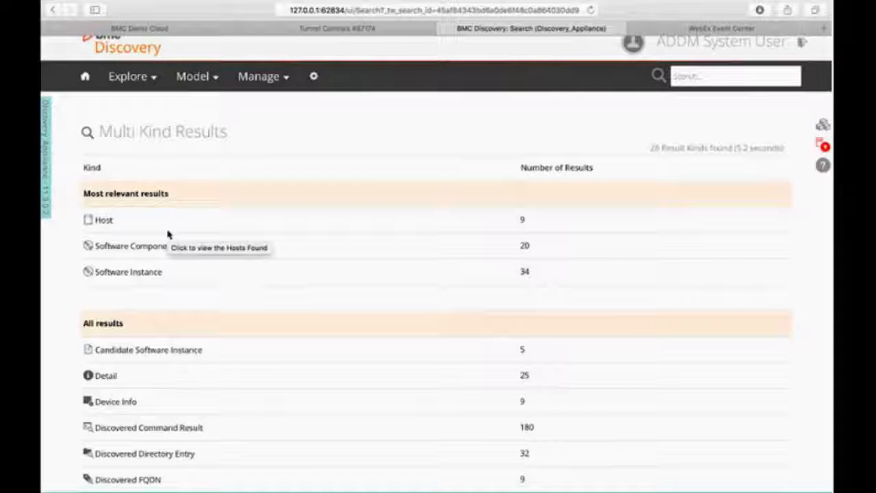
mouse_move(121, 282)
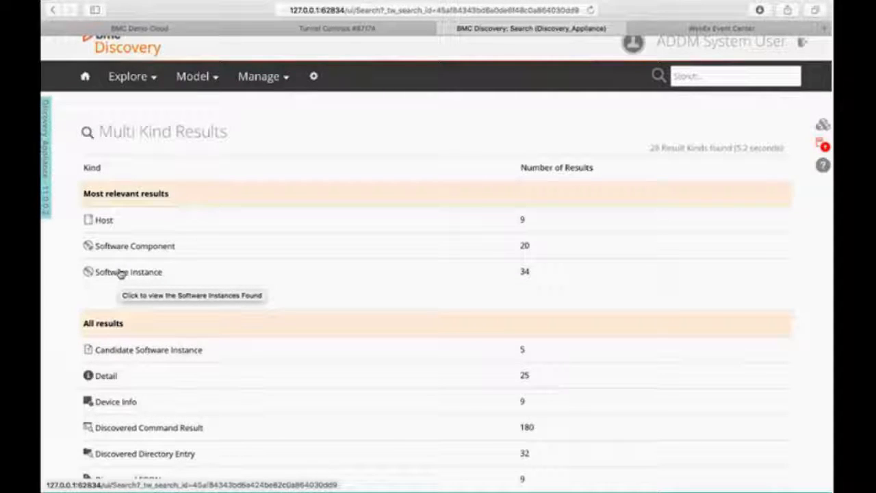
mouse_move(546, 241)
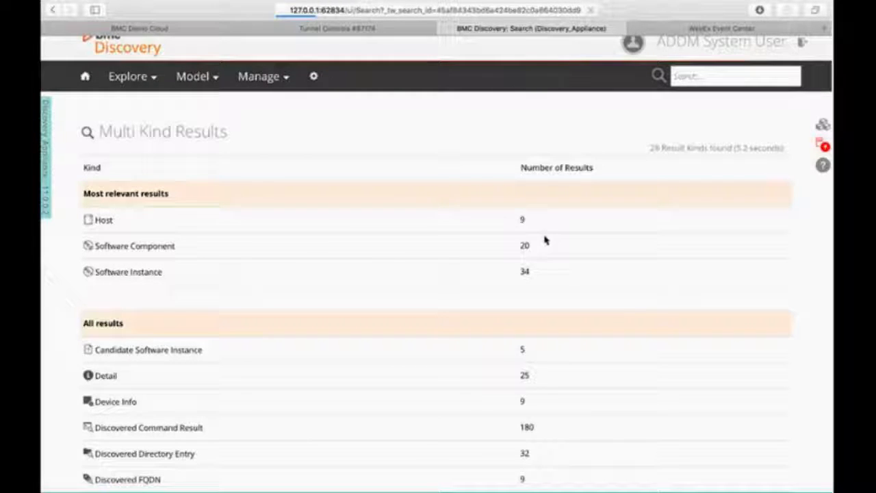
- List the 34 found software instances and reach BMC Remedy AR System Mid Tier 8.1.00 on mcr-myitarpr-01
left_click(129, 271)
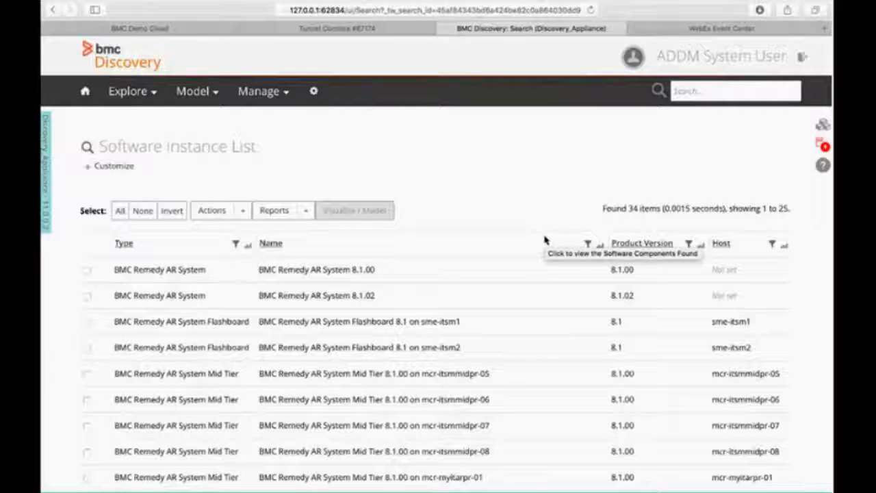
scroll("down", 3)
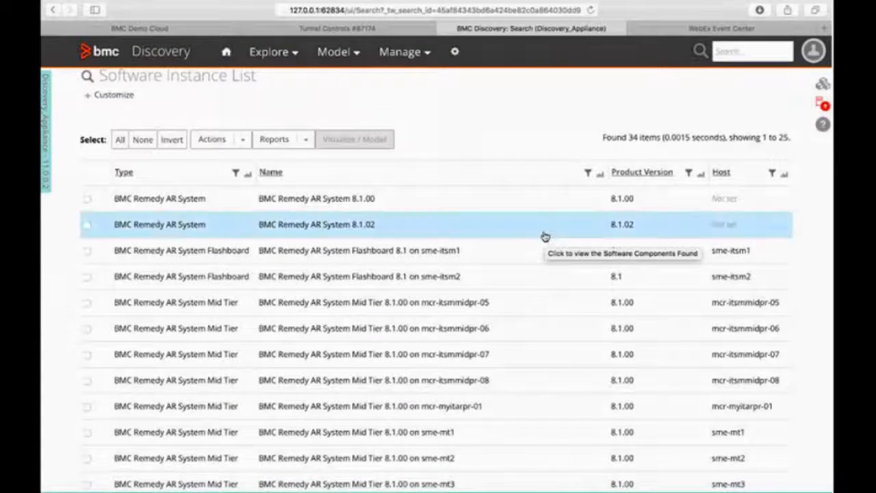
scroll("up", 3)
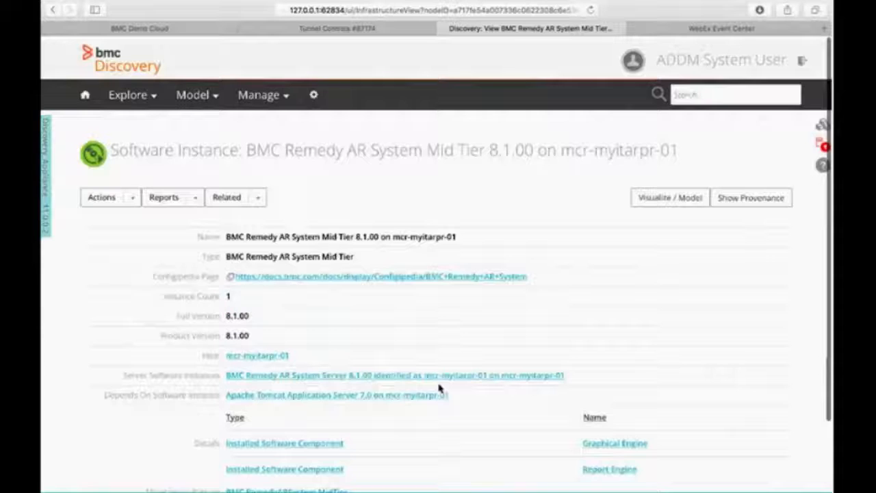
- Start the Visualize map for the Remedy AR System Mid Tier 8.1.00 instance on mcr-myitarpr-01
scroll("down", 3)
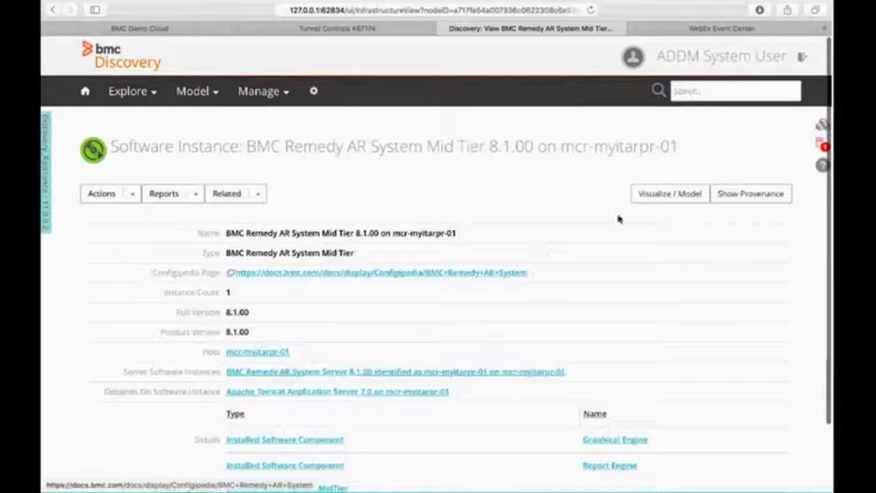
left_click(668, 193)
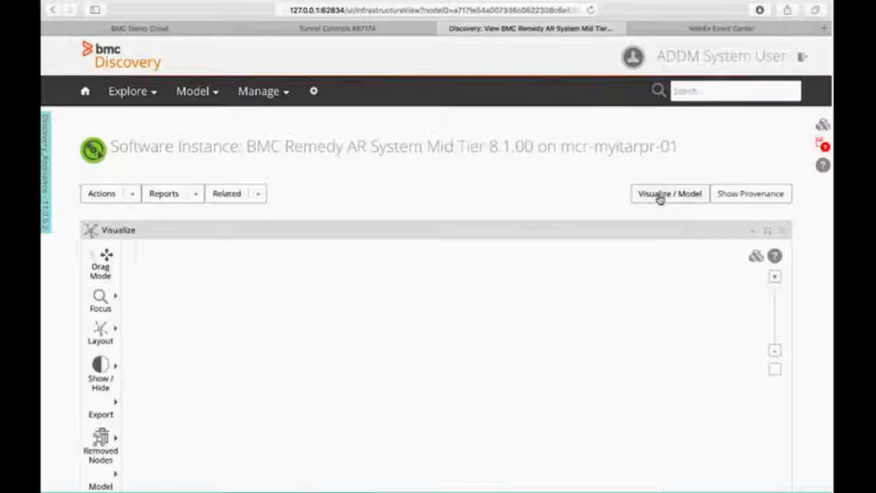
mouse_move(820, 256)
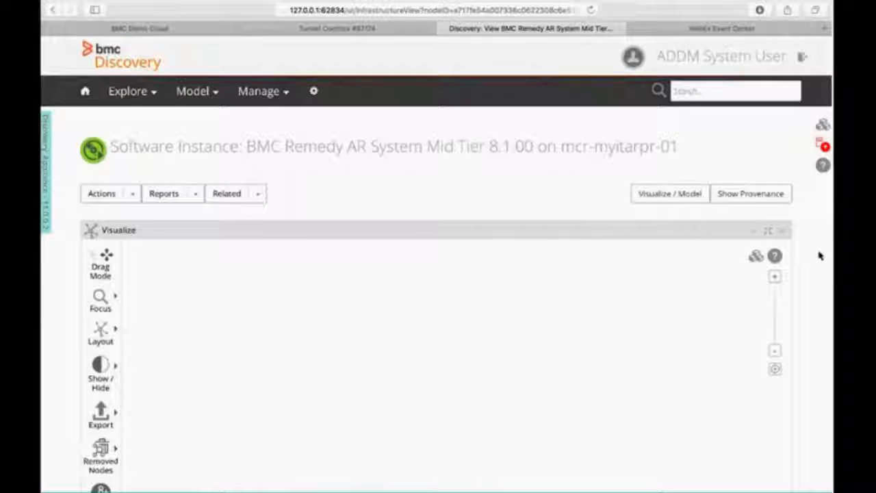
- Draw the Software view map around mcr-myitarpr-01 with a force-directed layout
left_click(668, 193)
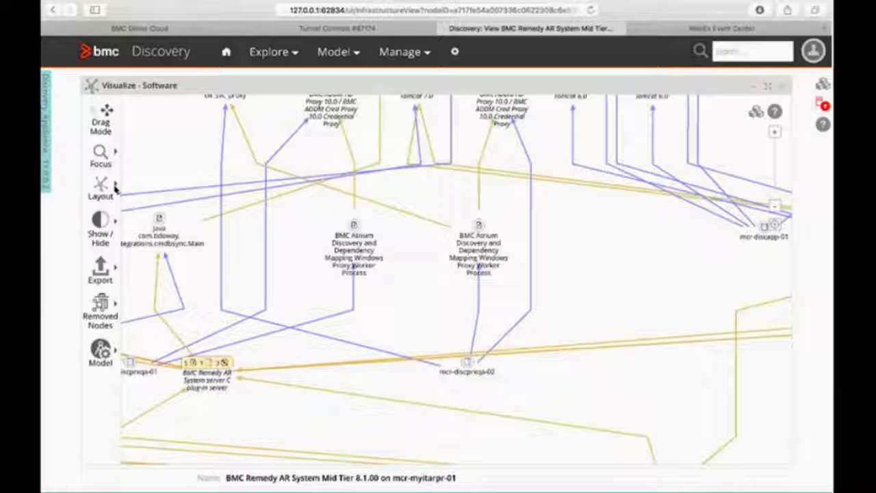
left_click(100, 189)
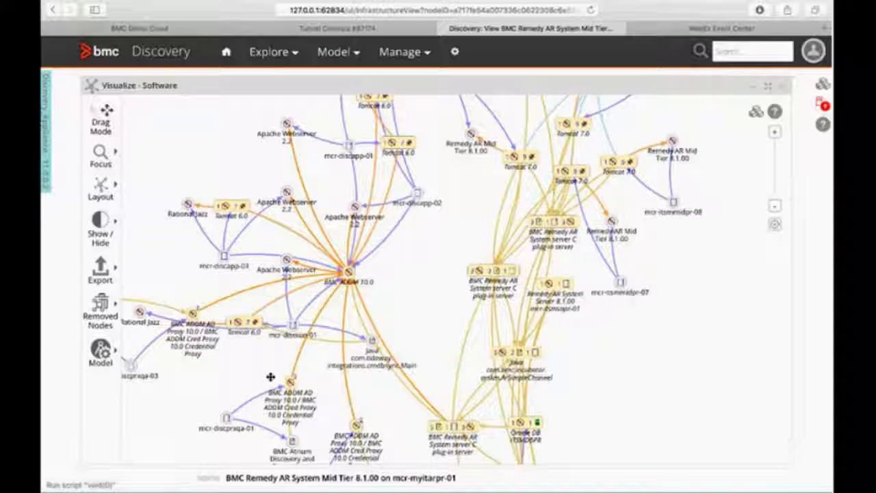
mouse_move(515, 323)
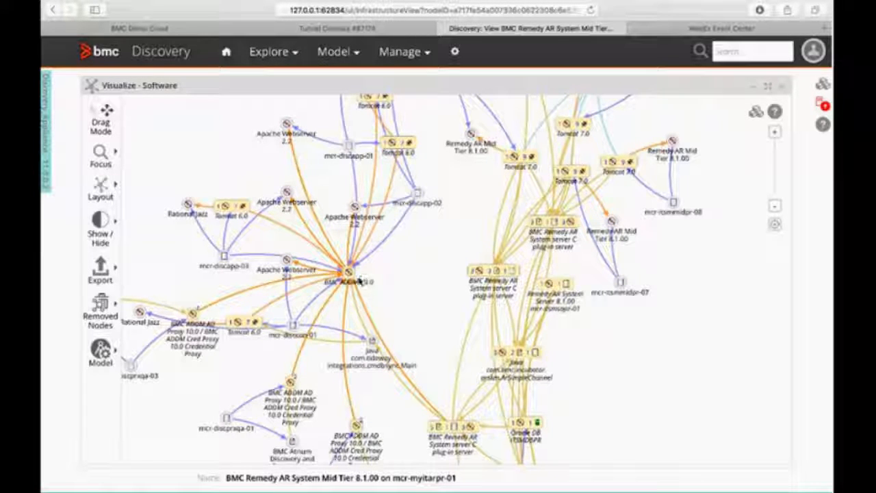
mouse_move(329, 107)
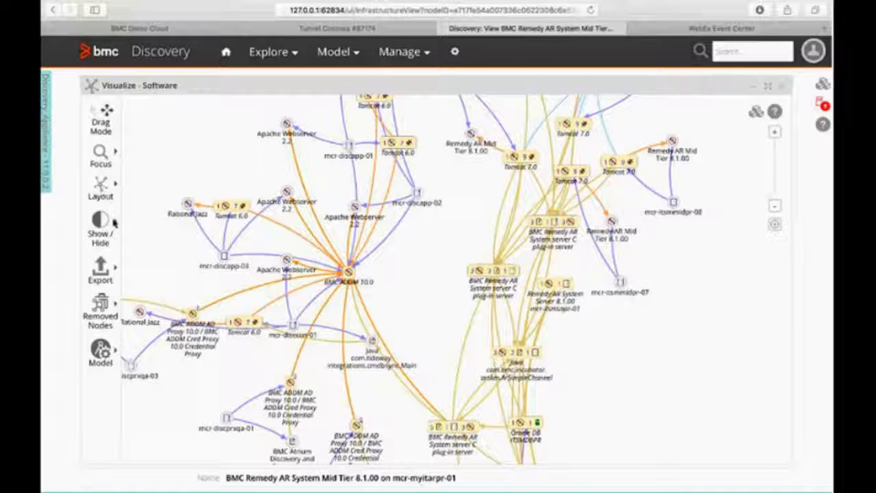
- Adjust Show / Hide on the software map and switch it from Drag Mode to Select Mode
left_click(100, 222)
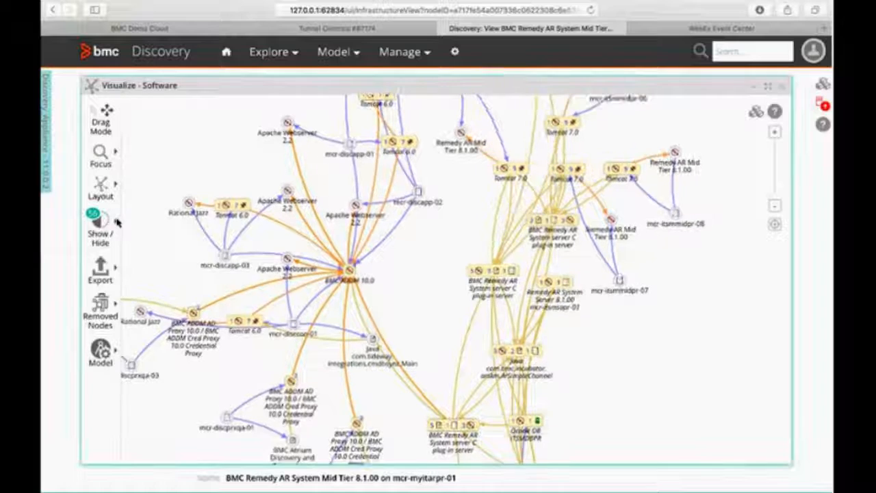
left_click(100, 222)
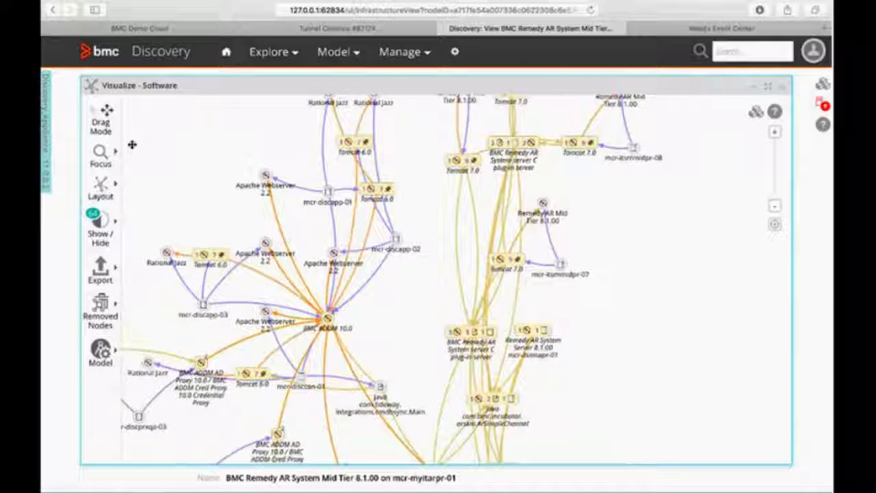
left_click(99, 112)
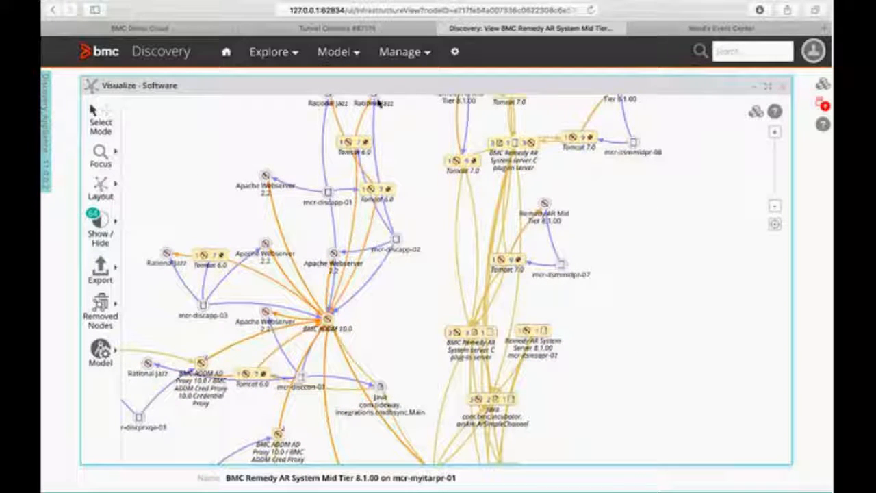